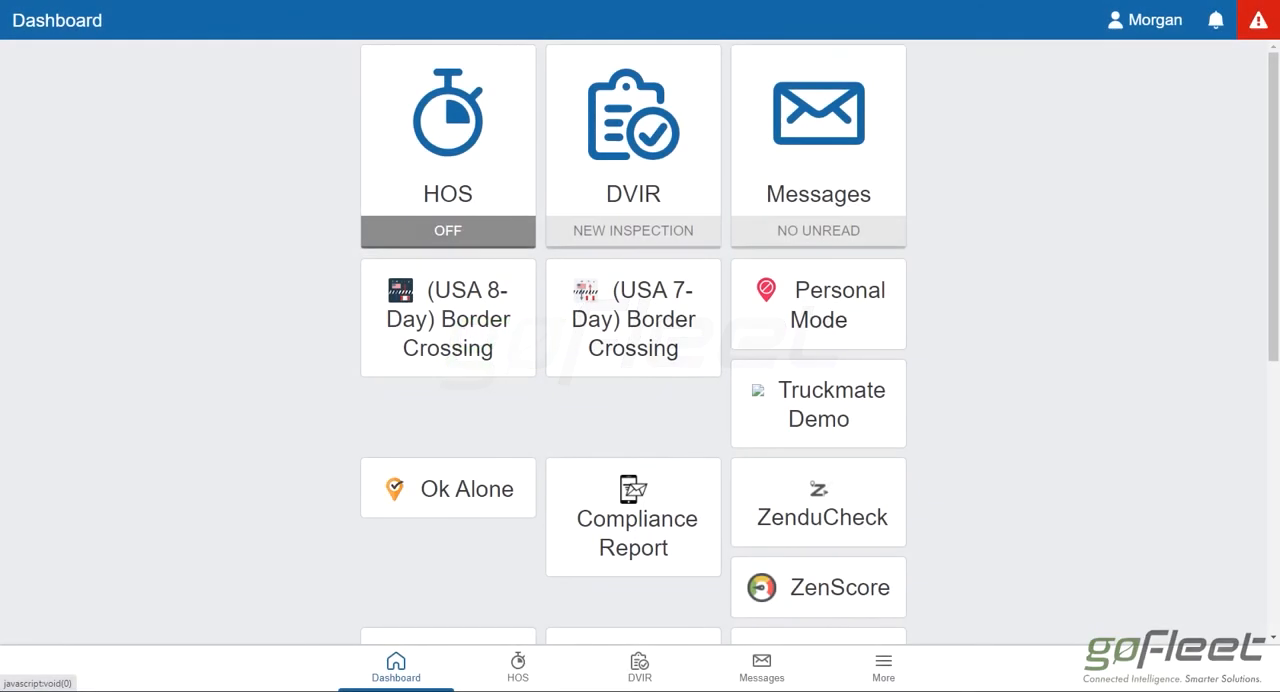
{"action": "mouse_move", "coordinate": [1076, 250]}
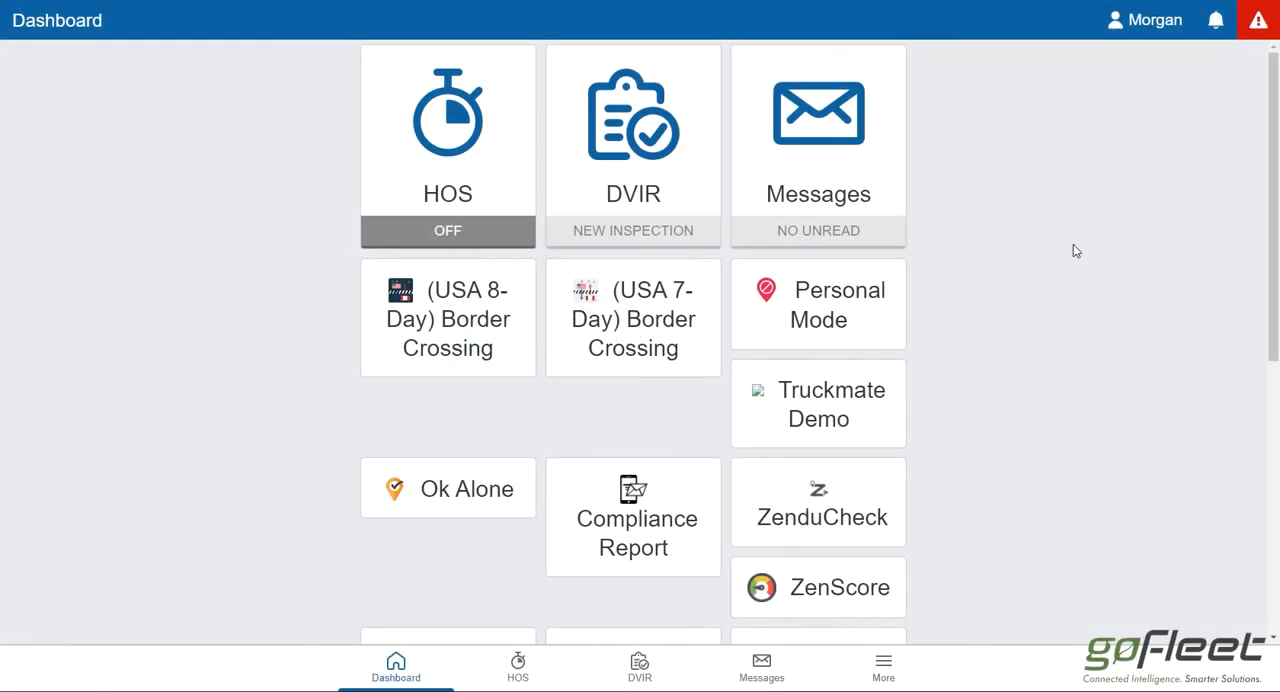
{"action": "mouse_move", "coordinate": [1050, 263]}
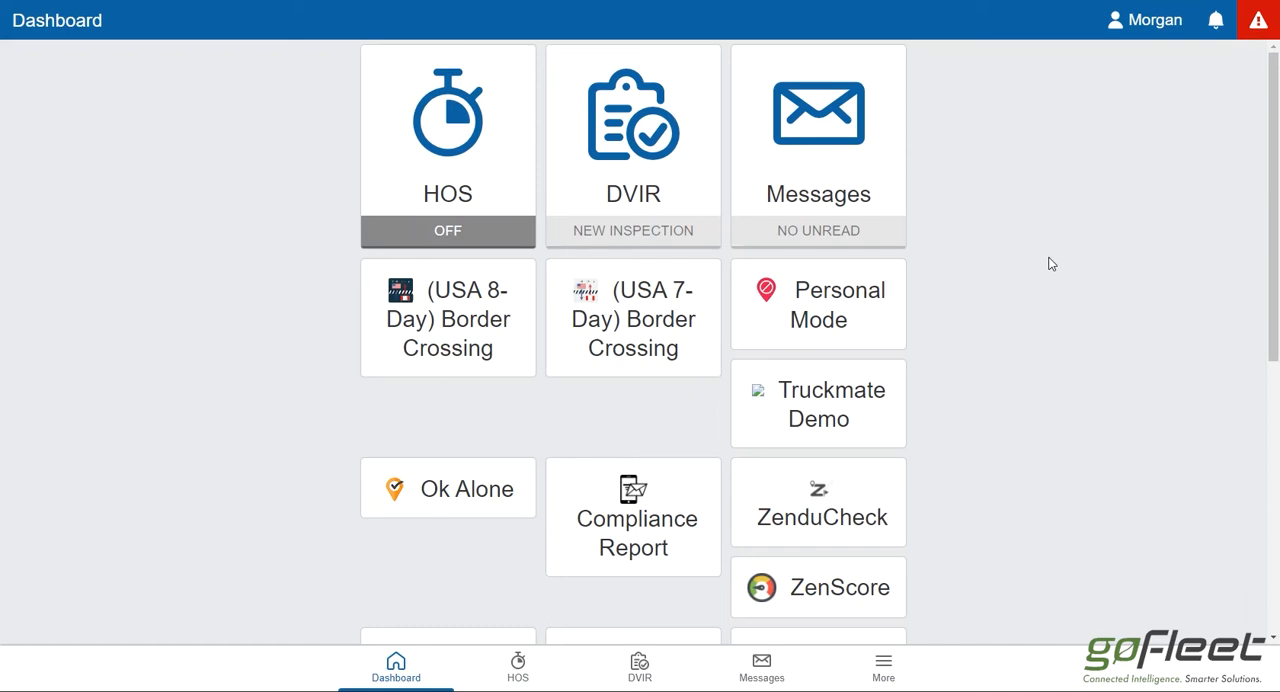
{"action": "mouse_move", "coordinate": [715, 236]}
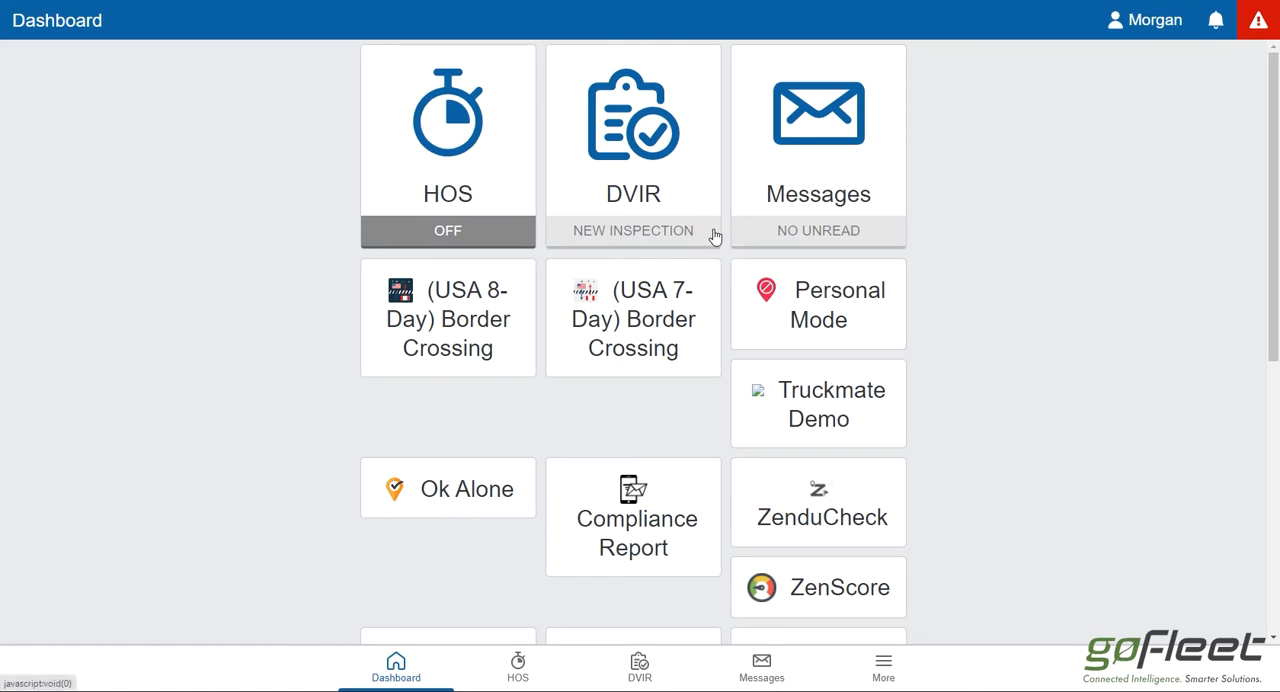
{"action": "mouse_move", "coordinate": [462, 137]}
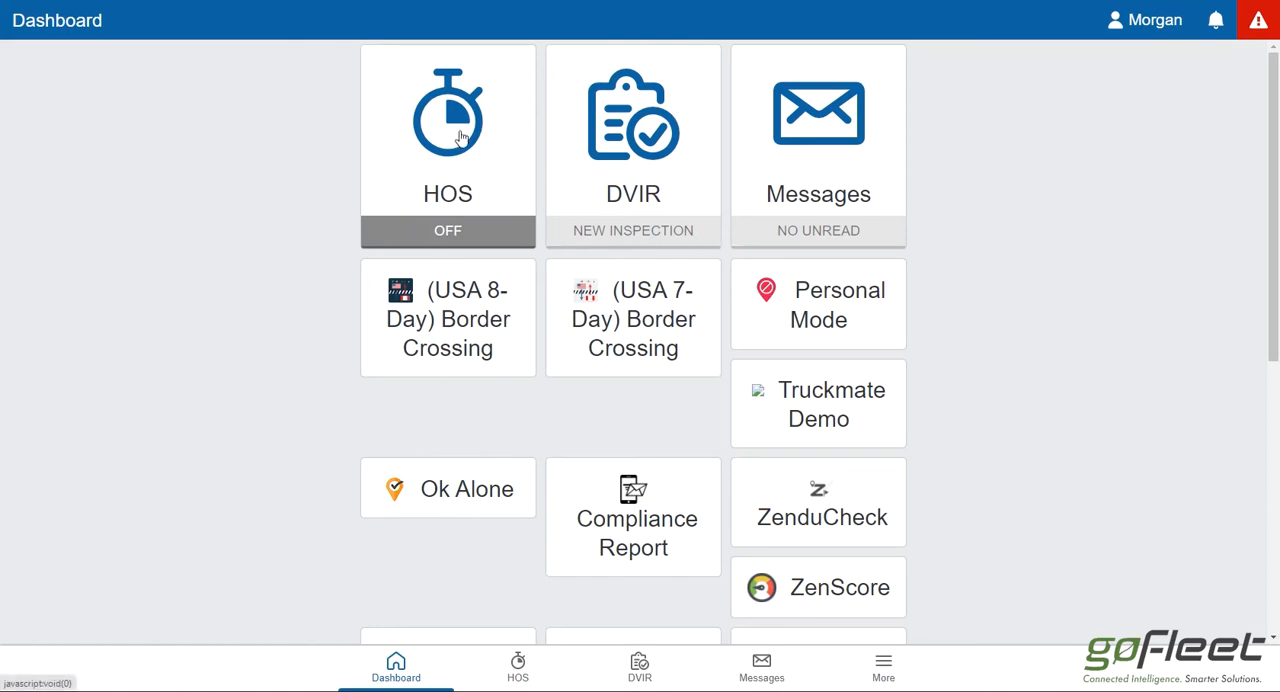
{"action": "mouse_move", "coordinate": [444, 237]}
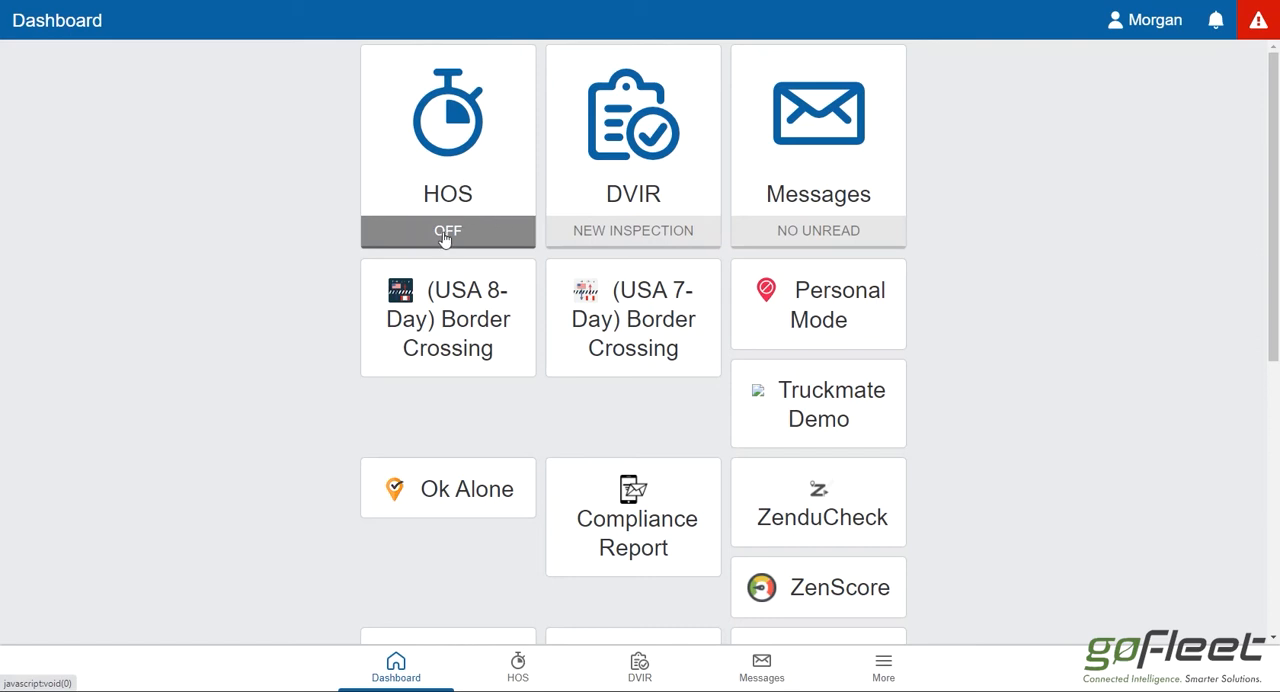
{"action": "mouse_move", "coordinate": [460, 130]}
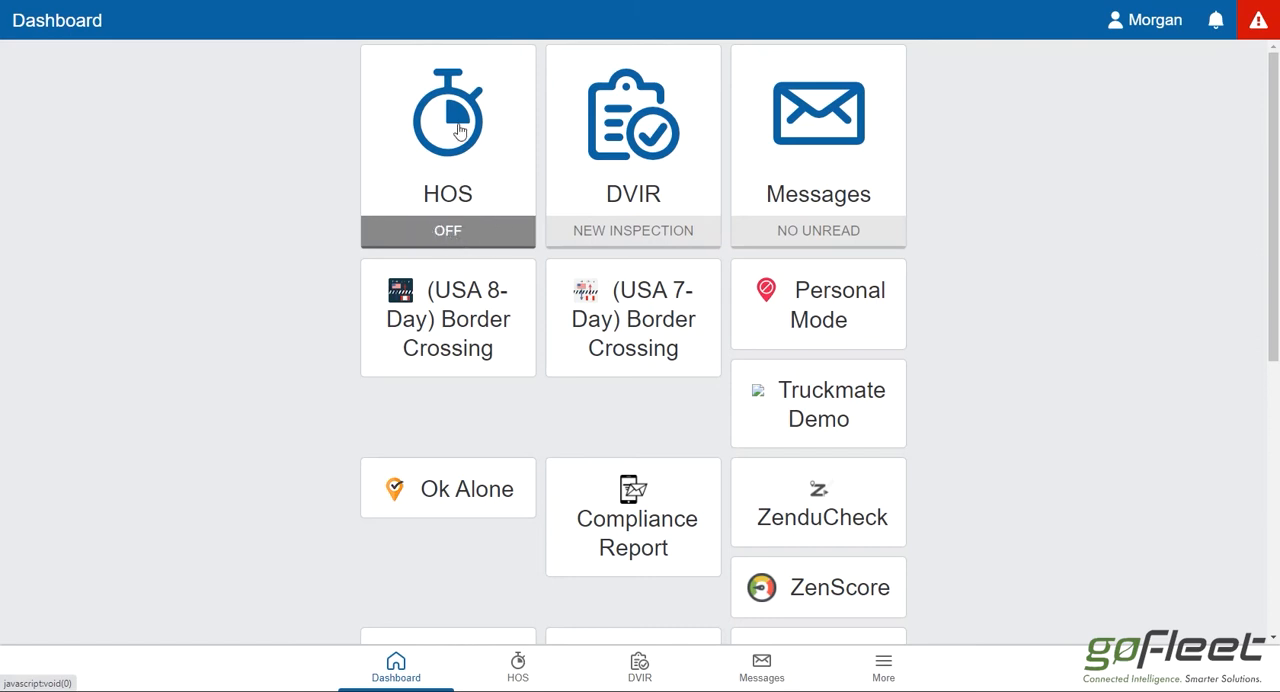
- Open the HOS status page and switch Morgan's duty status to Driving
{"action": "left_click", "coordinate": [447, 130]}
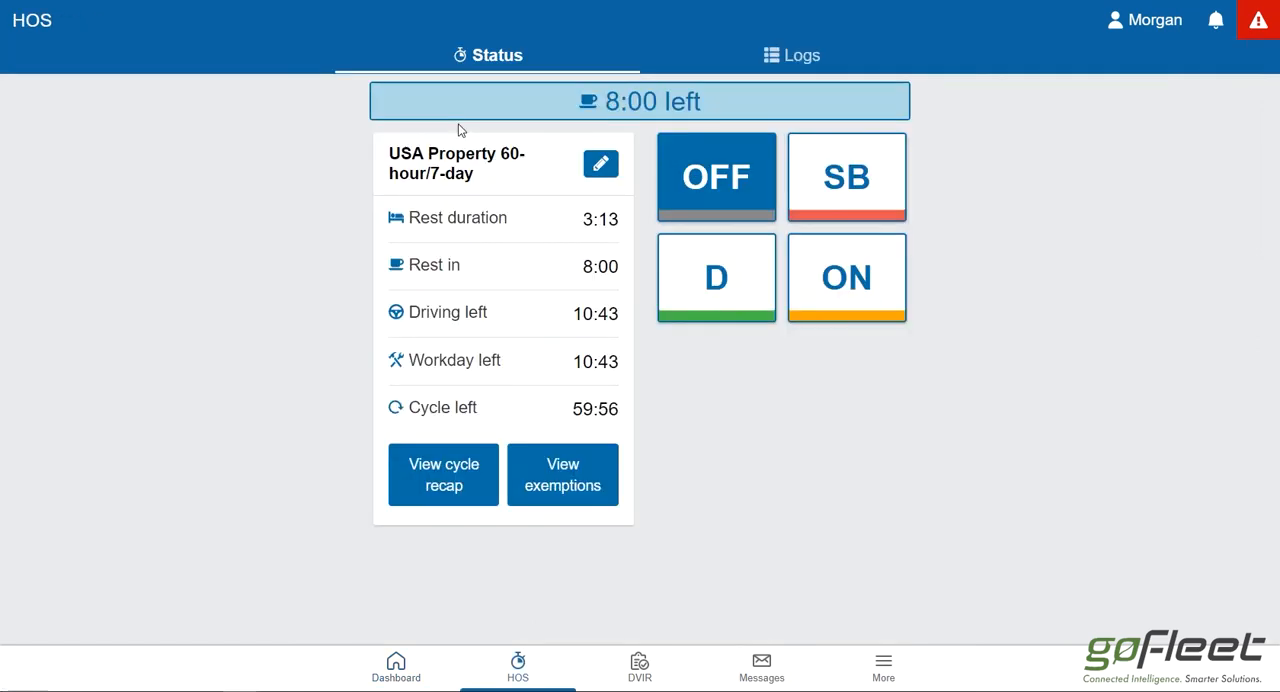
{"action": "mouse_move", "coordinate": [805, 381]}
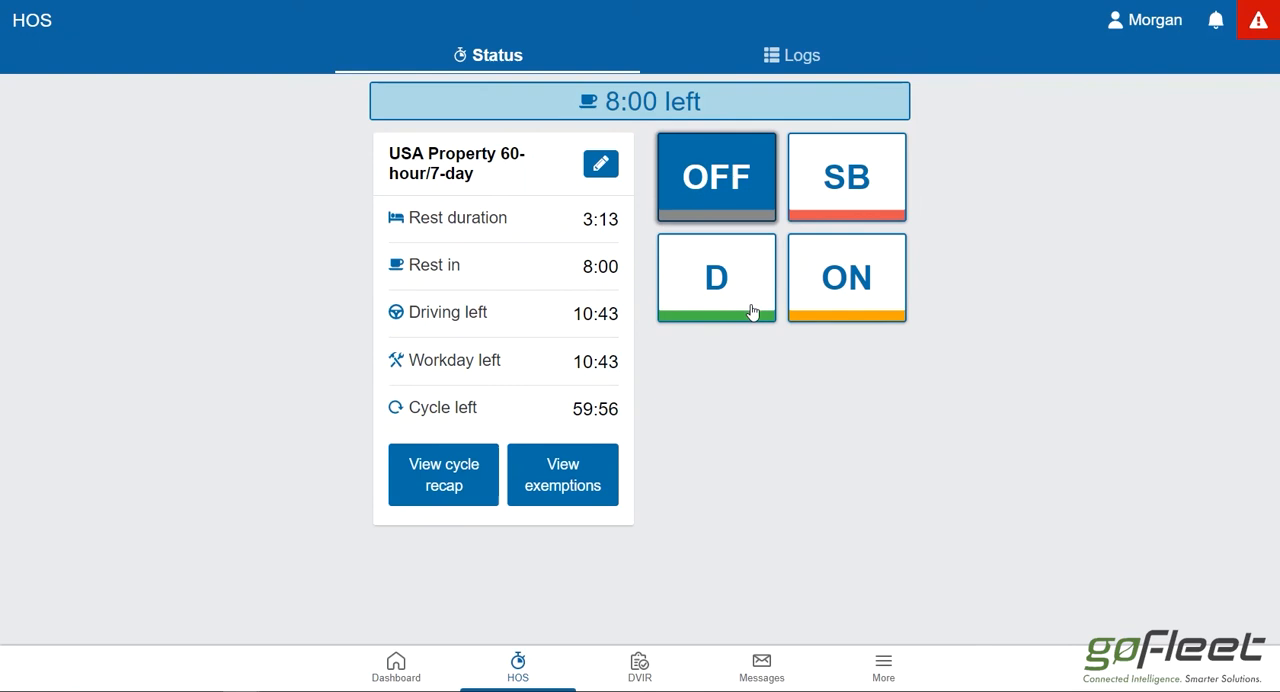
{"action": "left_click", "coordinate": [716, 278]}
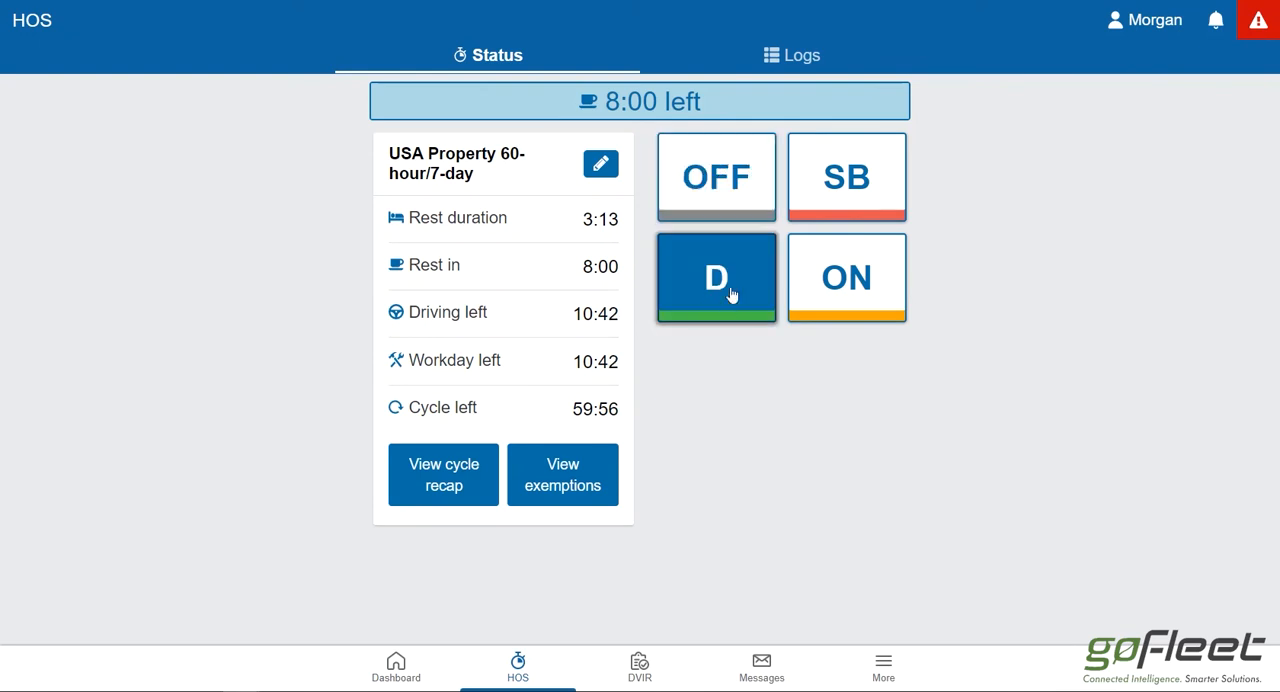
{"action": "left_click", "coordinate": [716, 277]}
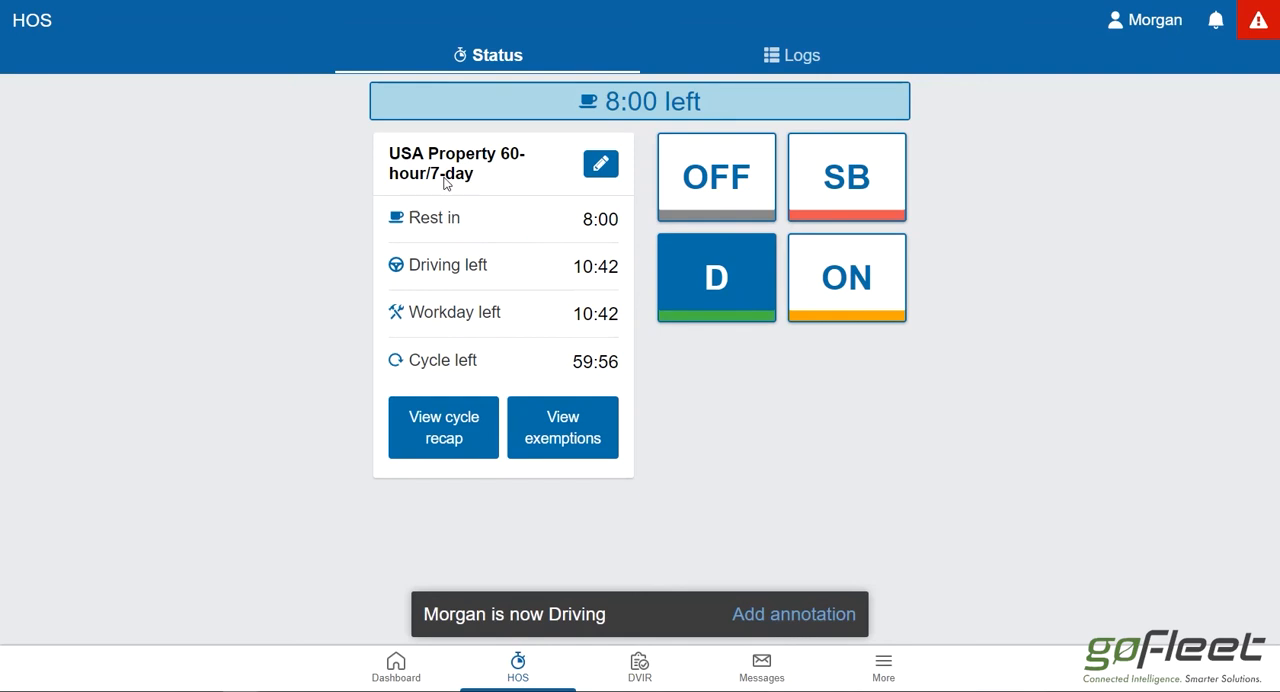
{"action": "mouse_move", "coordinate": [528, 222]}
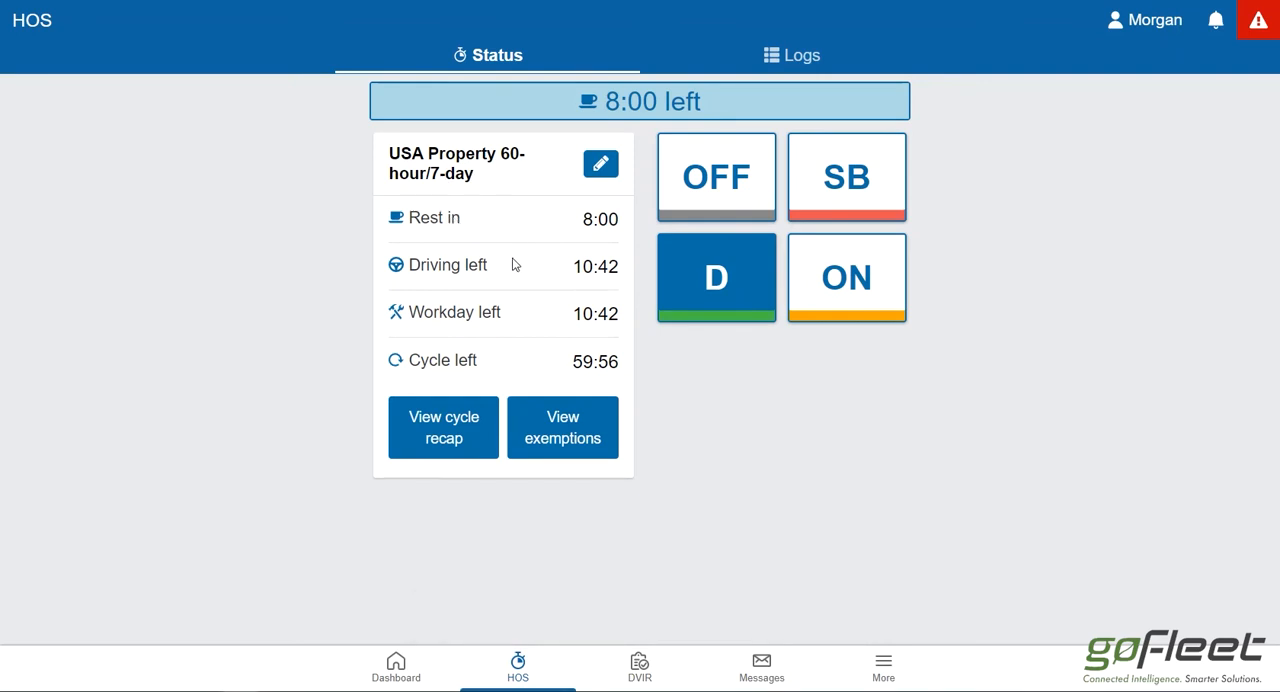
{"action": "mouse_move", "coordinate": [587, 327]}
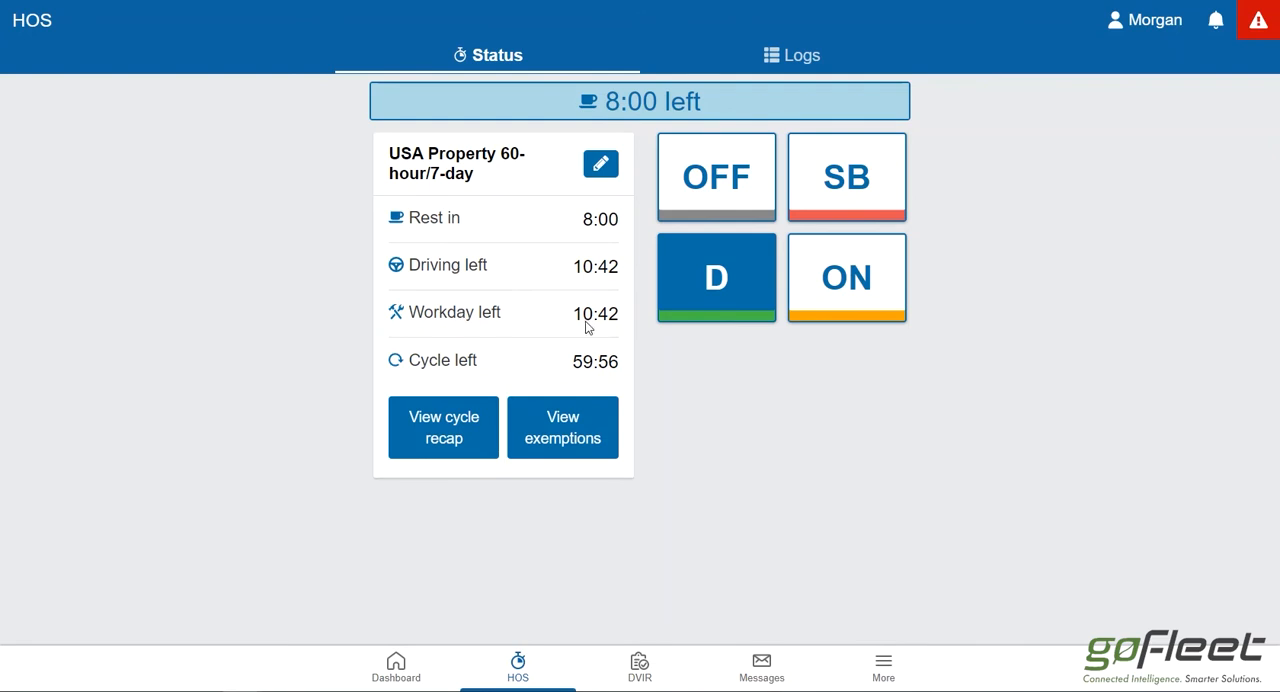
{"action": "mouse_move", "coordinate": [528, 356]}
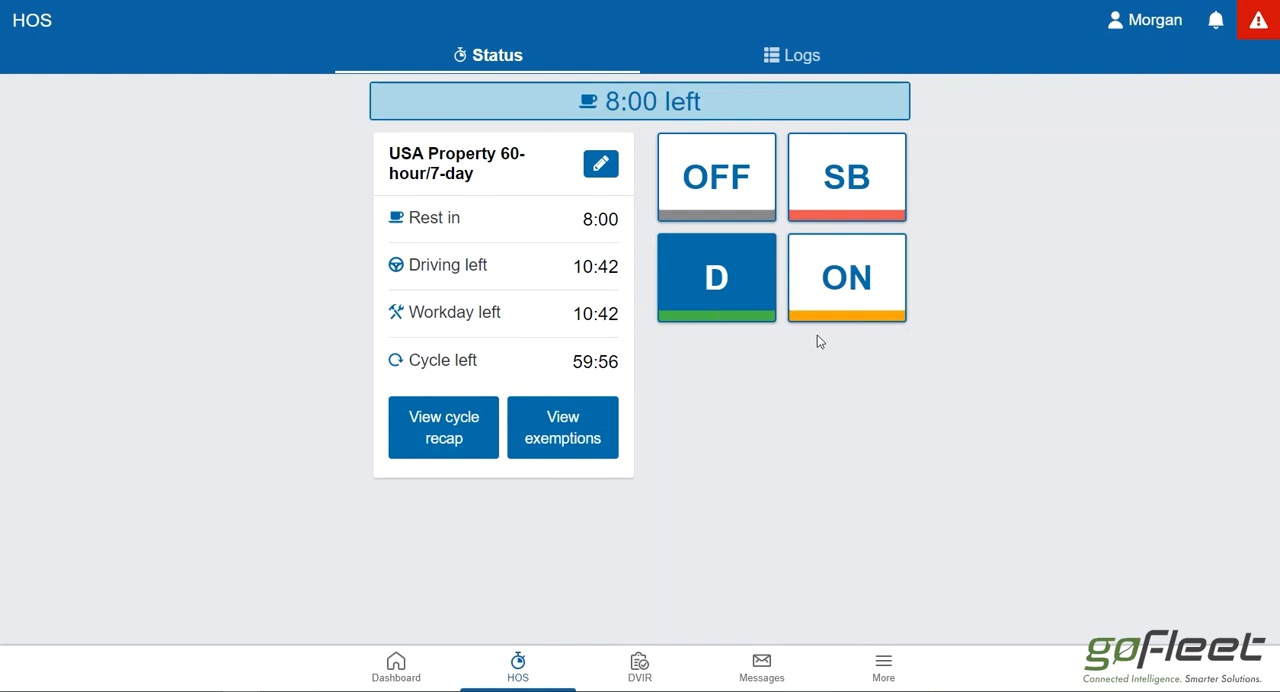
{"action": "mouse_move", "coordinate": [859, 288]}
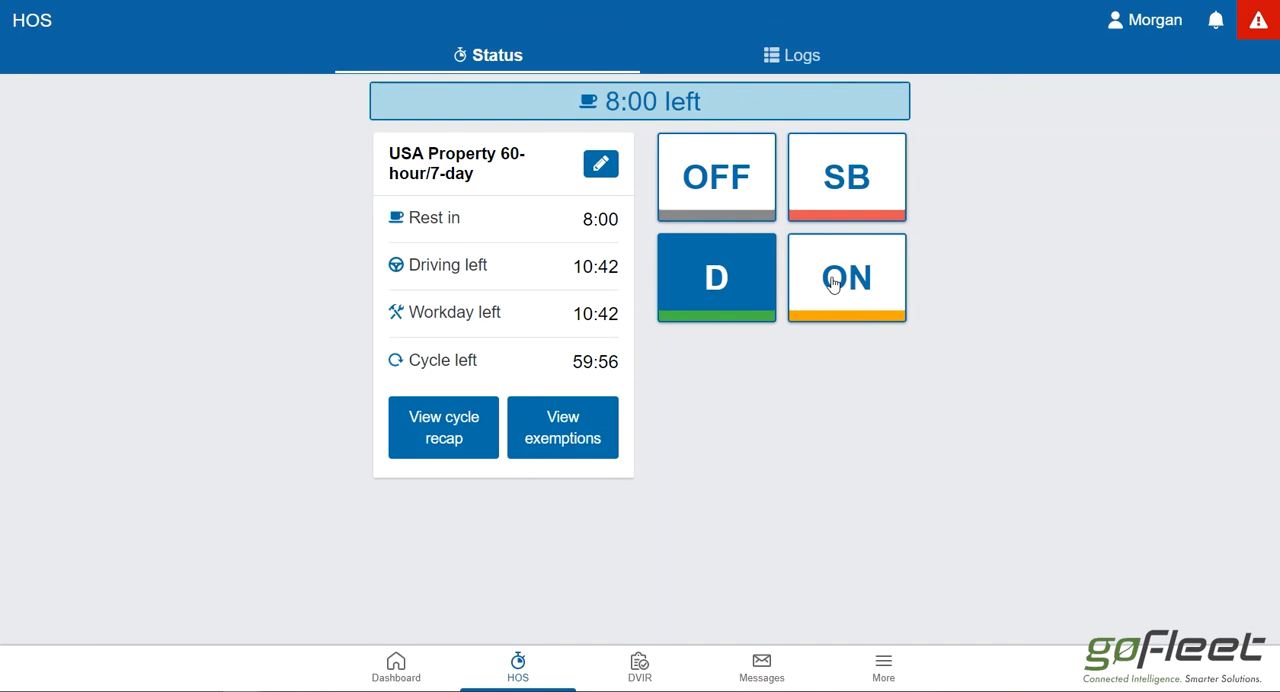
{"action": "mouse_move", "coordinate": [737, 291]}
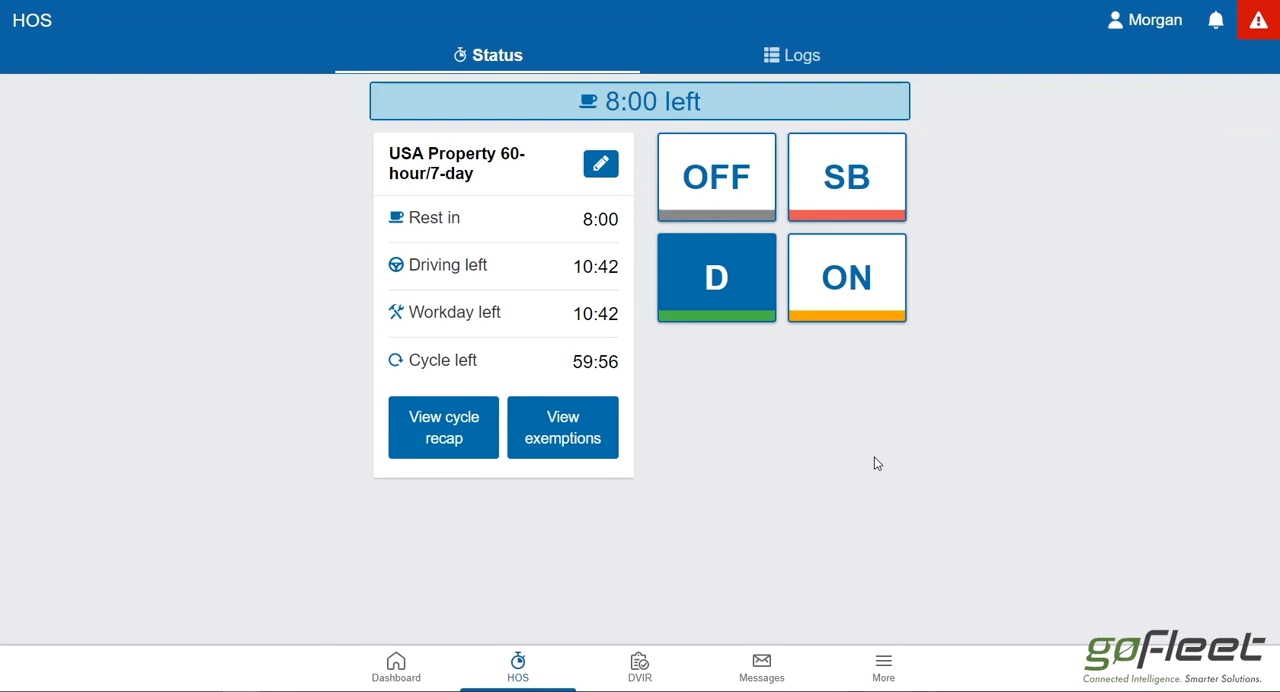
{"action": "mouse_move", "coordinate": [835, 278]}
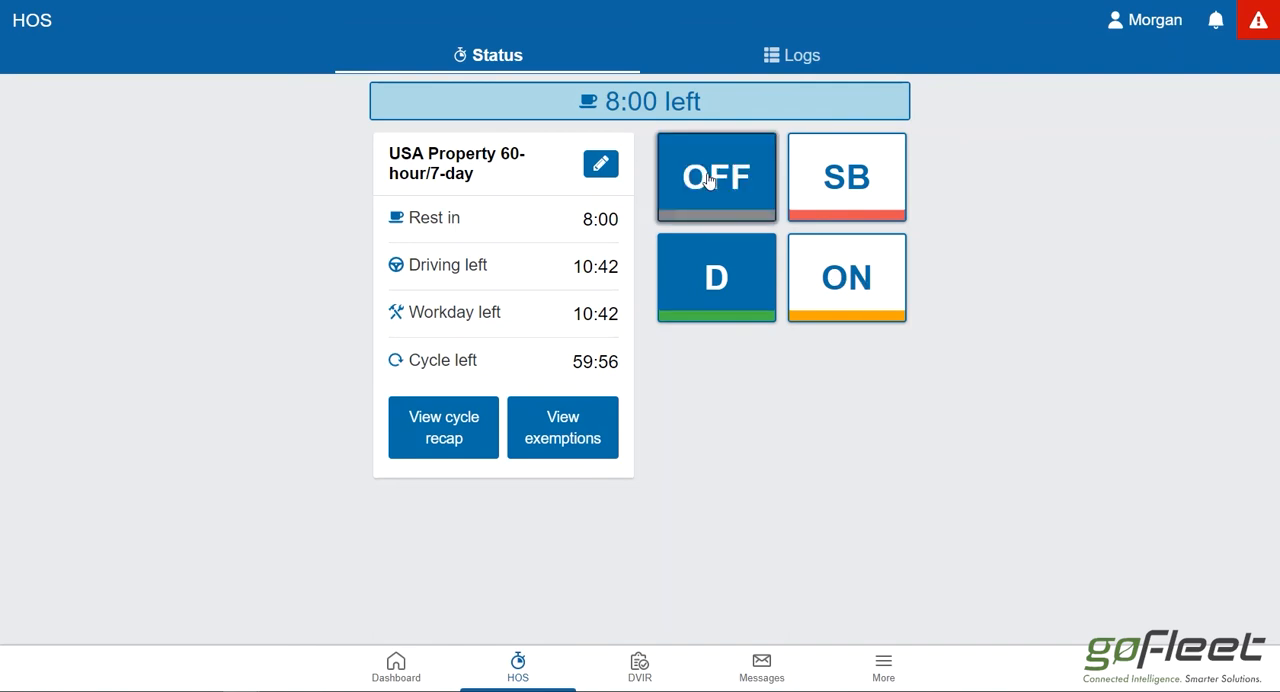
{"action": "mouse_move", "coordinate": [753, 382]}
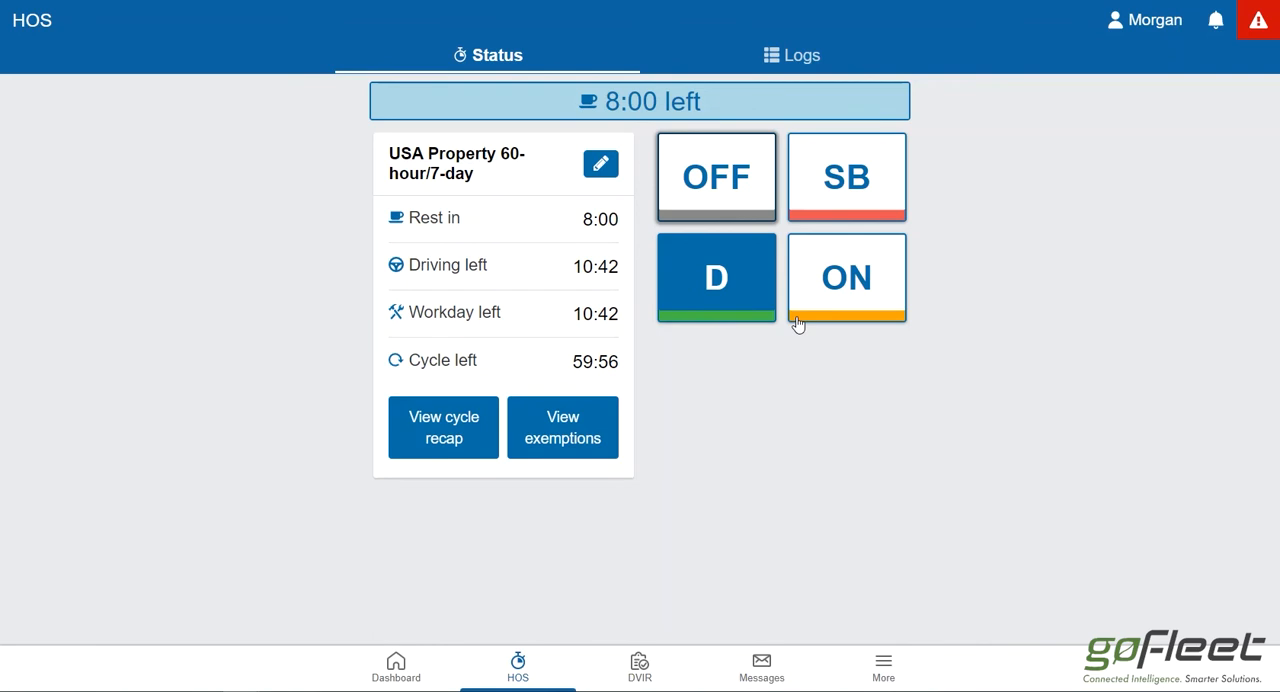
{"action": "mouse_move", "coordinate": [781, 329]}
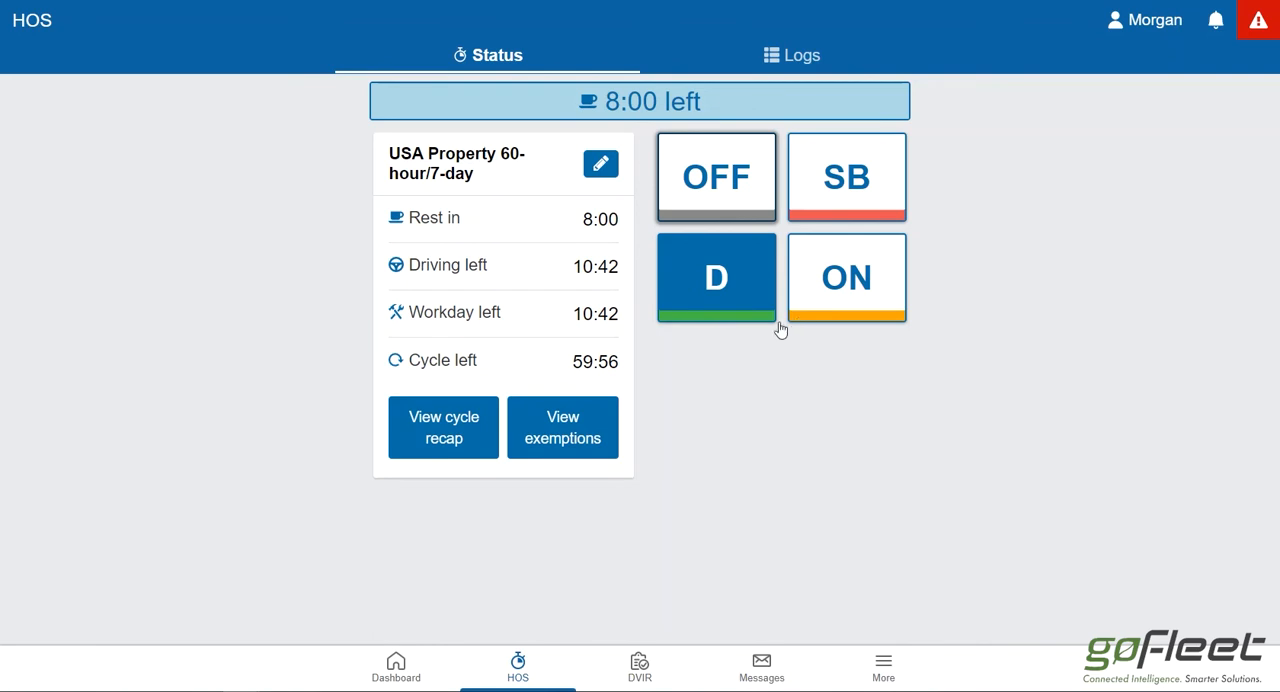
{"action": "mouse_move", "coordinate": [791, 43]}
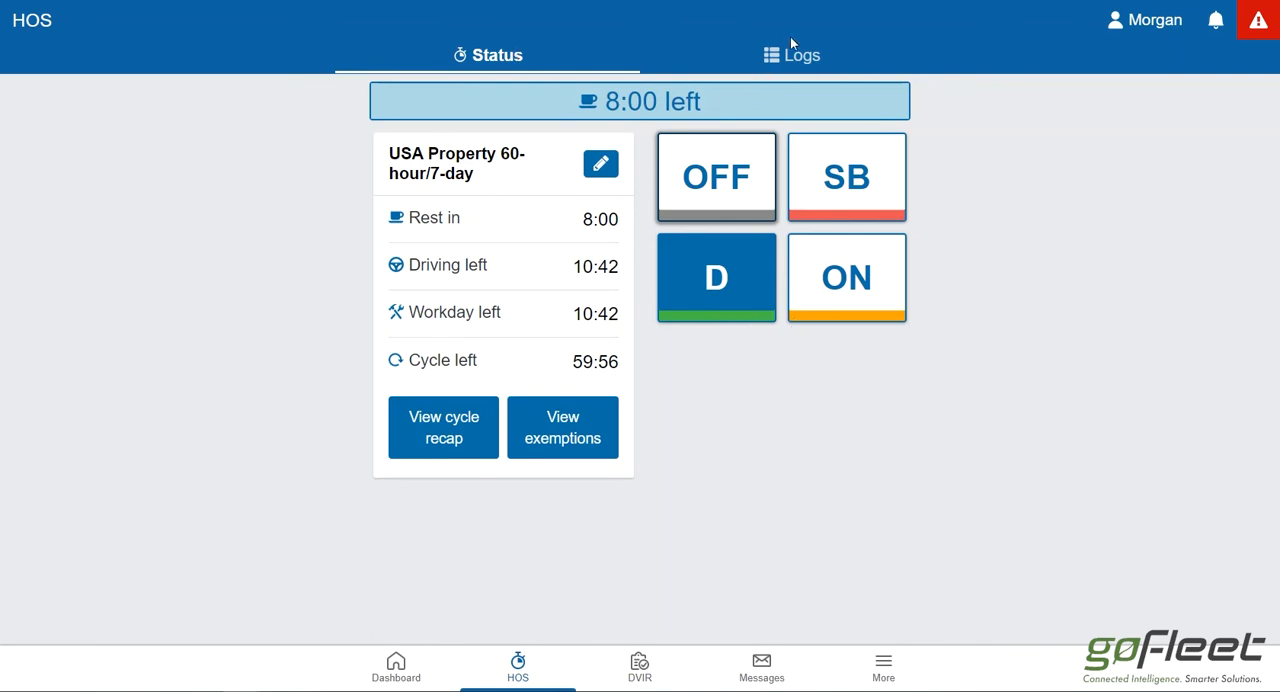
- Review the daily HOS logs back to Wed Feb 17, then return to the status overview
{"action": "left_click", "coordinate": [801, 54]}
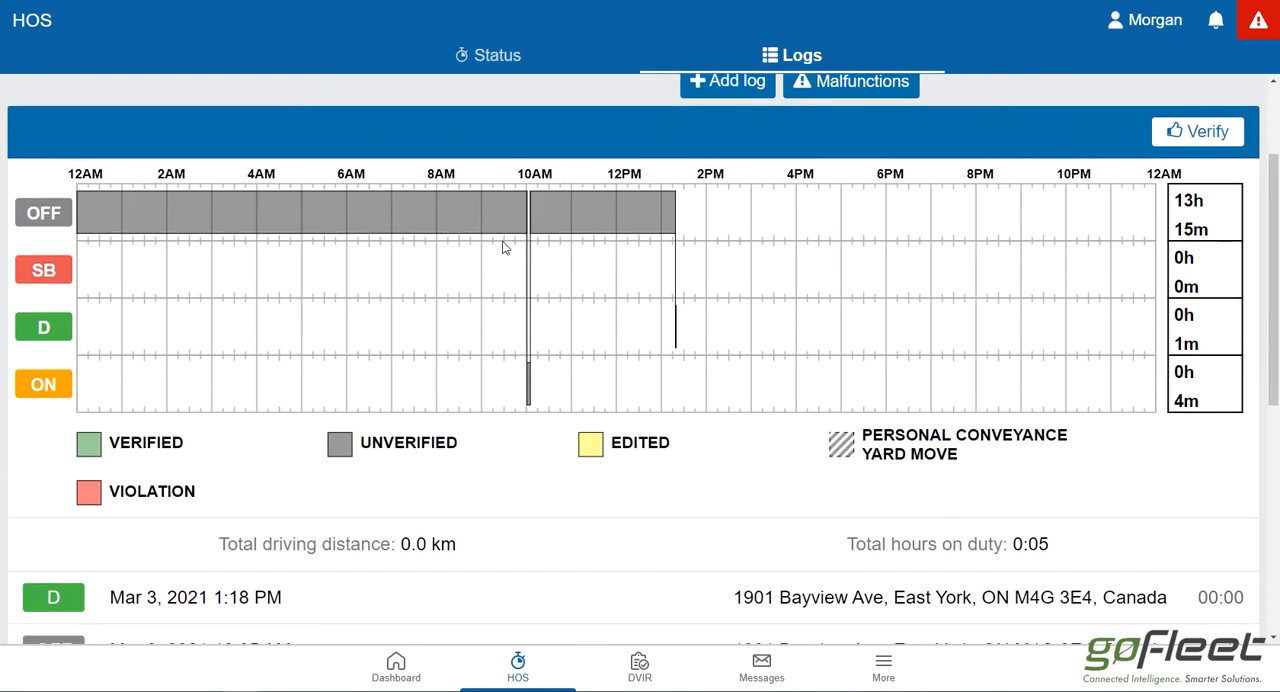
{"action": "scroll", "scroll_direction": "down", "scroll_amount": 3}
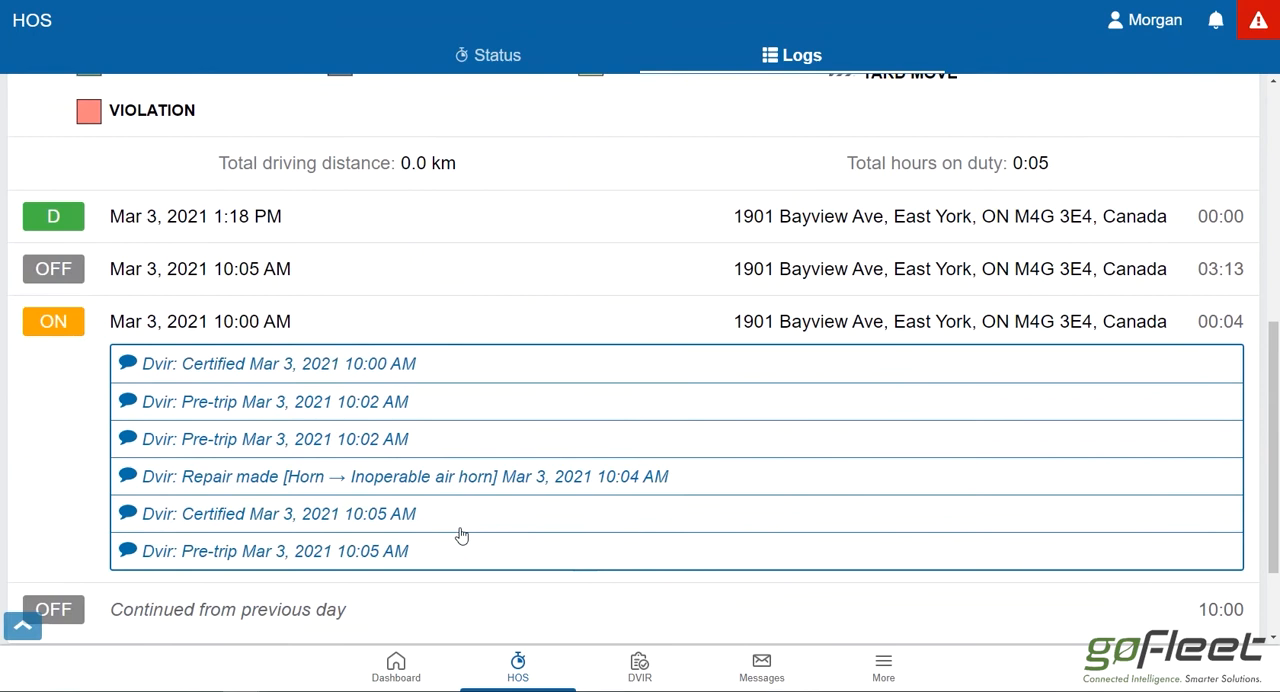
{"action": "mouse_move", "coordinate": [507, 294]}
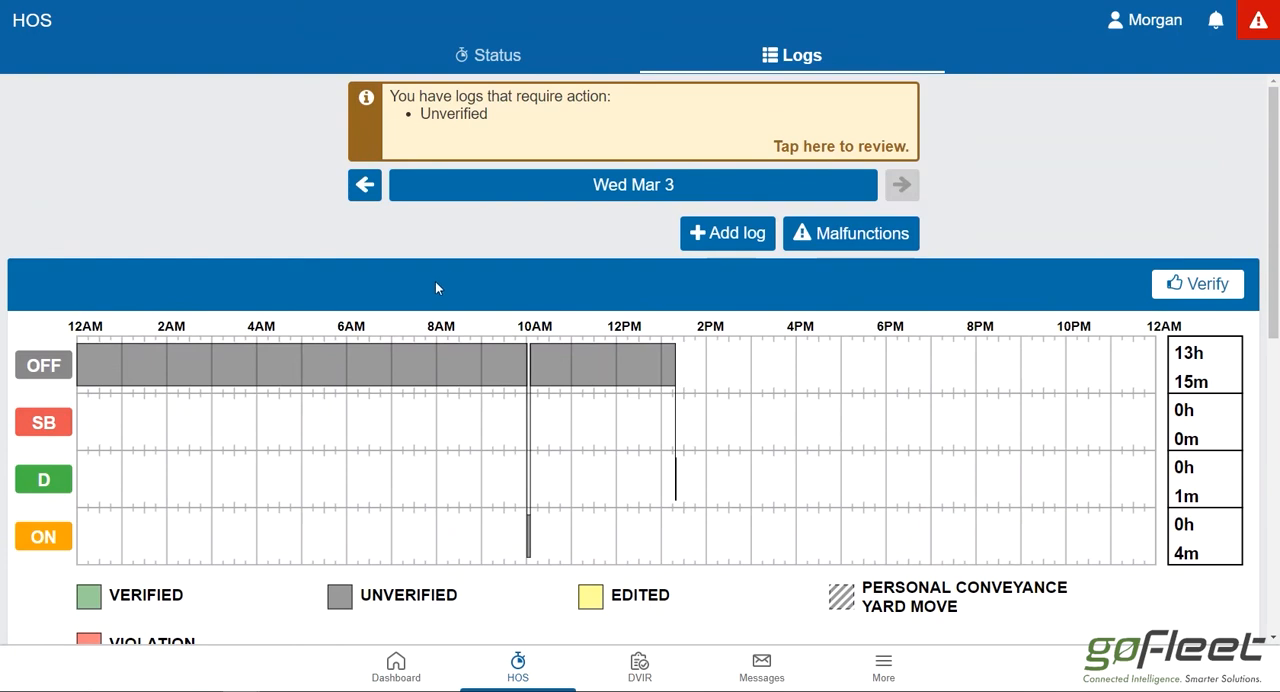
{"action": "mouse_move", "coordinate": [389, 245]}
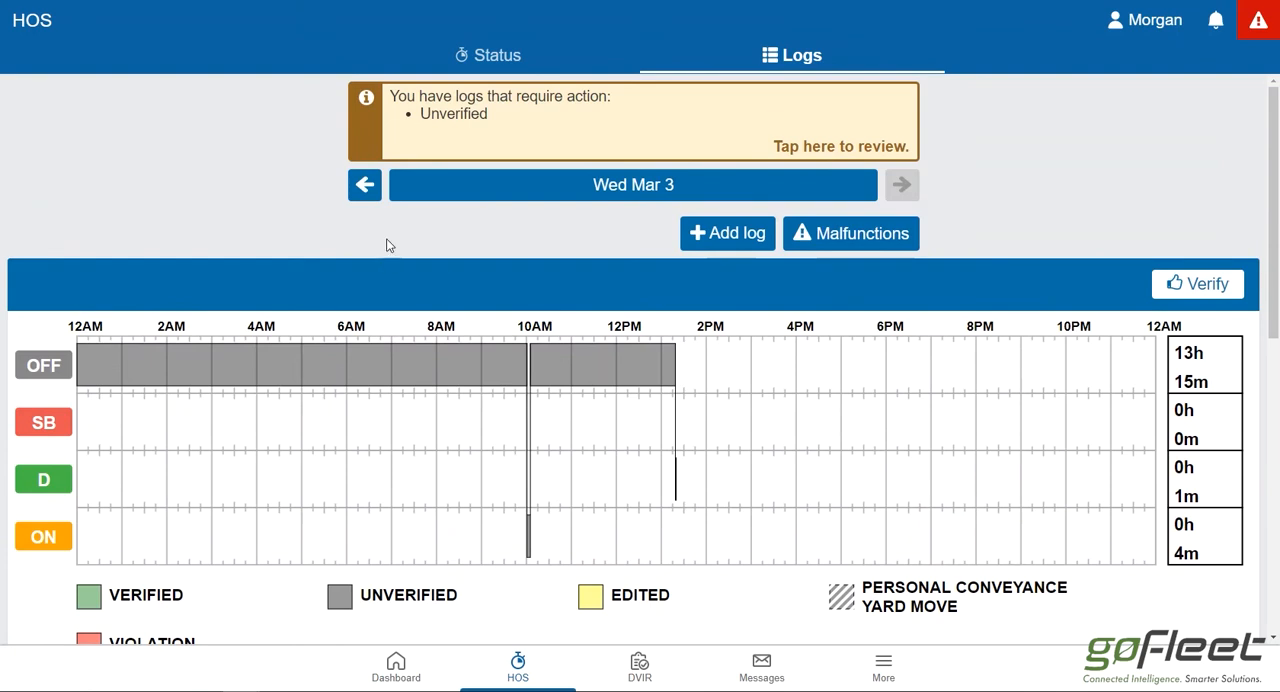
{"action": "left_click", "coordinate": [364, 185]}
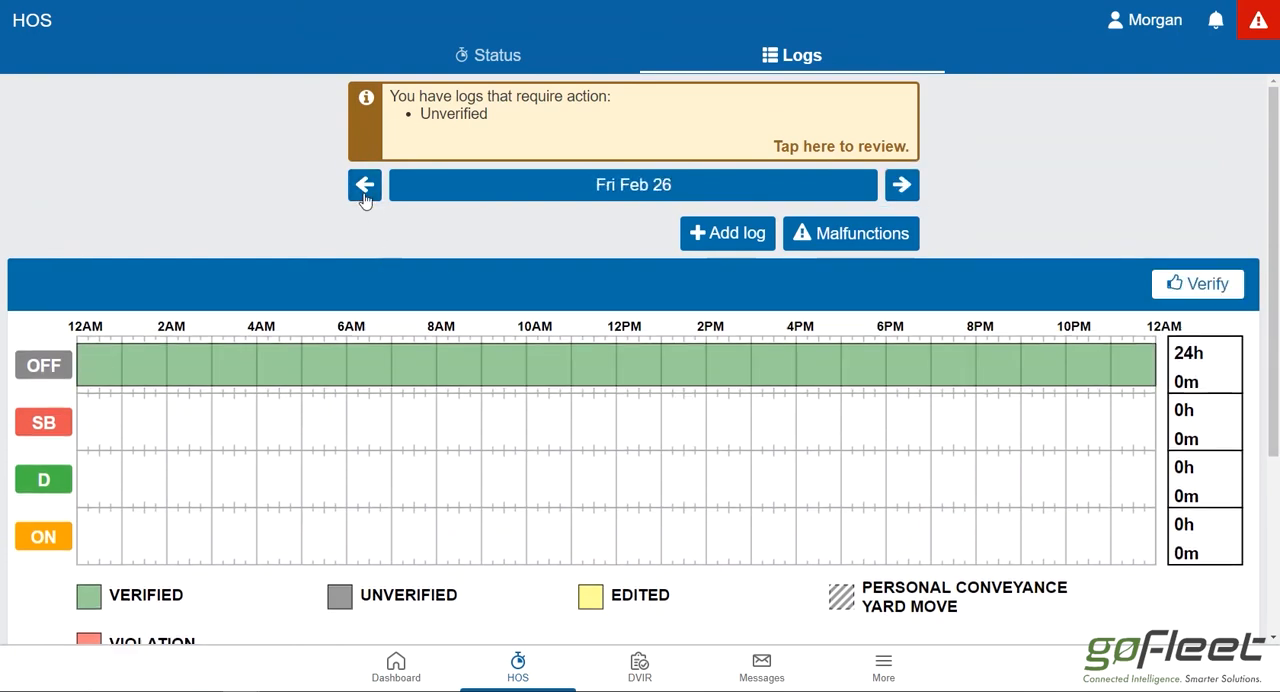
{"action": "left_click", "coordinate": [365, 185]}
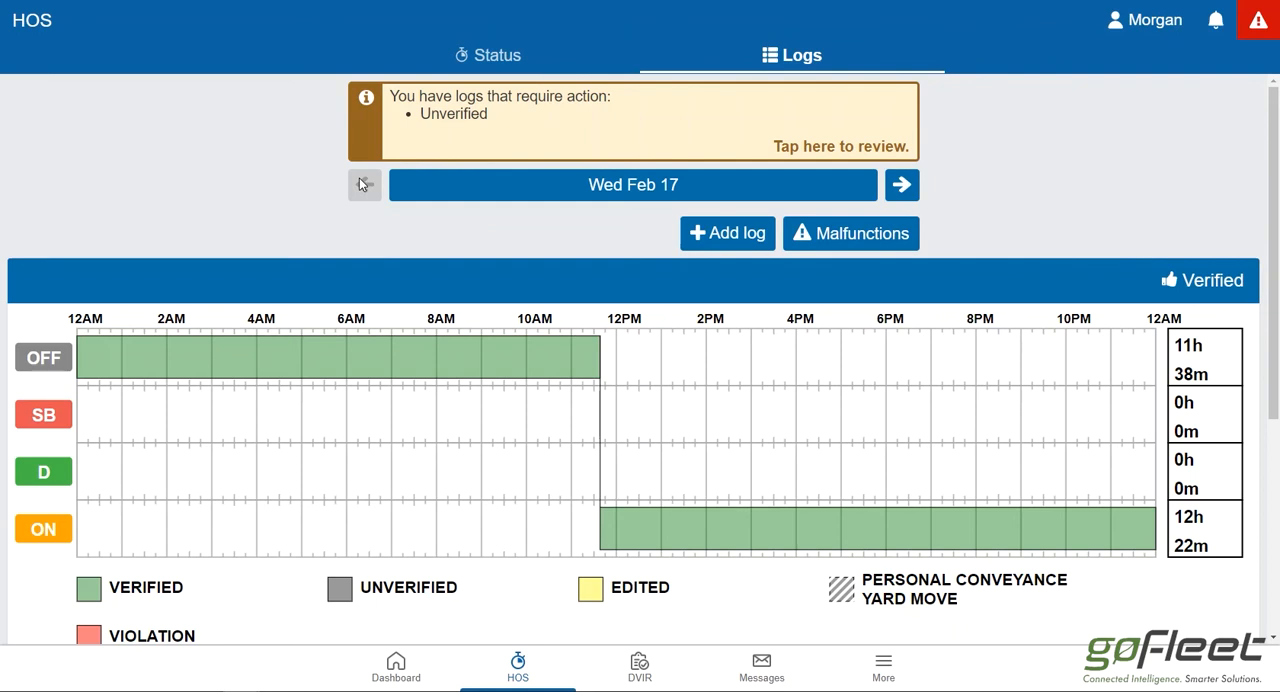
{"action": "left_click", "coordinate": [488, 55]}
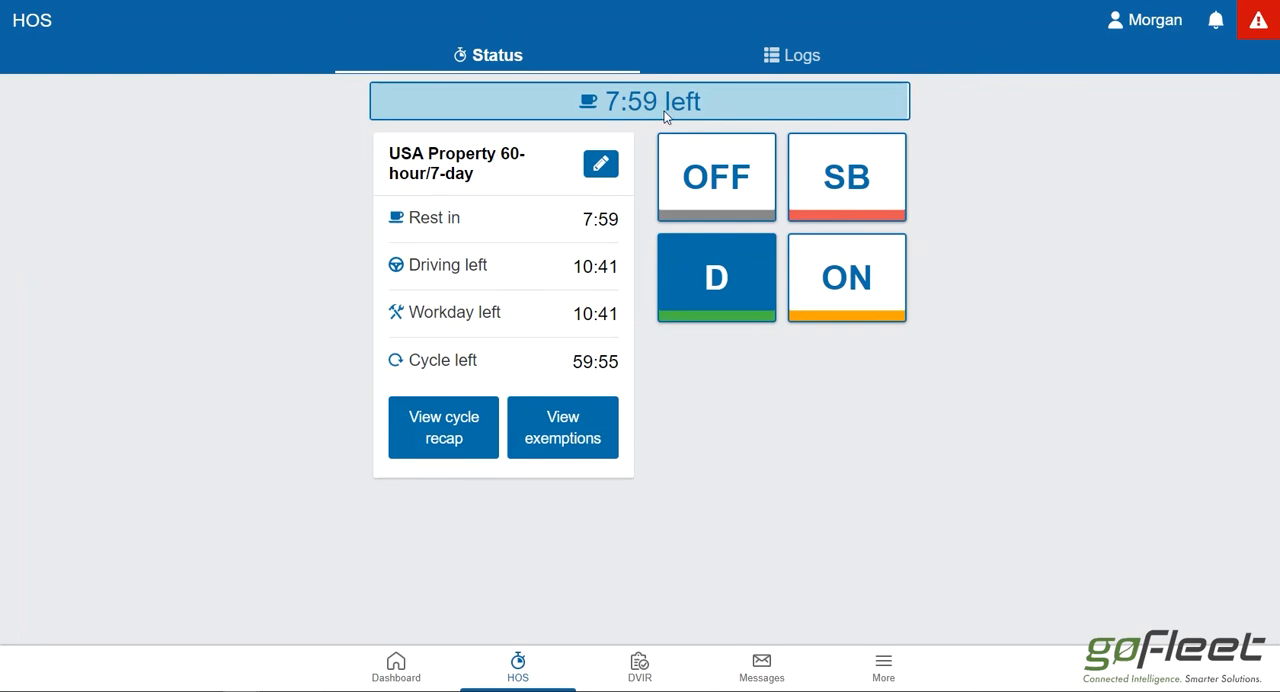
{"action": "mouse_move", "coordinate": [727, 338]}
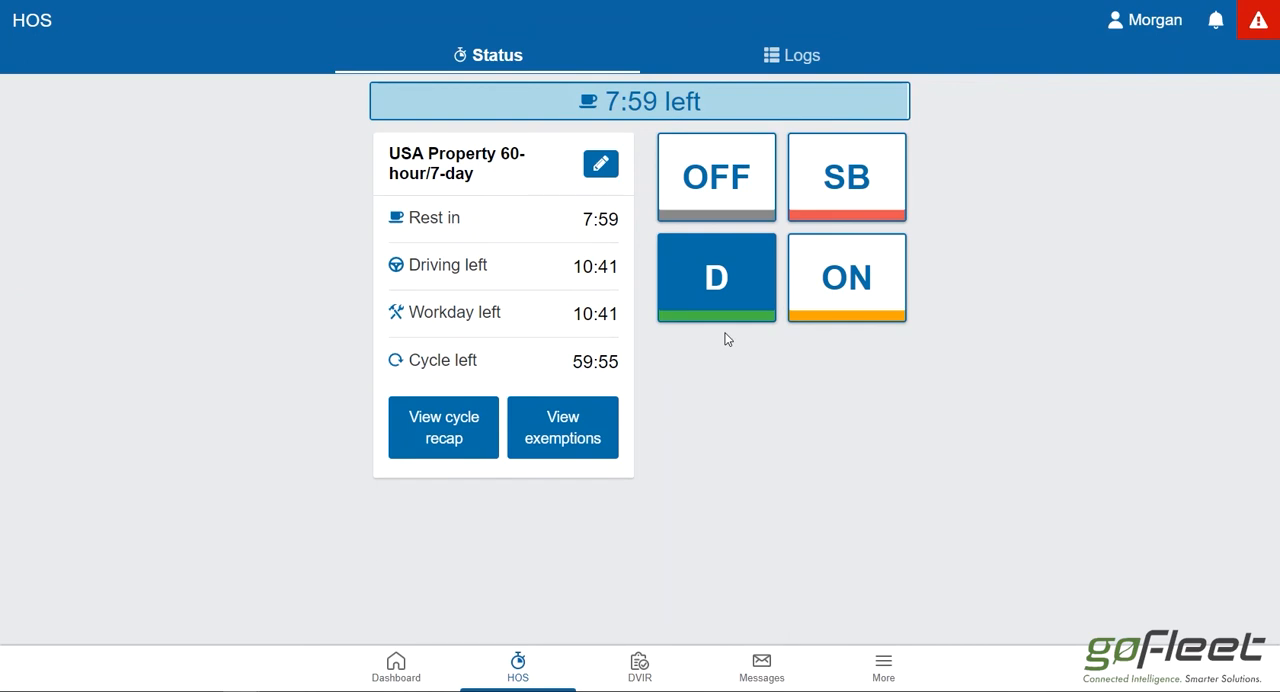
{"action": "mouse_move", "coordinate": [555, 182]}
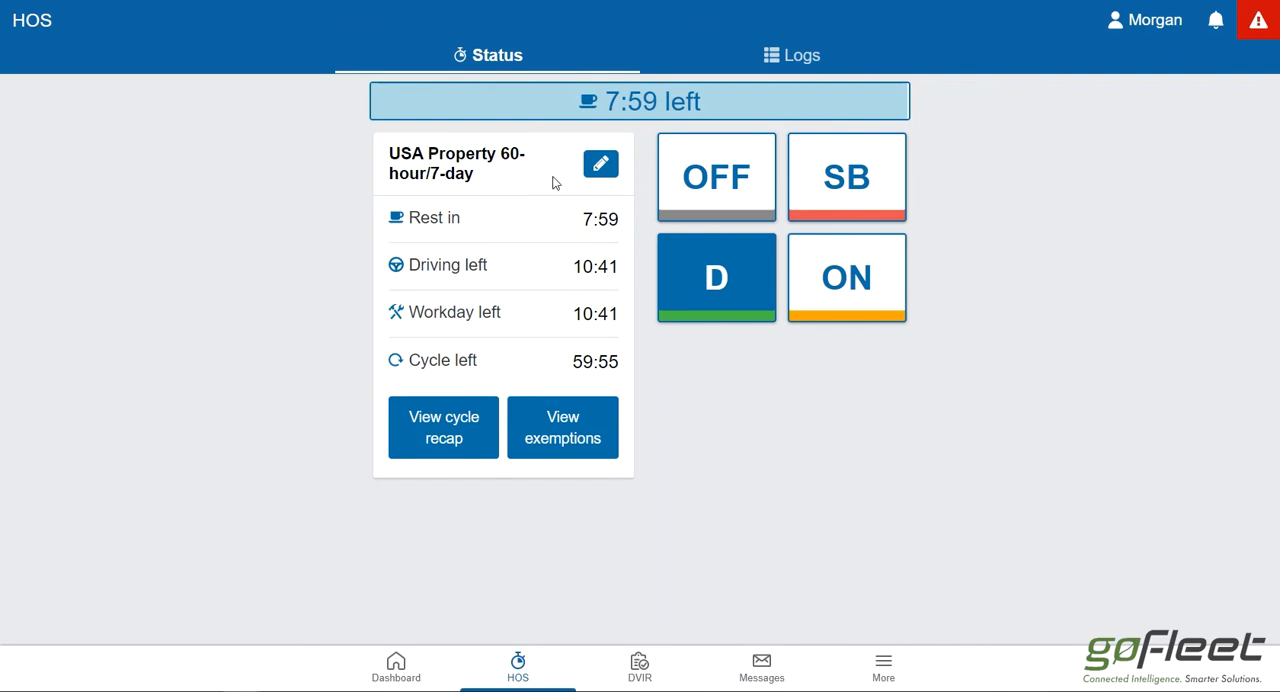
{"action": "mouse_move", "coordinate": [617, 309]}
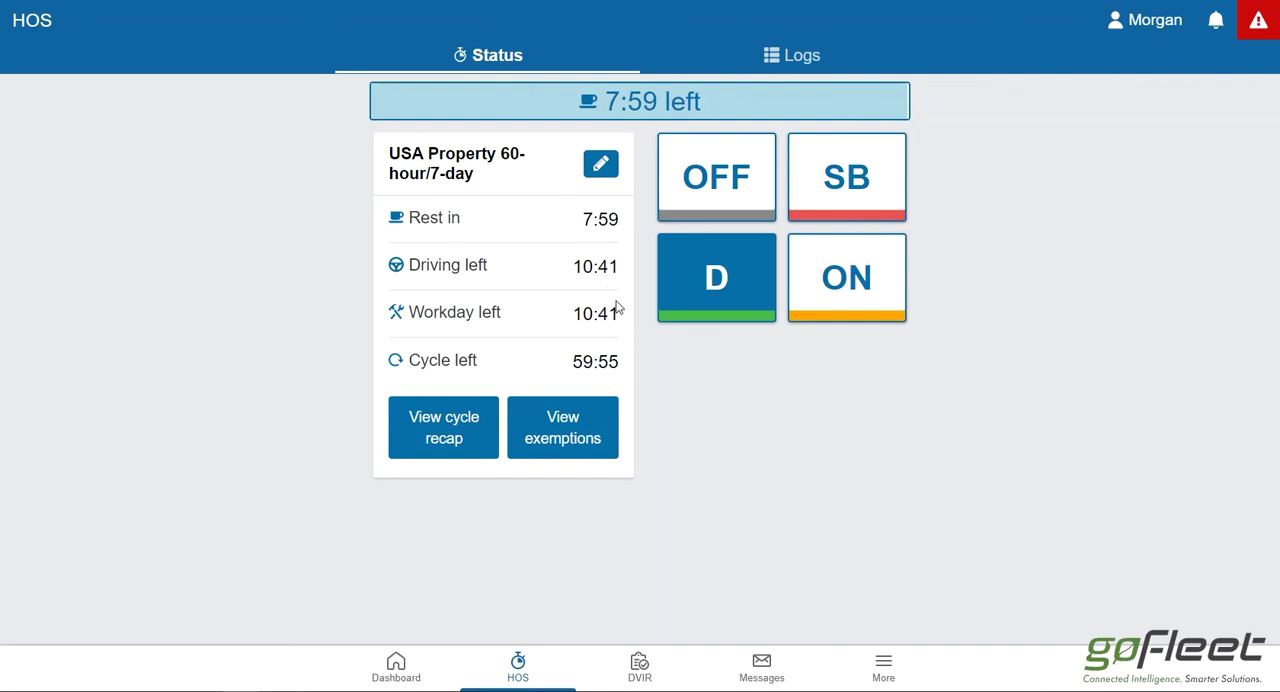
{"action": "mouse_move", "coordinate": [607, 224]}
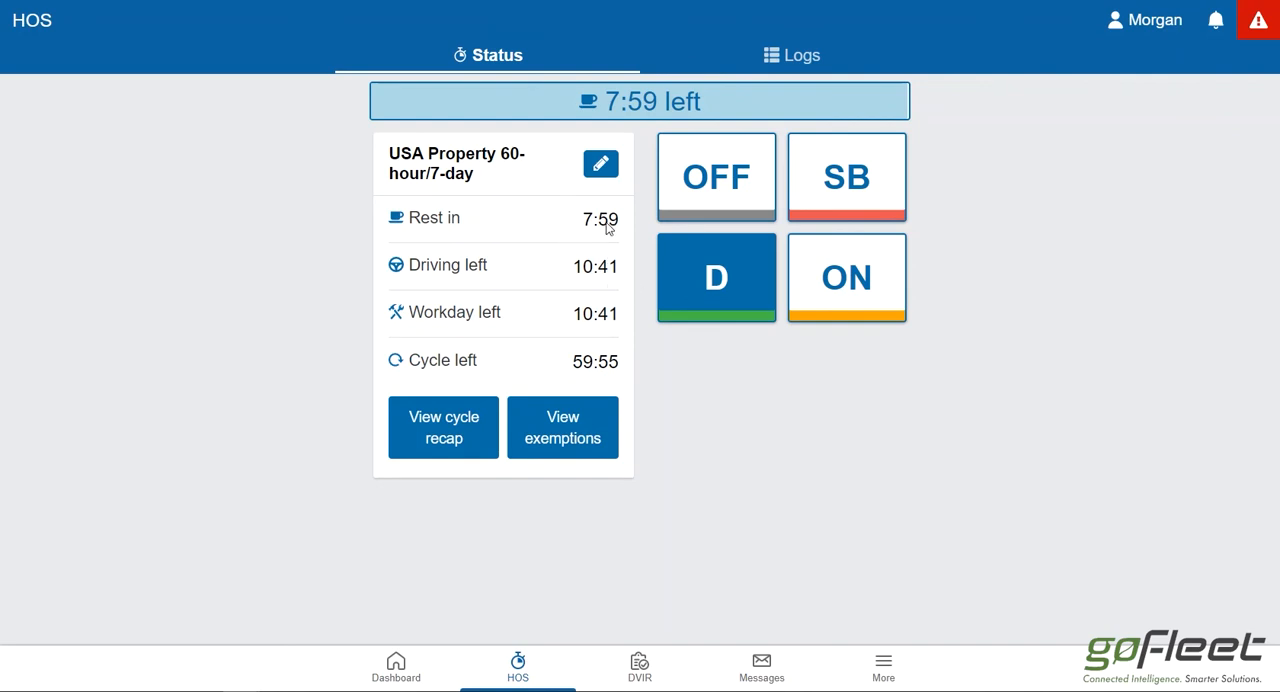
{"action": "mouse_move", "coordinate": [180, 14]}
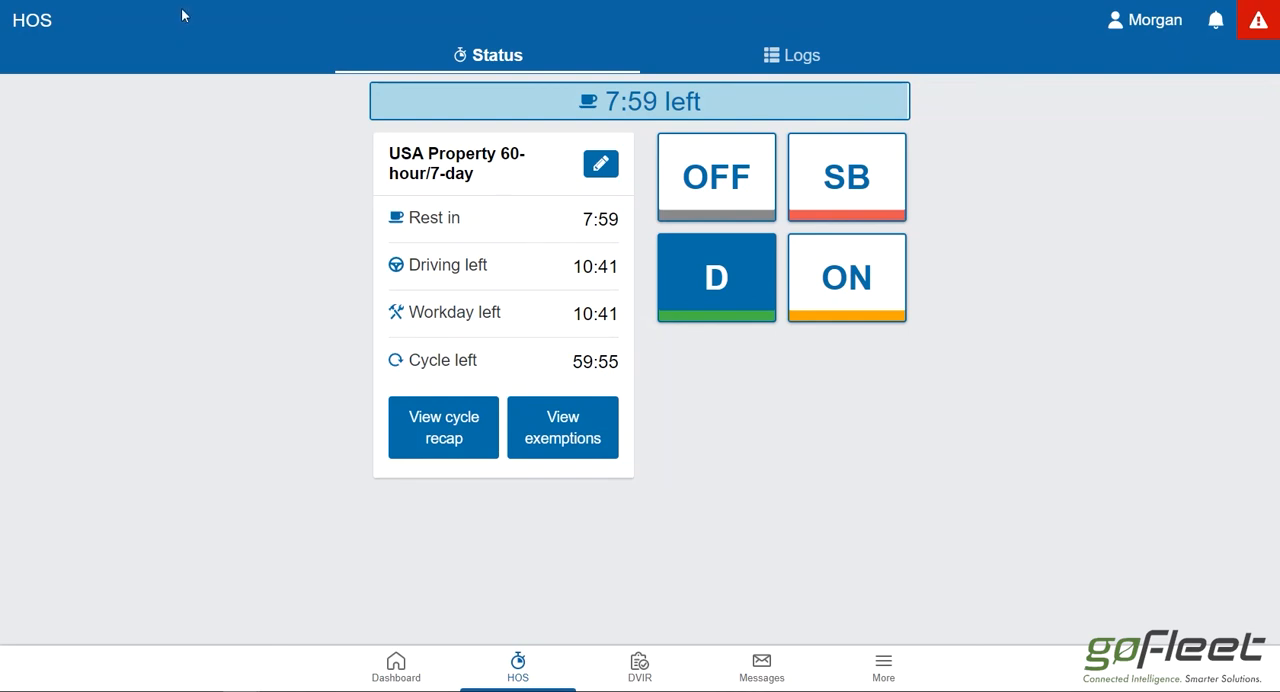
- Leave the HOS Status card (7:59 rest remaining) for the Dashboard
{"action": "left_click", "coordinate": [391, 670]}
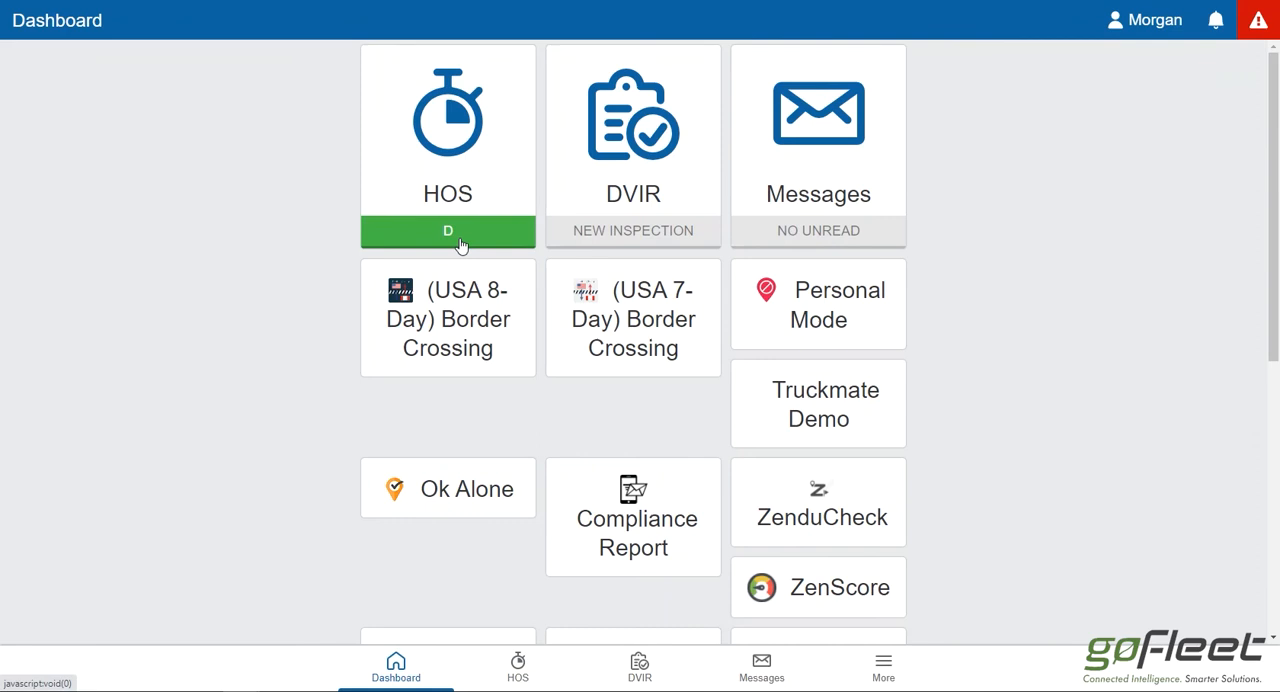
{"action": "mouse_move", "coordinate": [478, 245]}
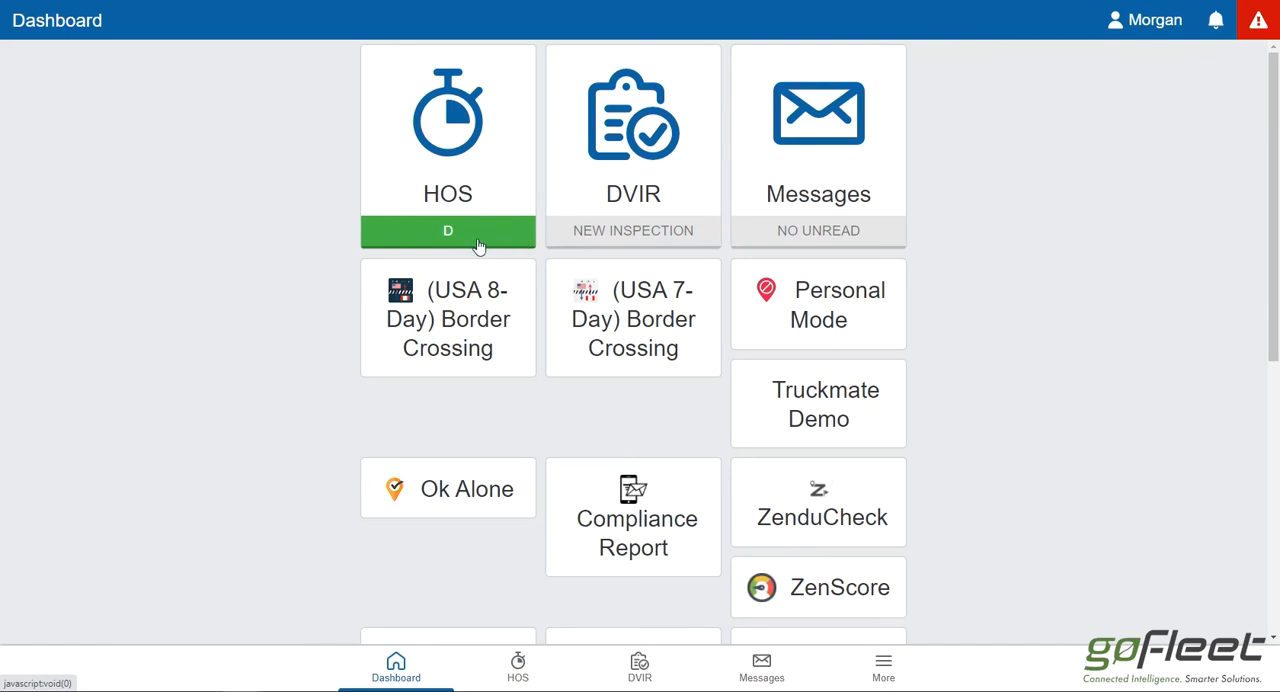
{"action": "mouse_move", "coordinate": [608, 205]}
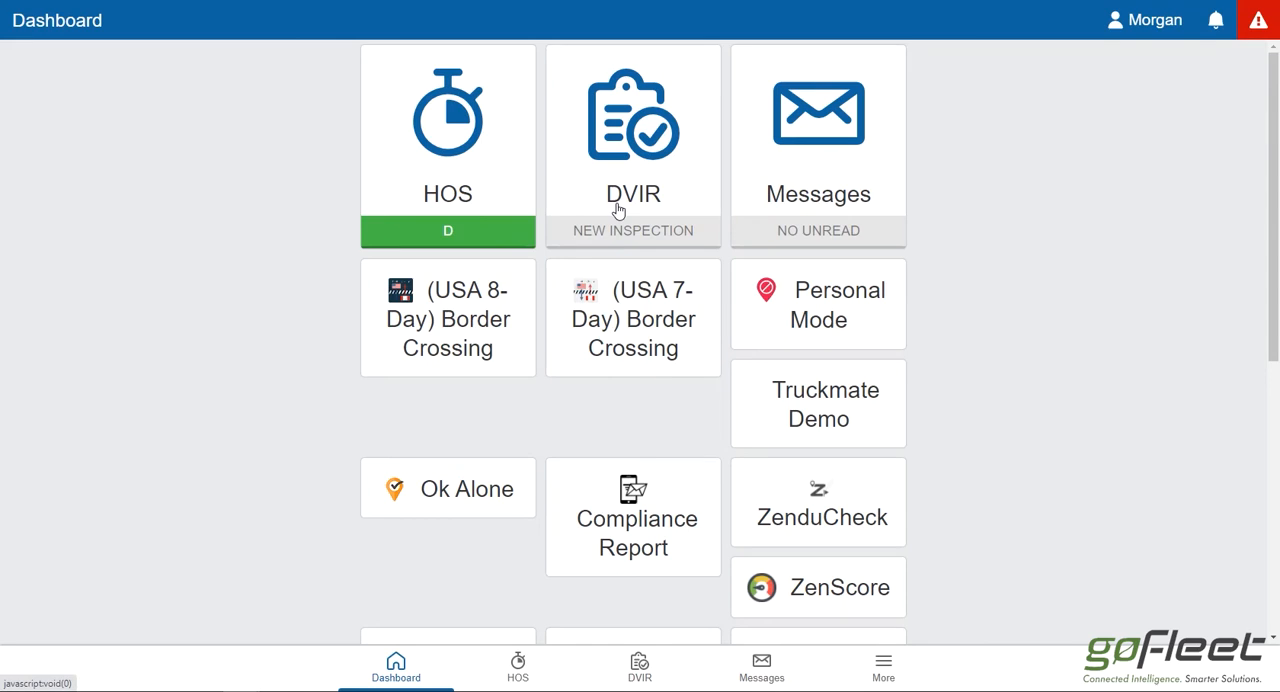
{"action": "mouse_move", "coordinate": [633, 220]}
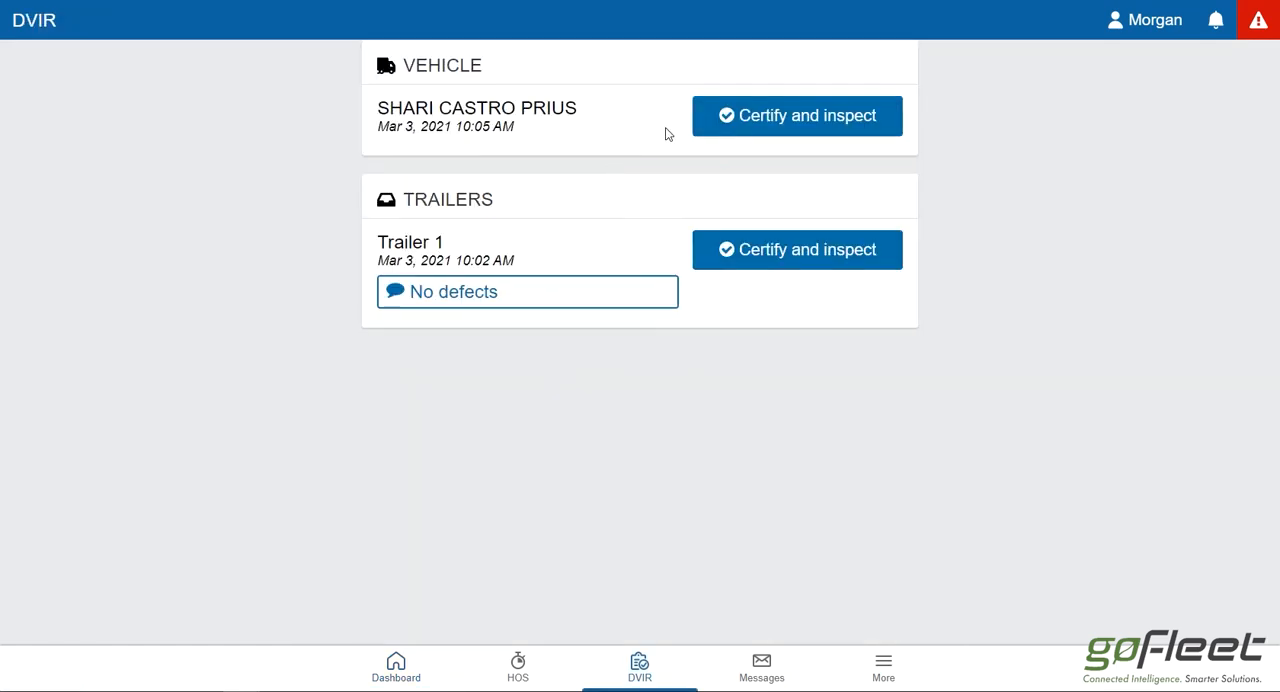
{"action": "mouse_move", "coordinate": [521, 124]}
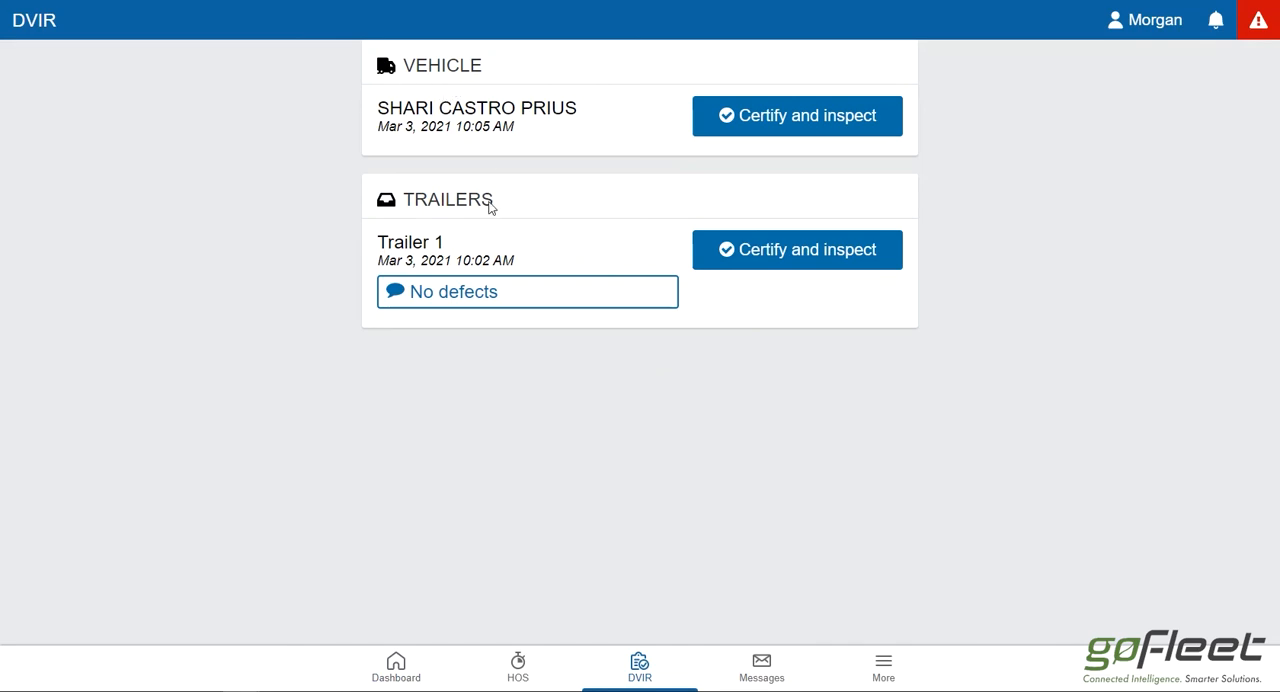
{"action": "mouse_move", "coordinate": [704, 418]}
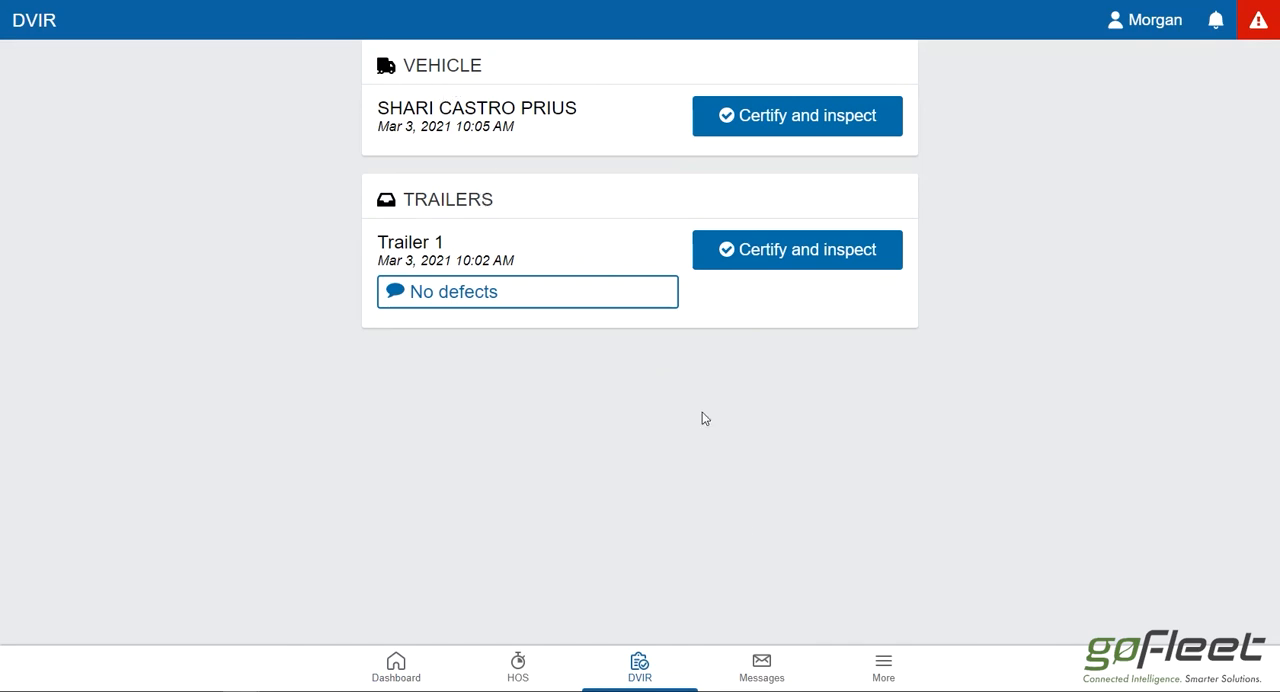
{"action": "mouse_move", "coordinate": [780, 222]}
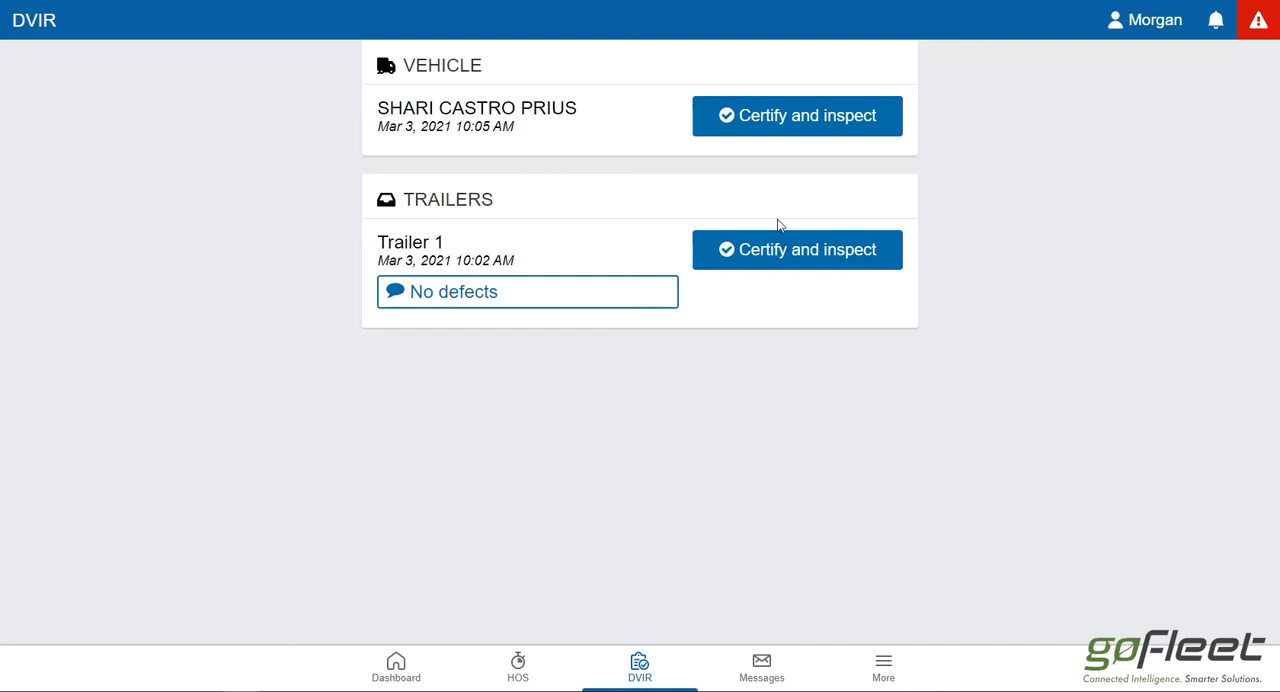
{"action": "mouse_move", "coordinate": [407, 680]}
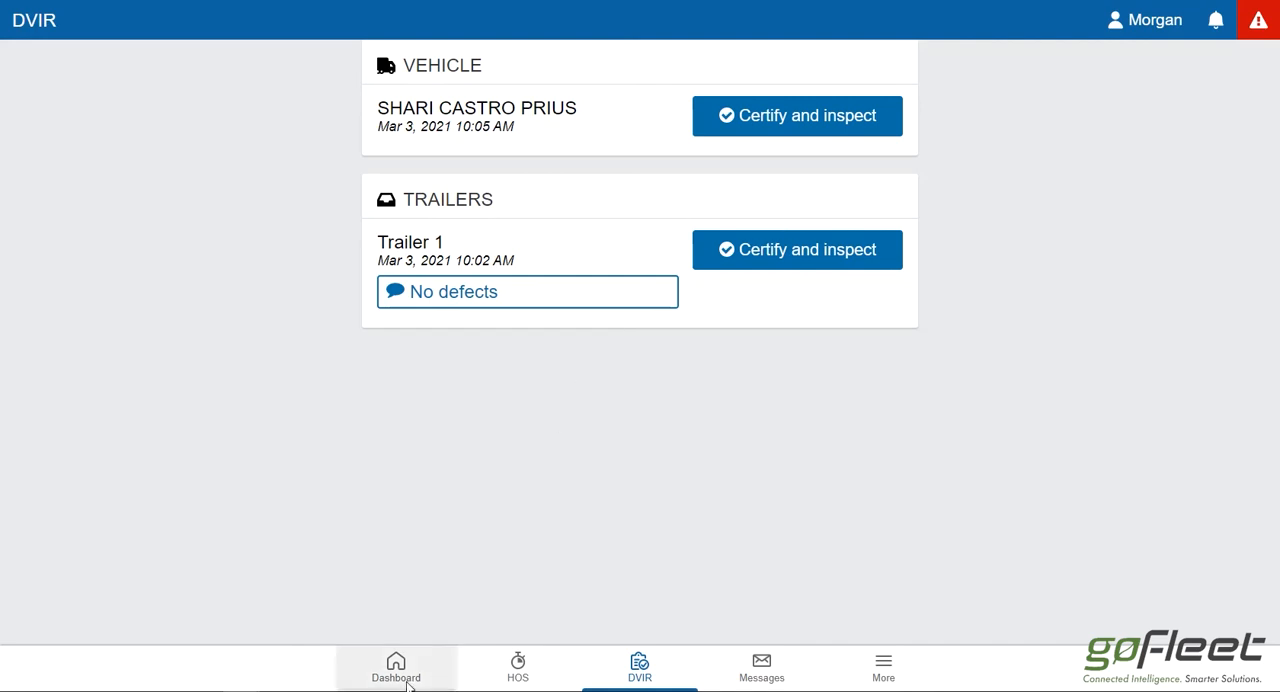
{"action": "left_click", "coordinate": [392, 673]}
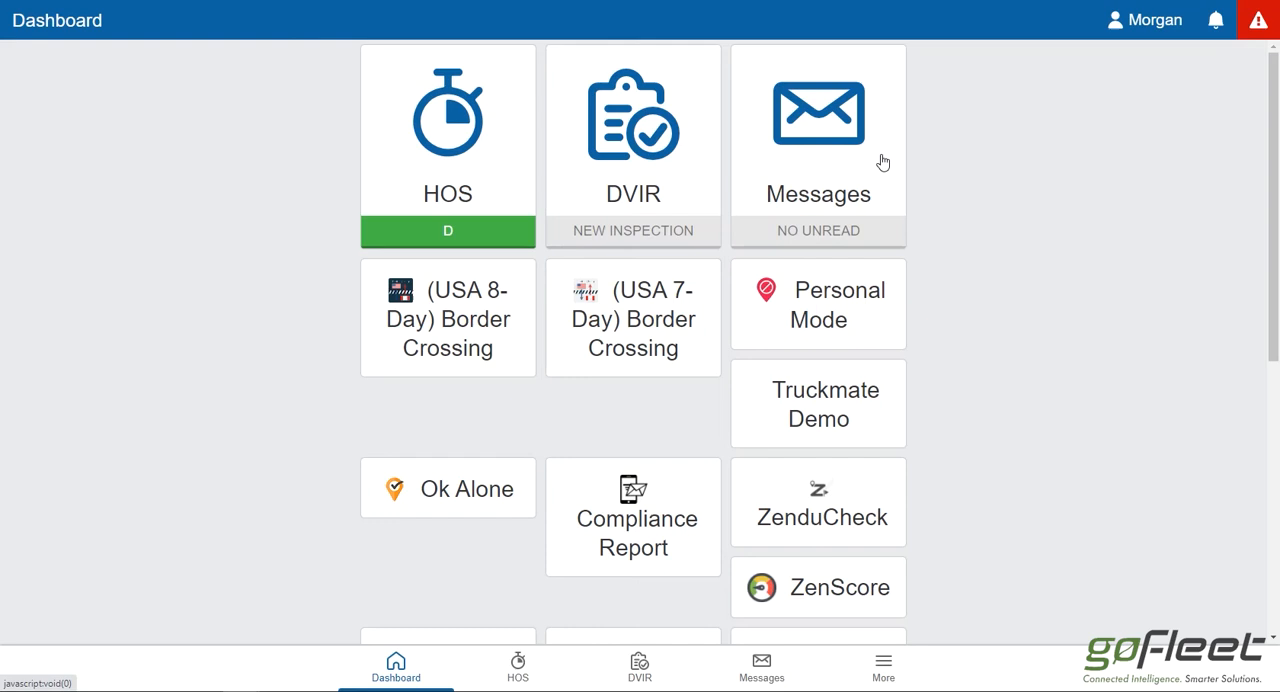
- Check Messages (none for the vehicle or Morgan) and scroll down the Dashboard
{"action": "left_click", "coordinate": [818, 130]}
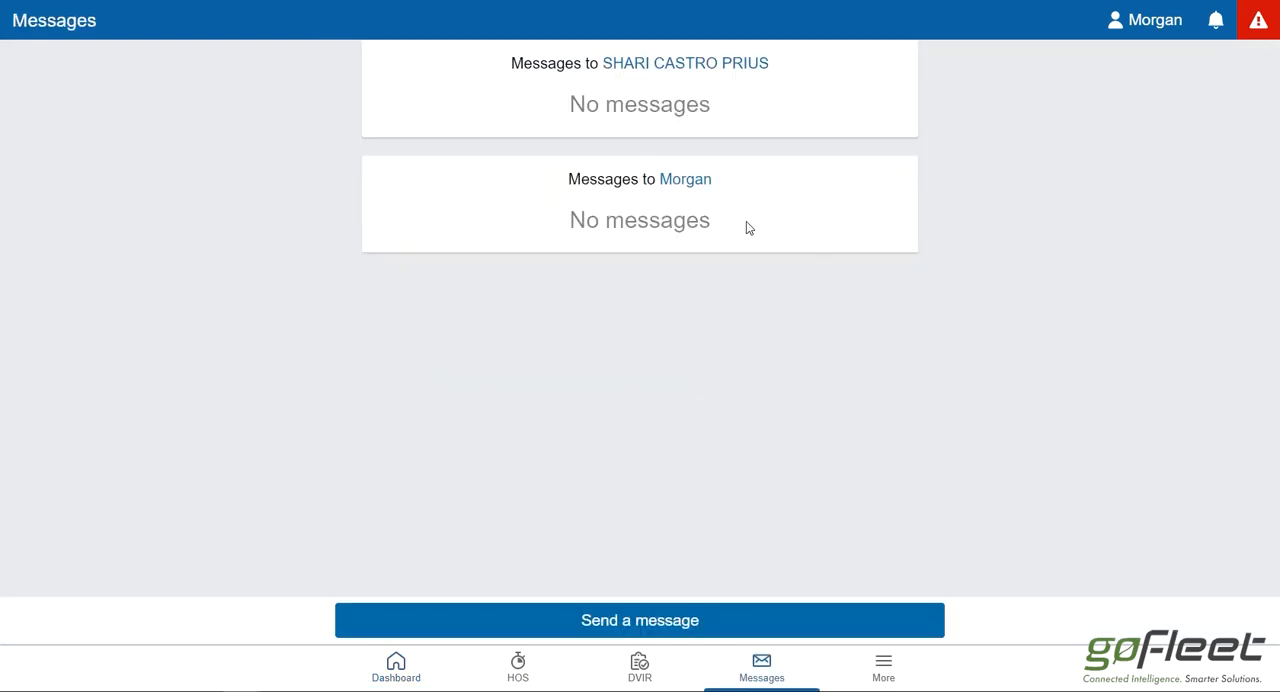
{"action": "mouse_move", "coordinate": [723, 182]}
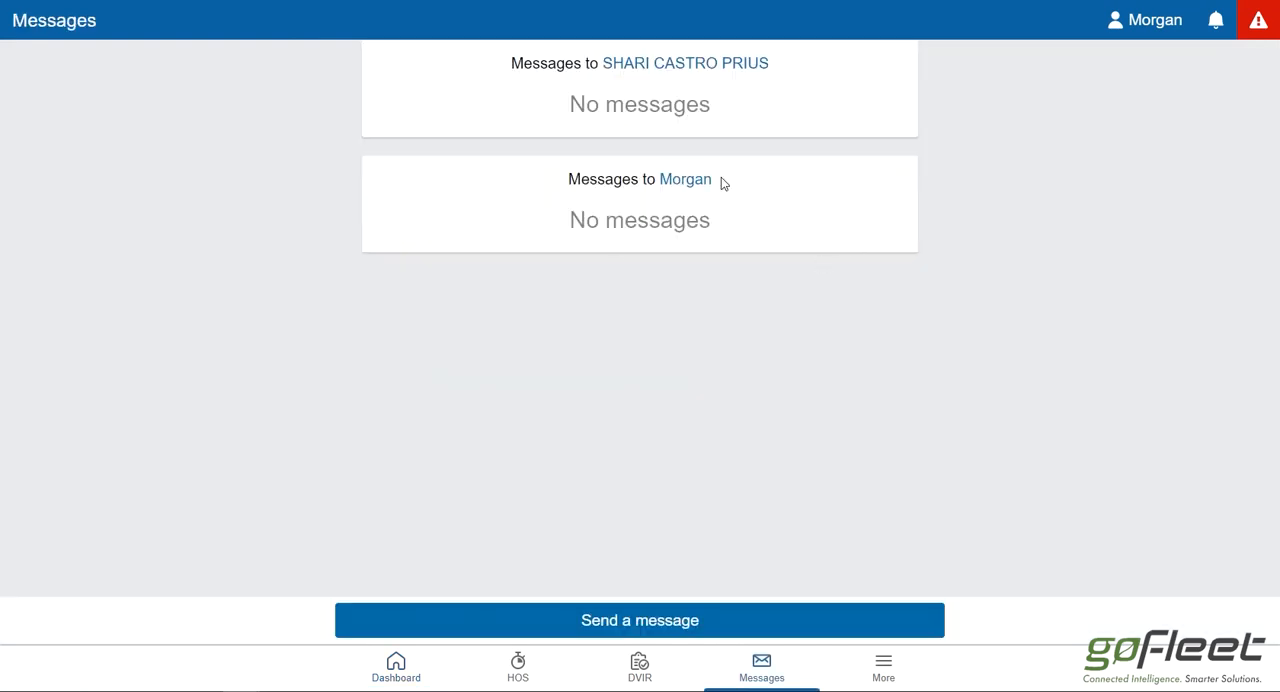
{"action": "left_click", "coordinate": [393, 669]}
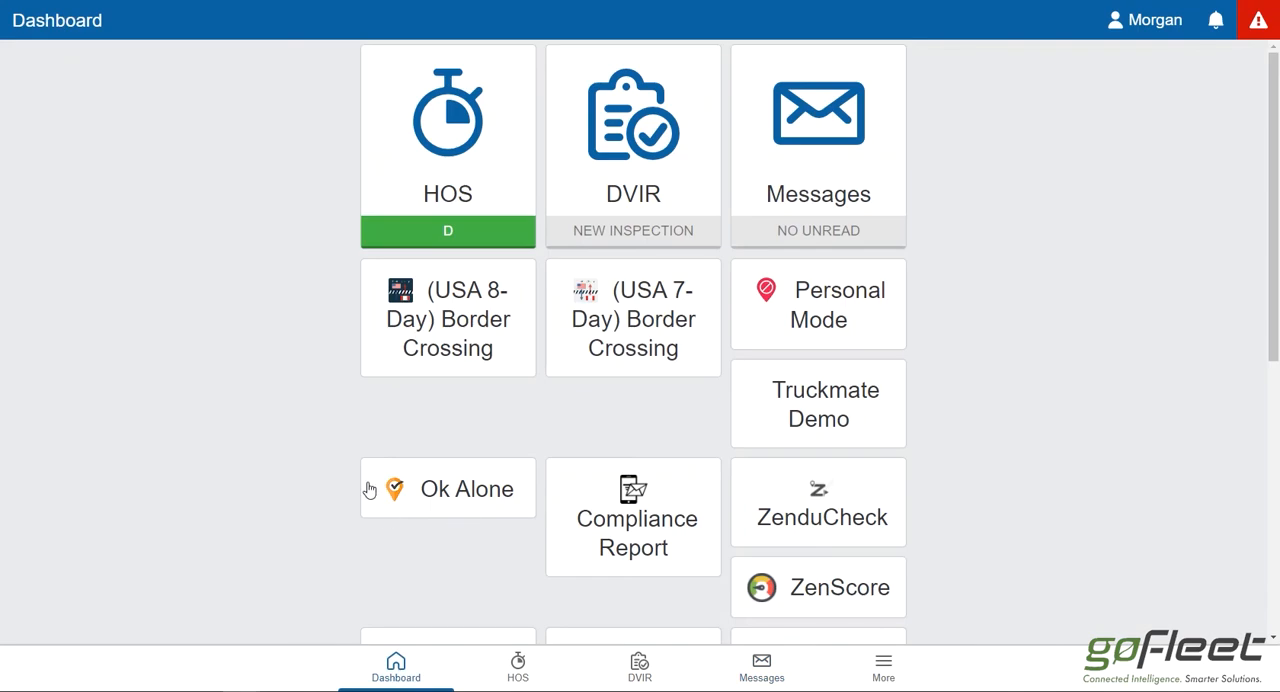
{"action": "scroll", "scroll_direction": "down", "scroll_amount": 3}
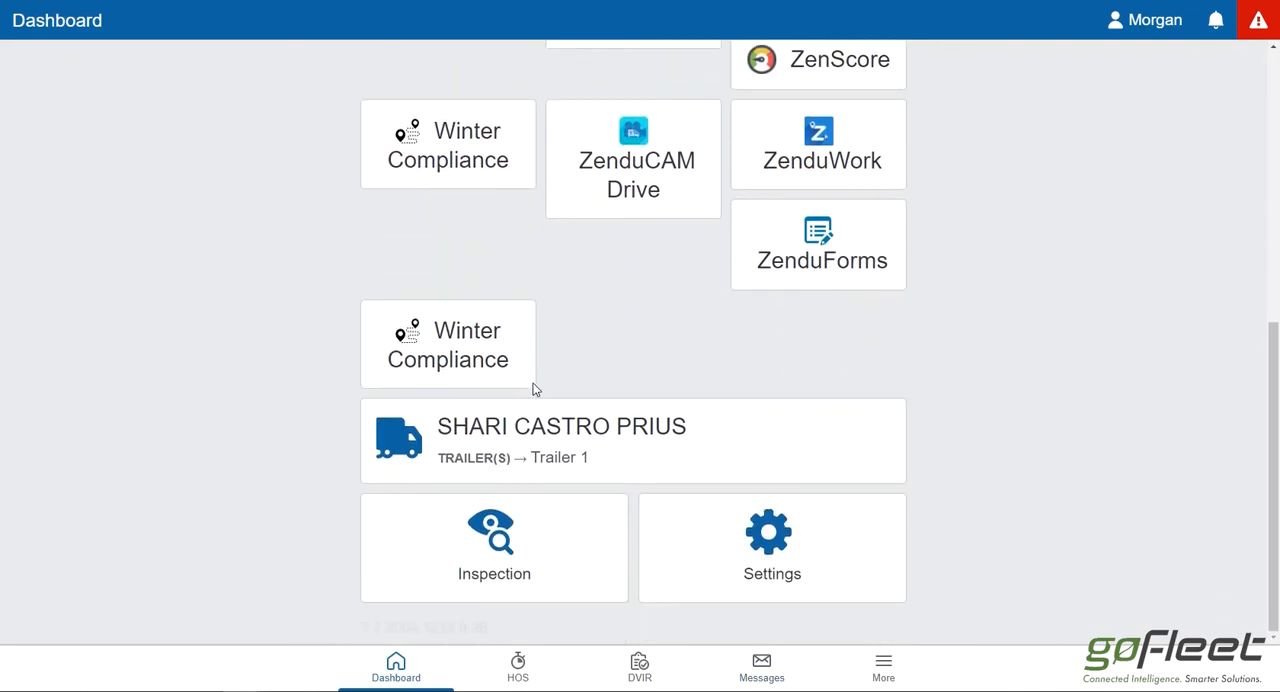
{"action": "mouse_move", "coordinate": [610, 440]}
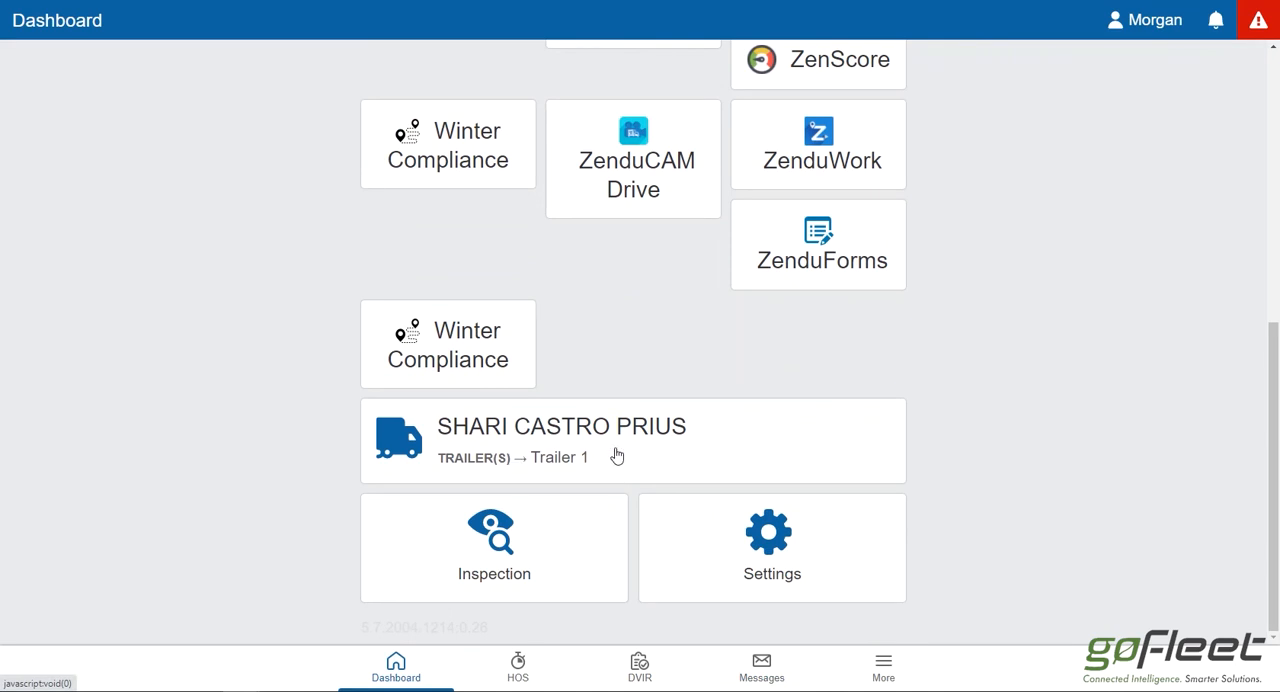
{"action": "mouse_move", "coordinate": [508, 417]}
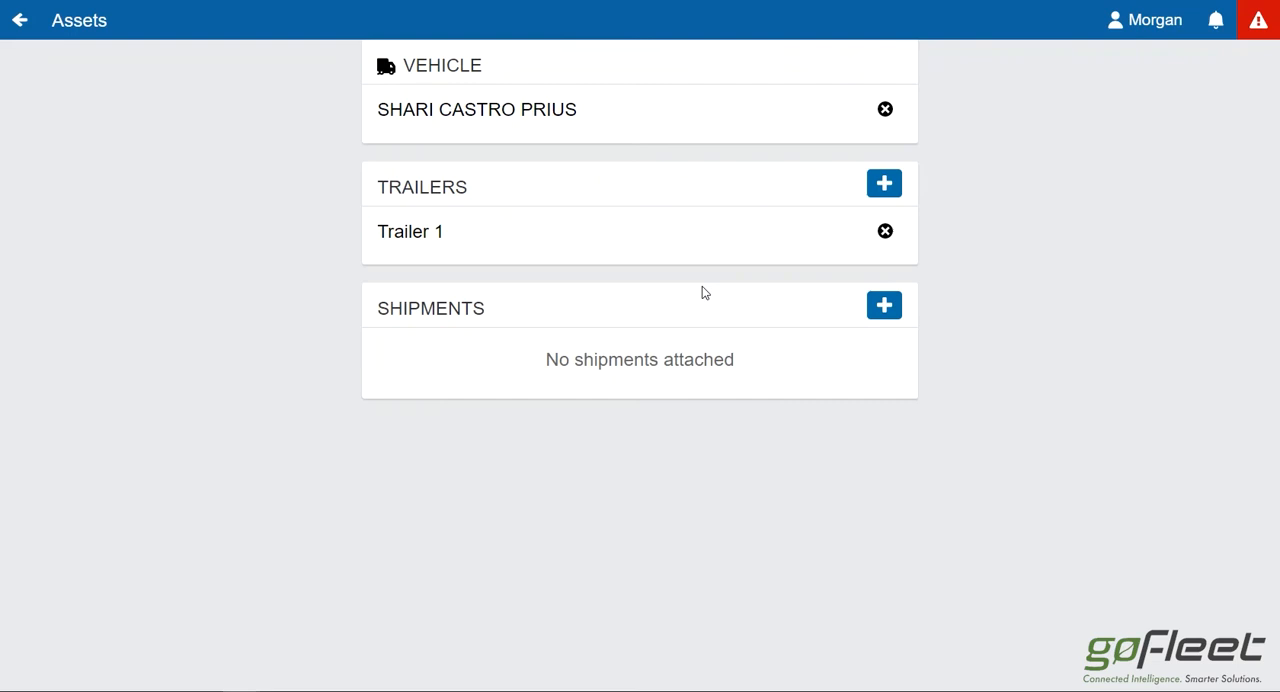
{"action": "mouse_move", "coordinate": [469, 135]}
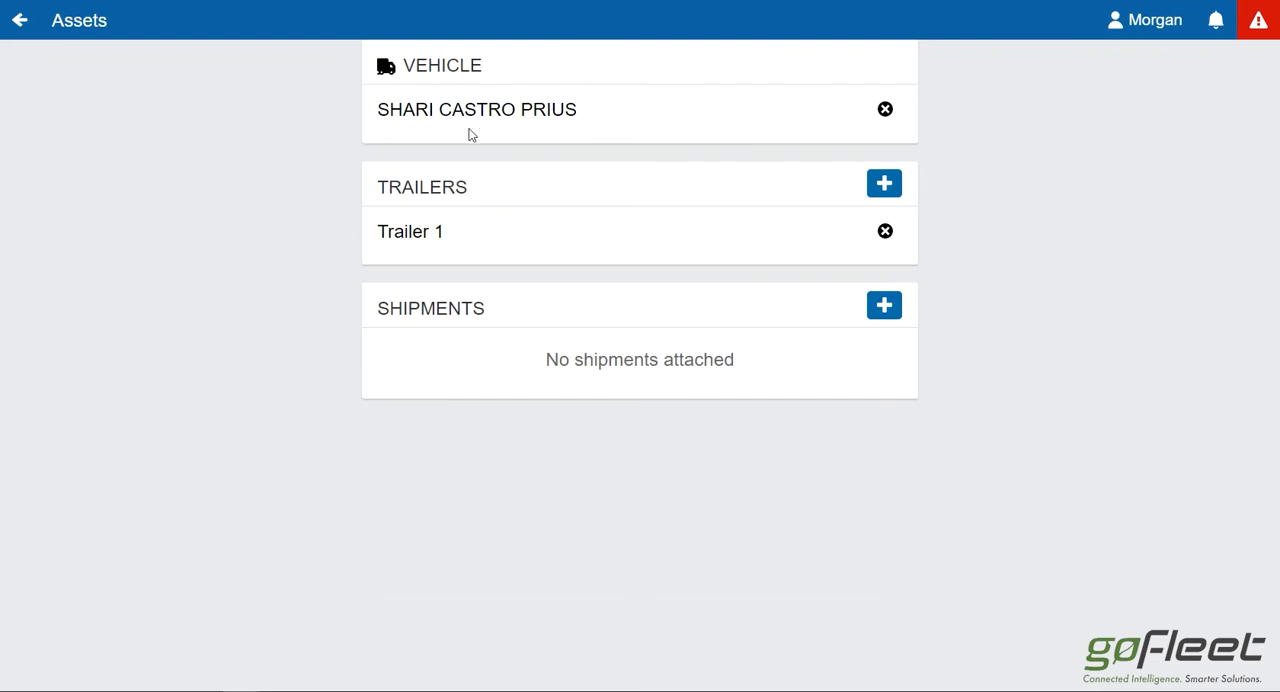
{"action": "left_click", "coordinate": [479, 109]}
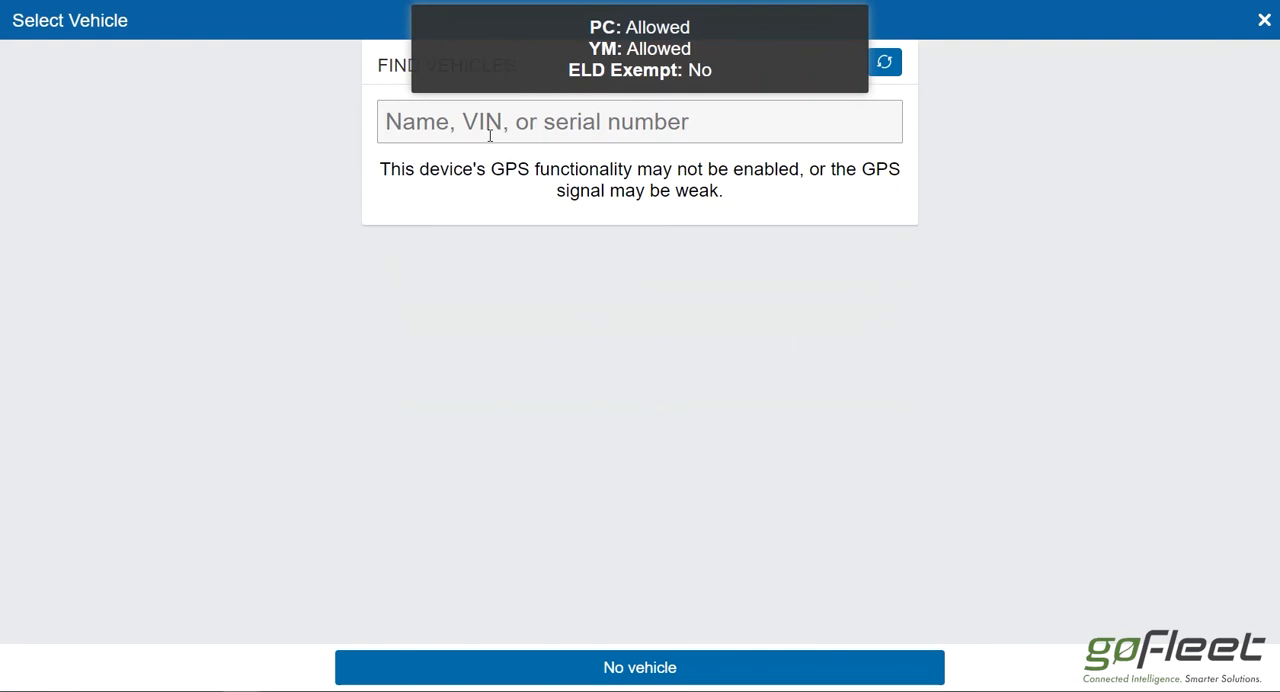
{"action": "type", "text": "sh"}
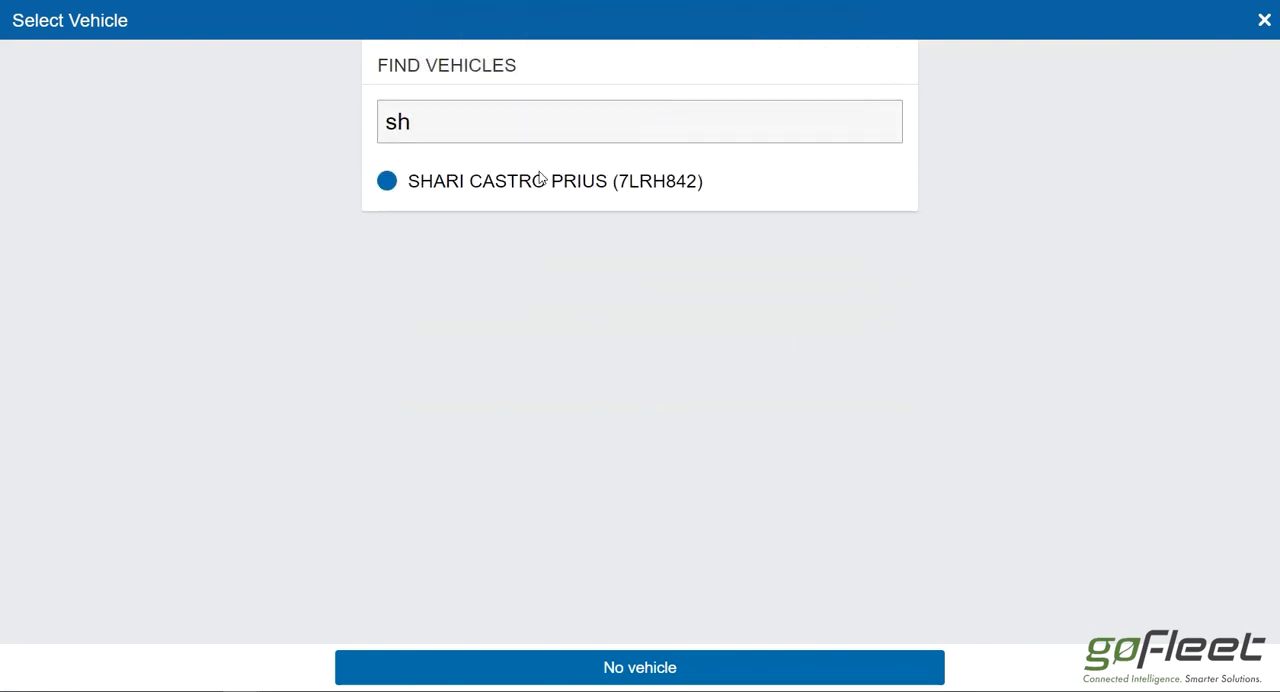
{"action": "left_click", "coordinate": [550, 181]}
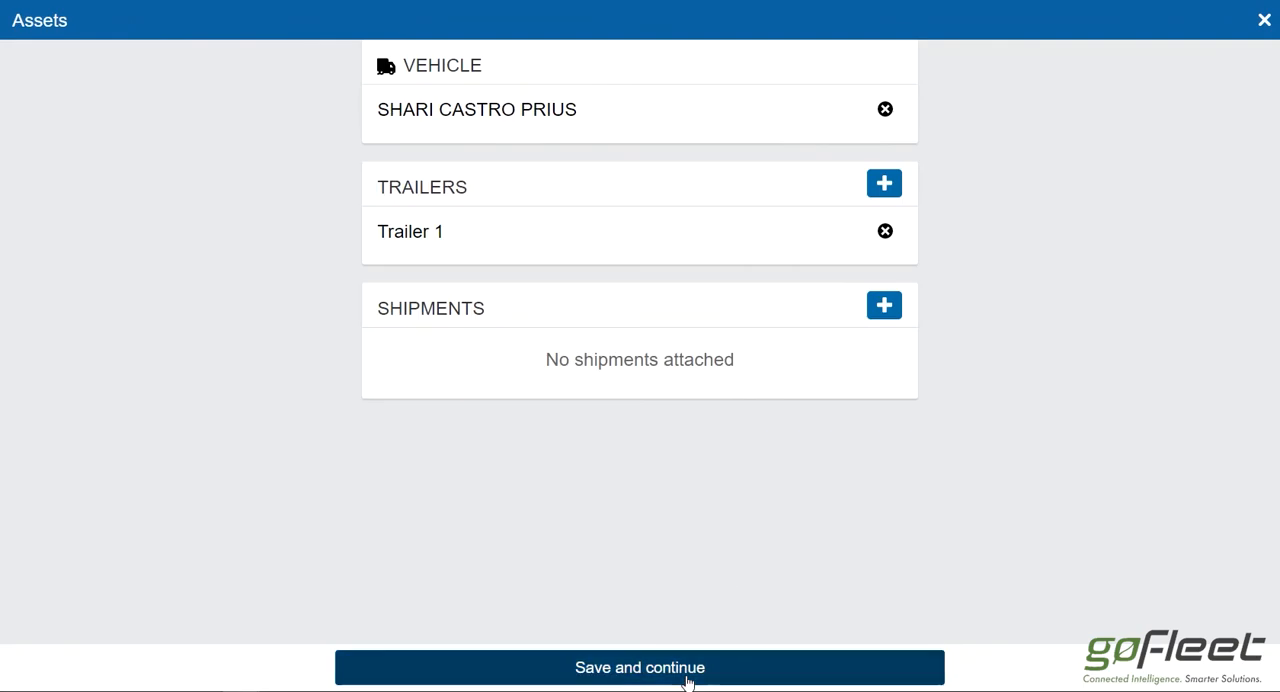
{"action": "left_click", "coordinate": [639, 667]}
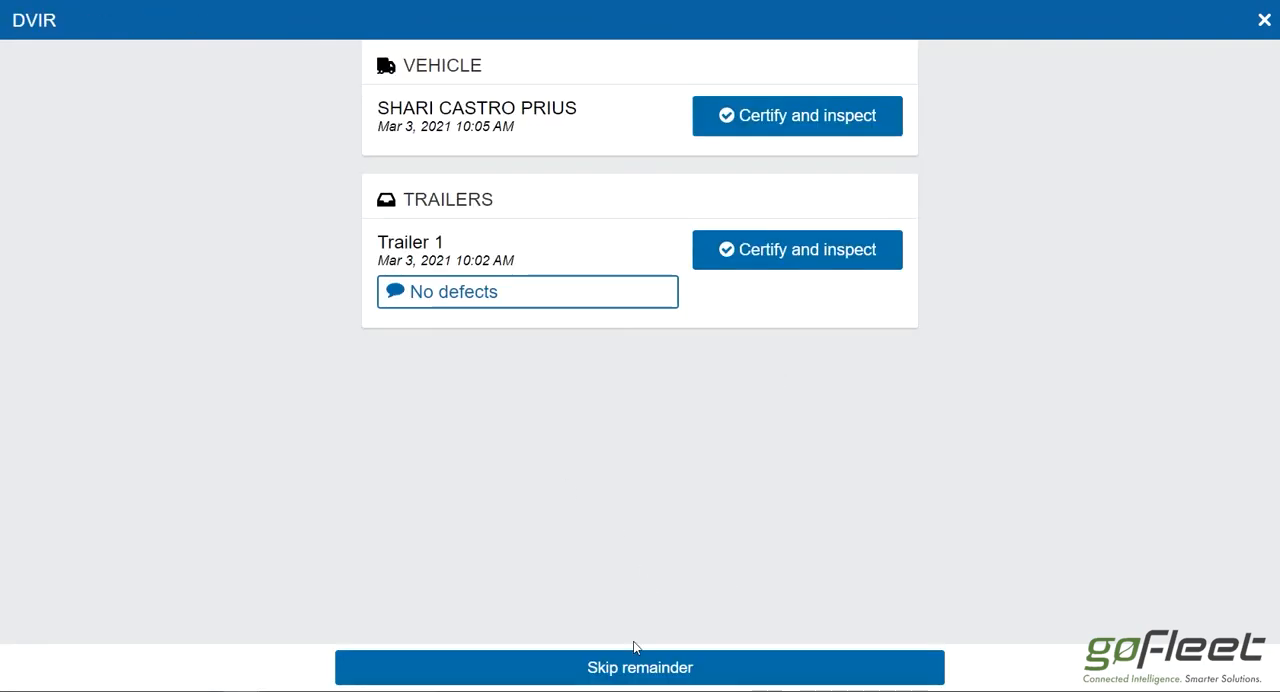
{"action": "left_click", "coordinate": [639, 667]}
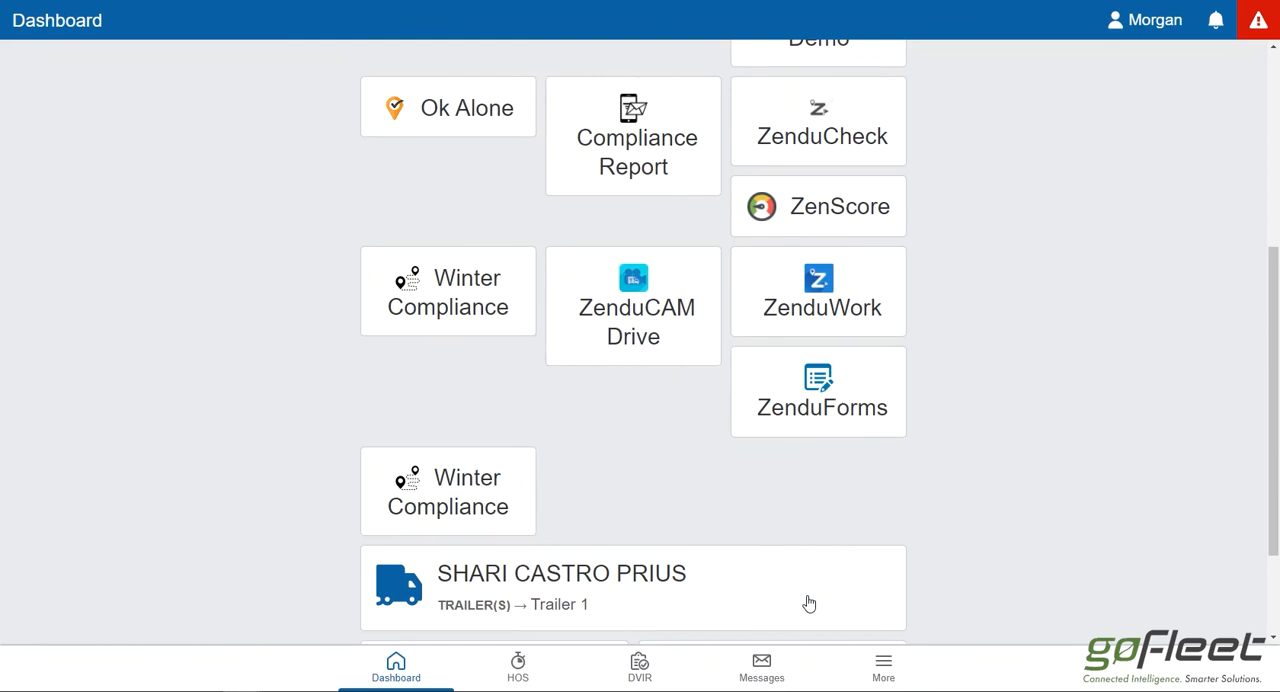
{"action": "scroll", "scroll_direction": "down", "scroll_amount": 3}
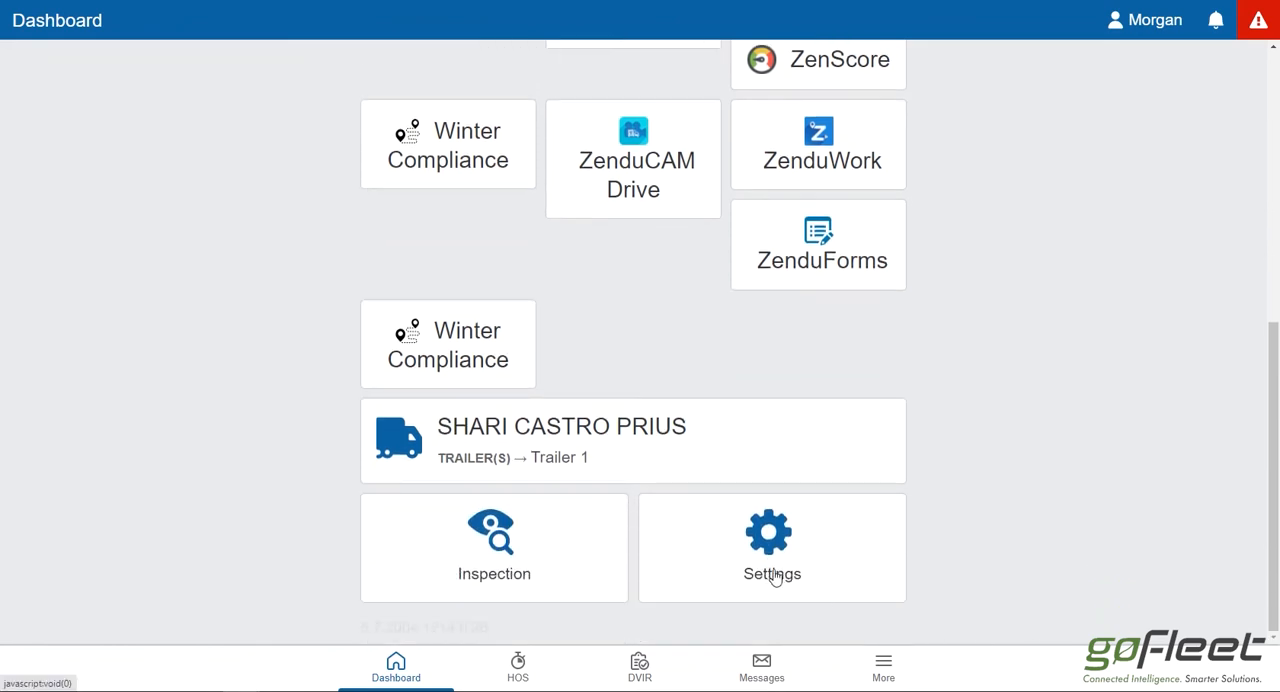
- Review driver, company and software version details in Settings, then go back
{"action": "left_click", "coordinate": [772, 540]}
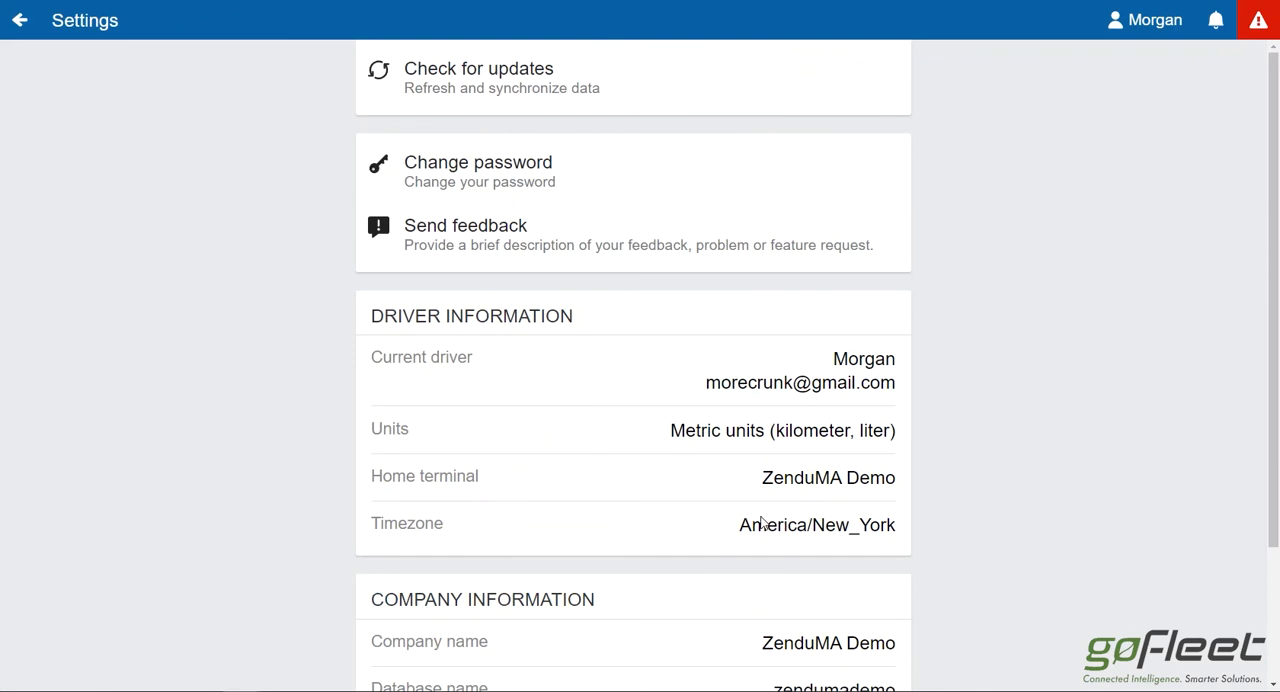
{"action": "mouse_move", "coordinate": [482, 18]}
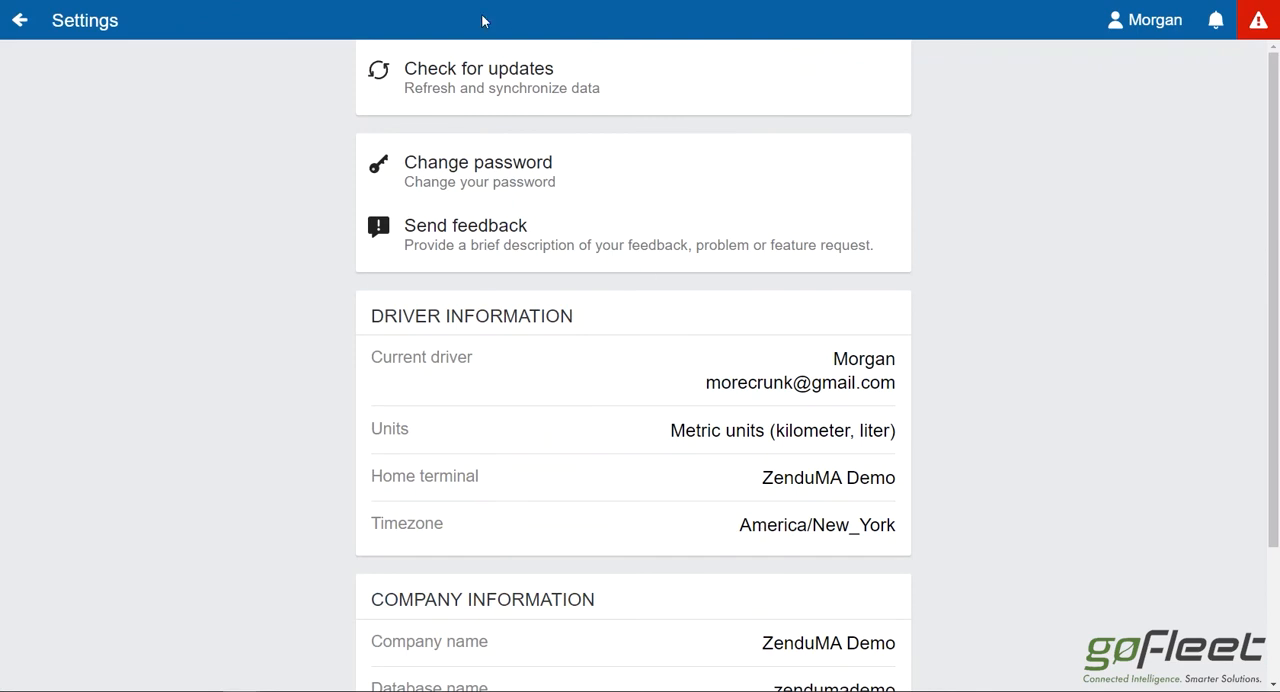
{"action": "mouse_move", "coordinate": [466, 112]}
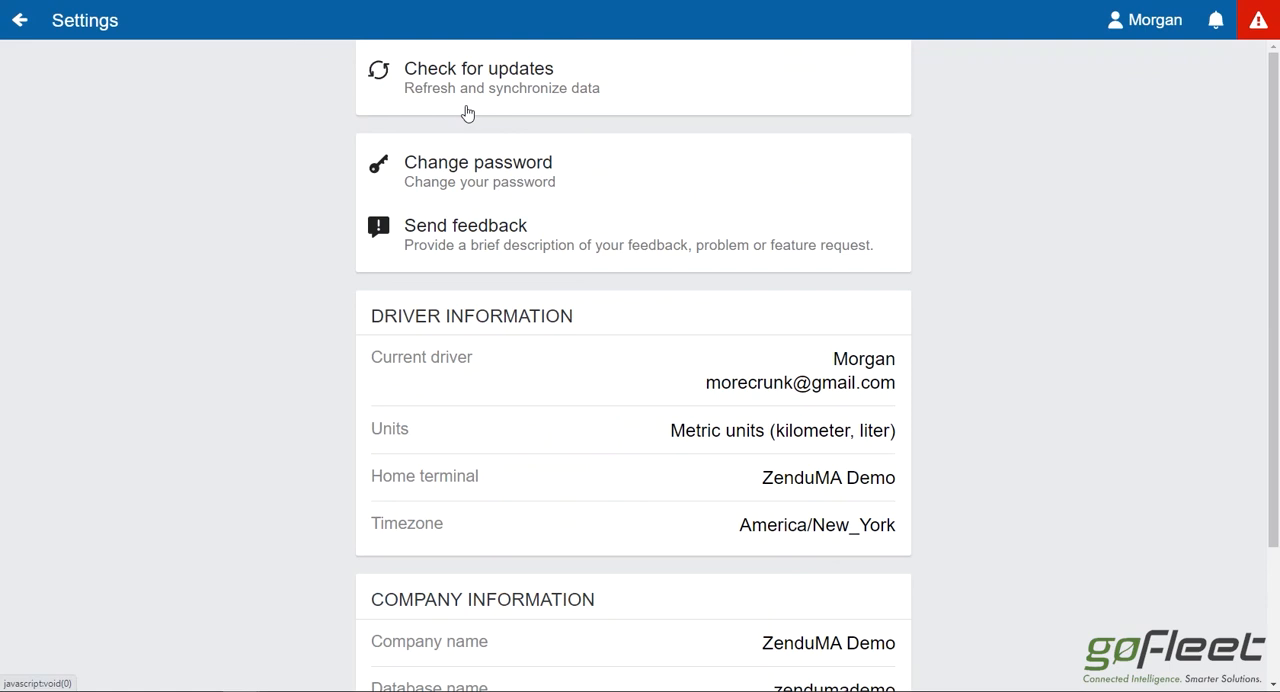
{"action": "mouse_move", "coordinate": [348, 251]}
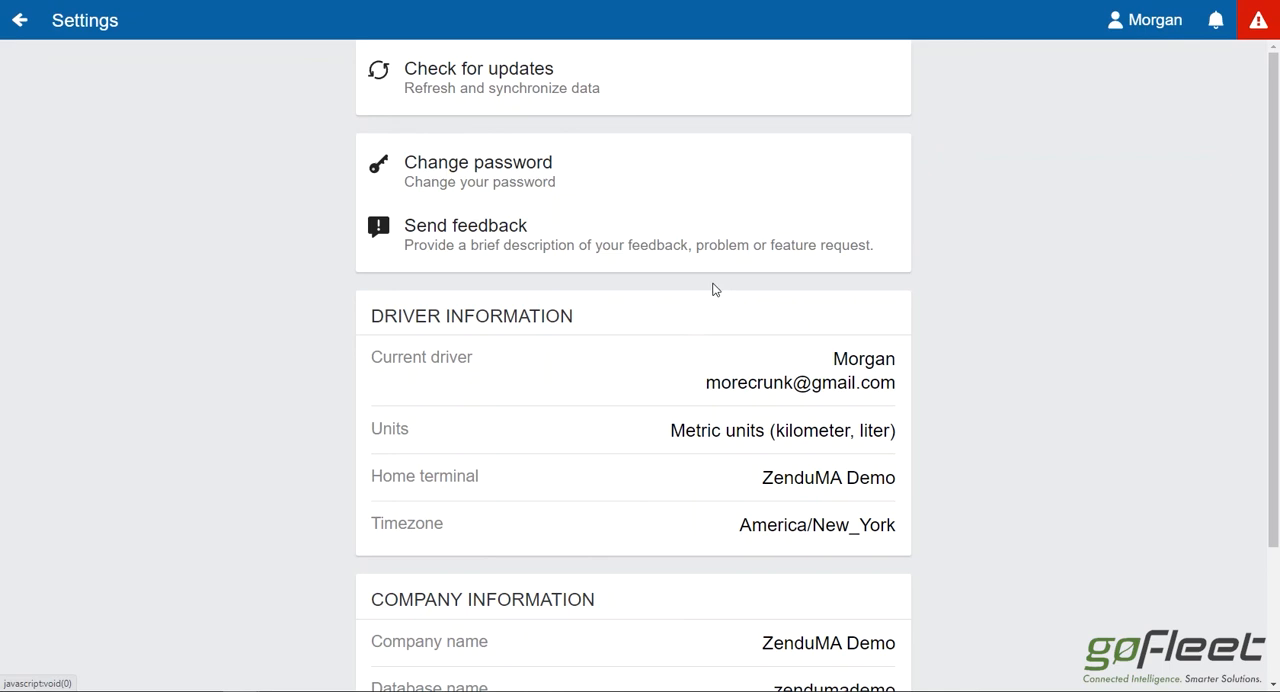
{"action": "mouse_move", "coordinate": [537, 180]}
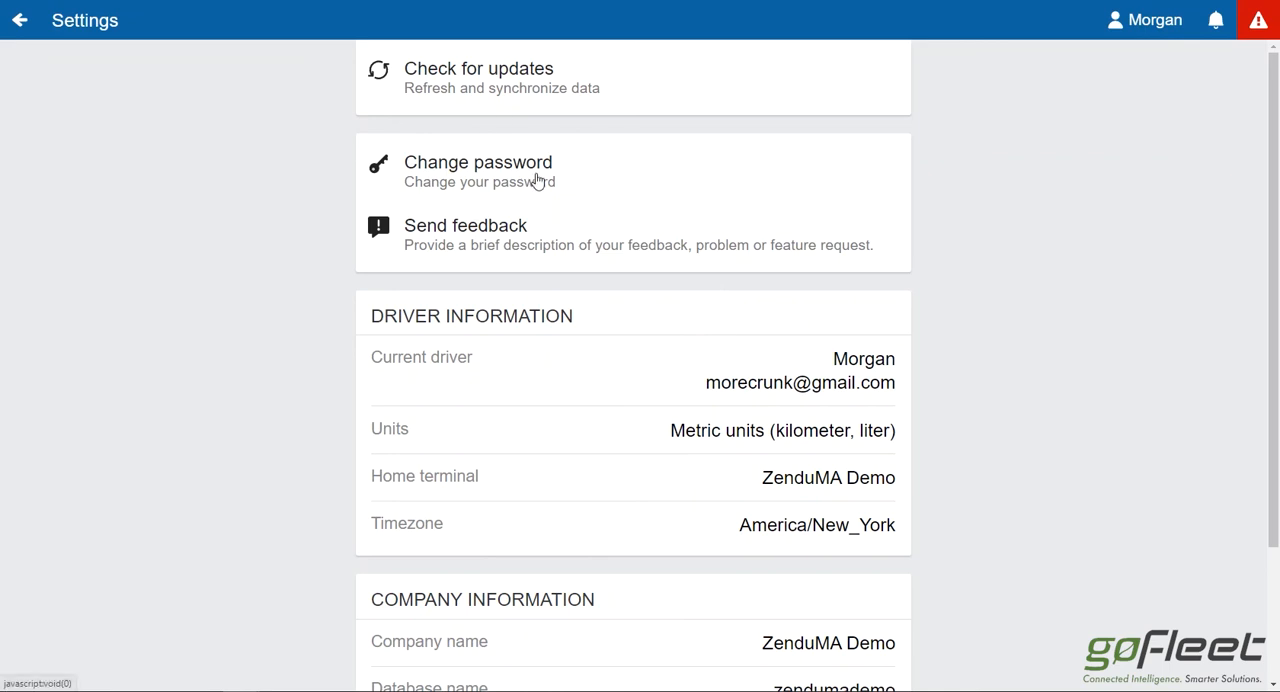
{"action": "mouse_move", "coordinate": [659, 257]}
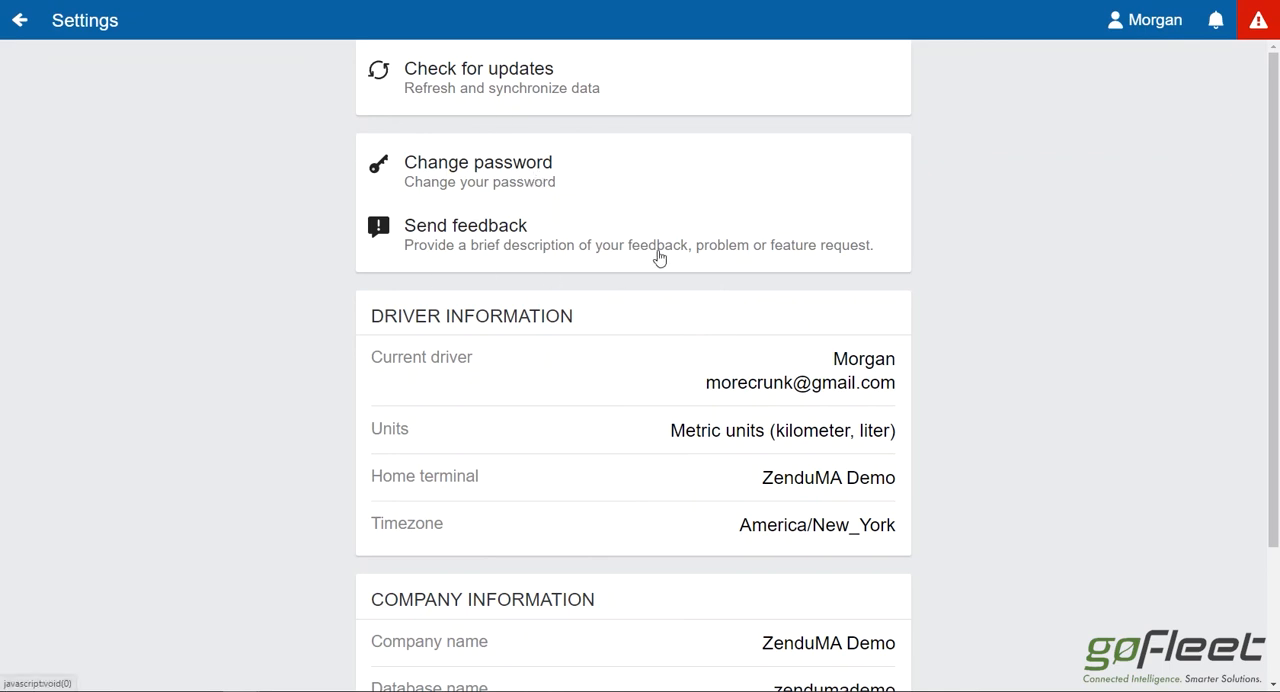
{"action": "mouse_move", "coordinate": [661, 294]}
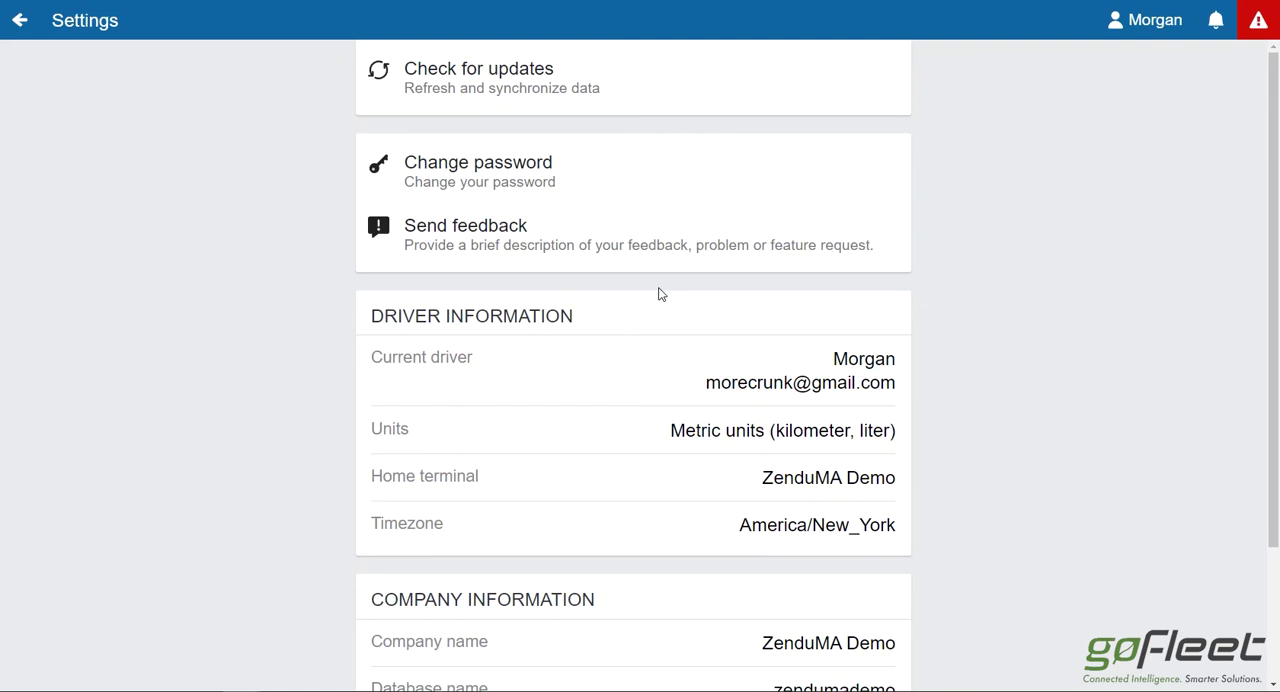
{"action": "scroll", "scroll_direction": "down", "scroll_amount": 3}
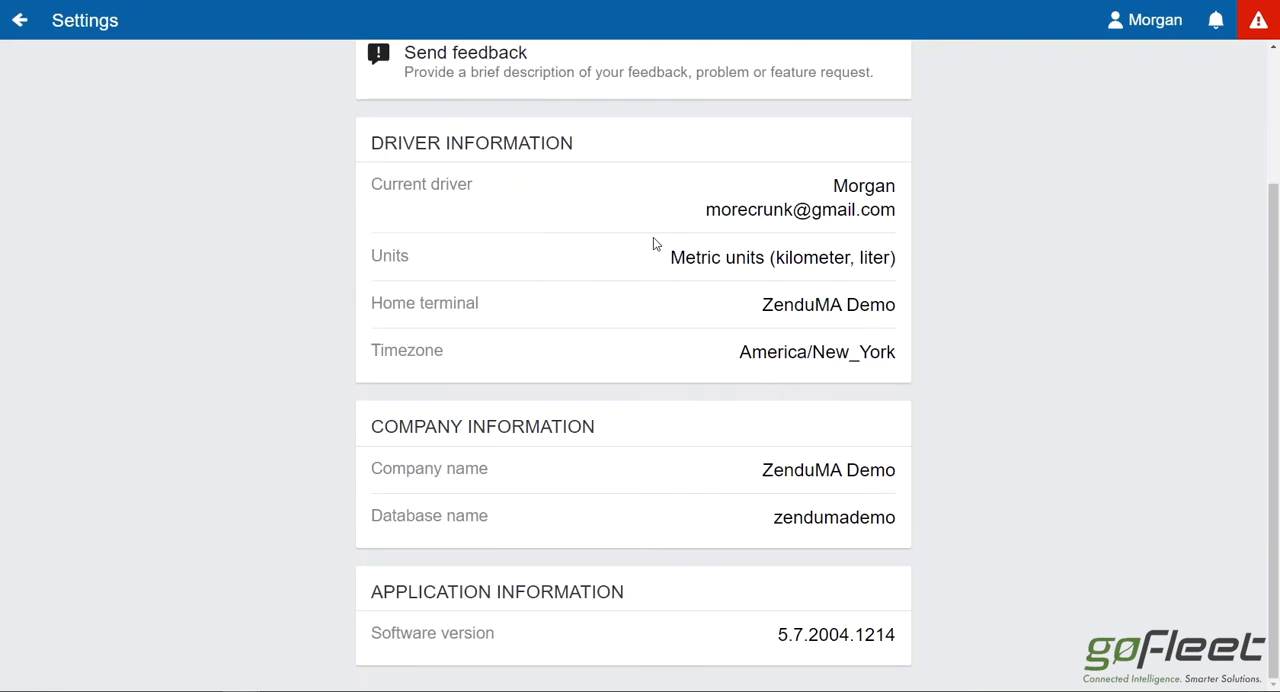
{"action": "mouse_move", "coordinate": [825, 253]}
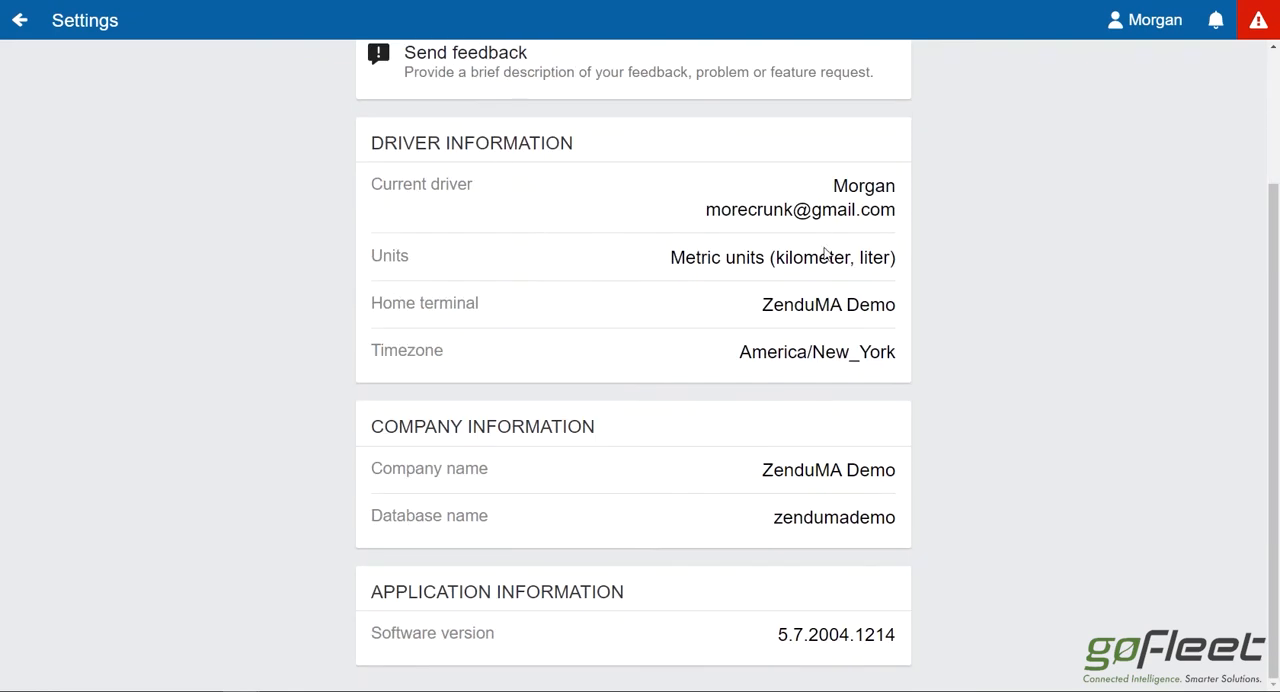
{"action": "mouse_move", "coordinate": [745, 371]}
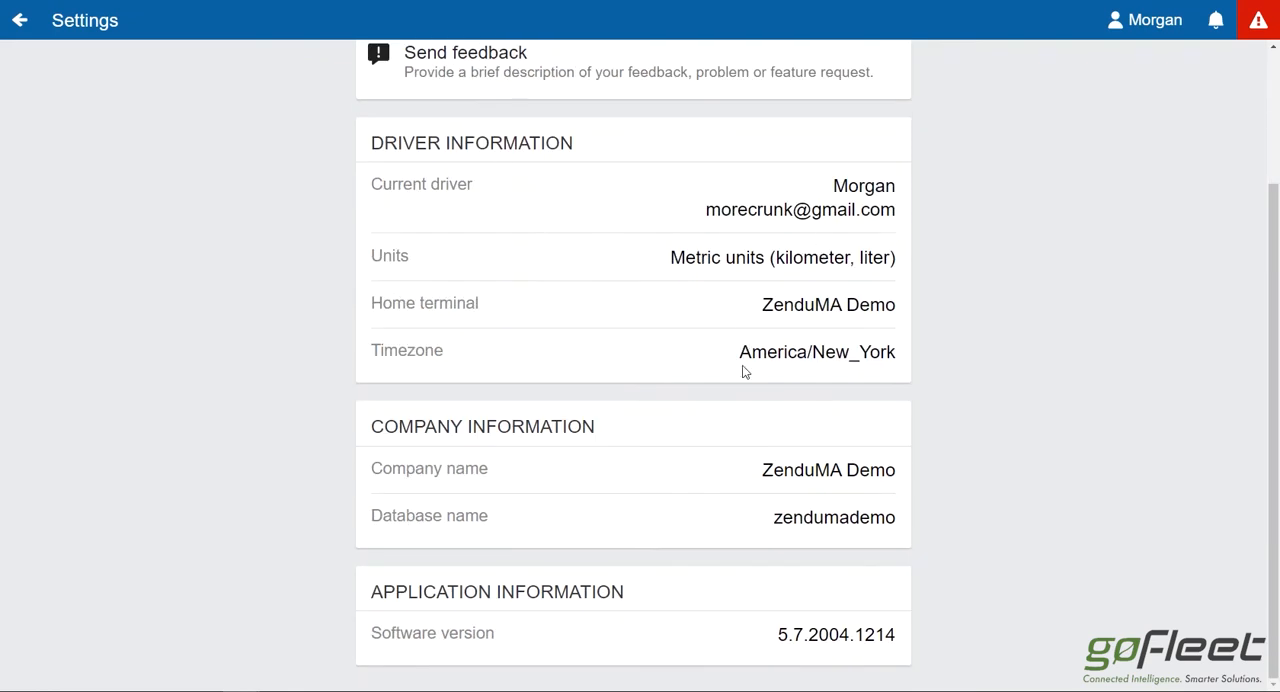
{"action": "mouse_move", "coordinate": [506, 445]}
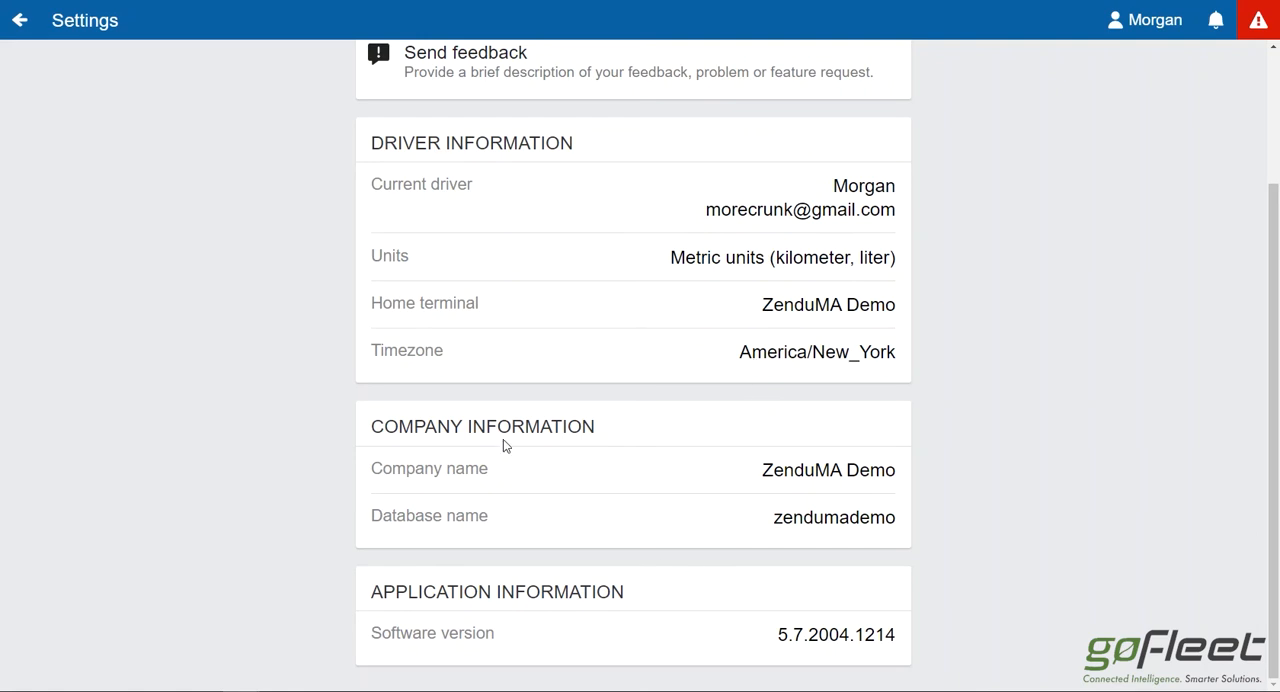
{"action": "left_click", "coordinate": [20, 20]}
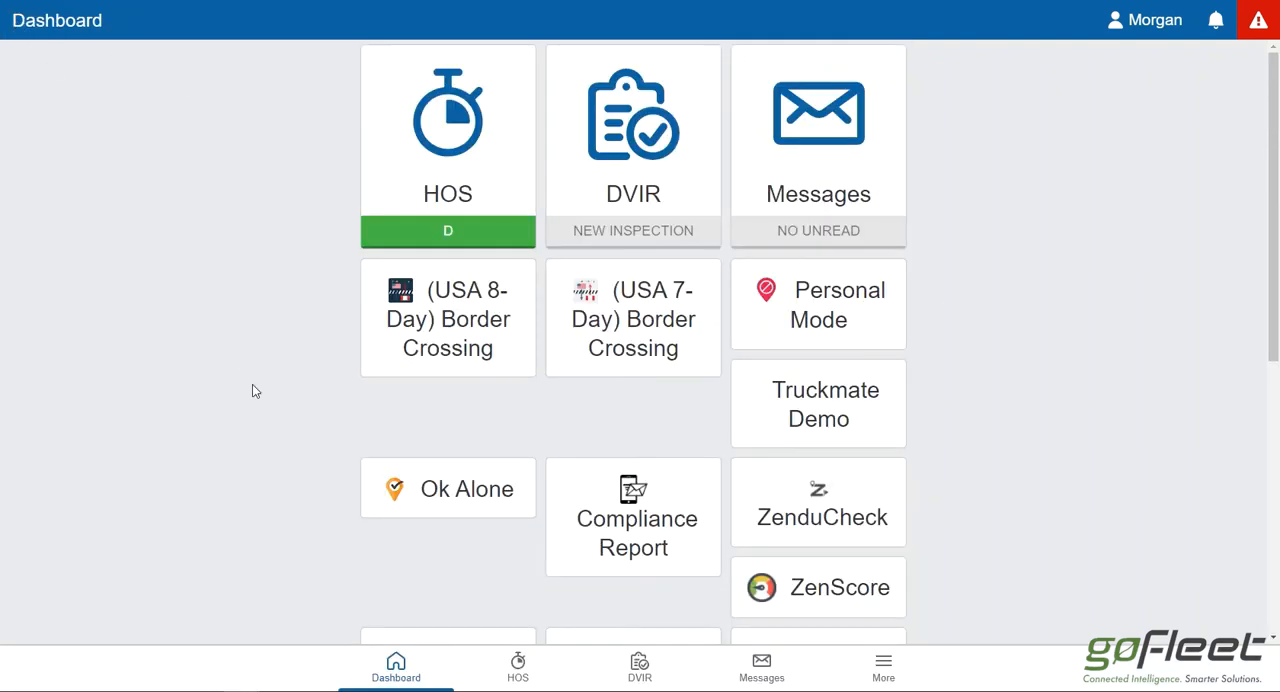
{"action": "scroll", "scroll_direction": "down", "scroll_amount": 3}
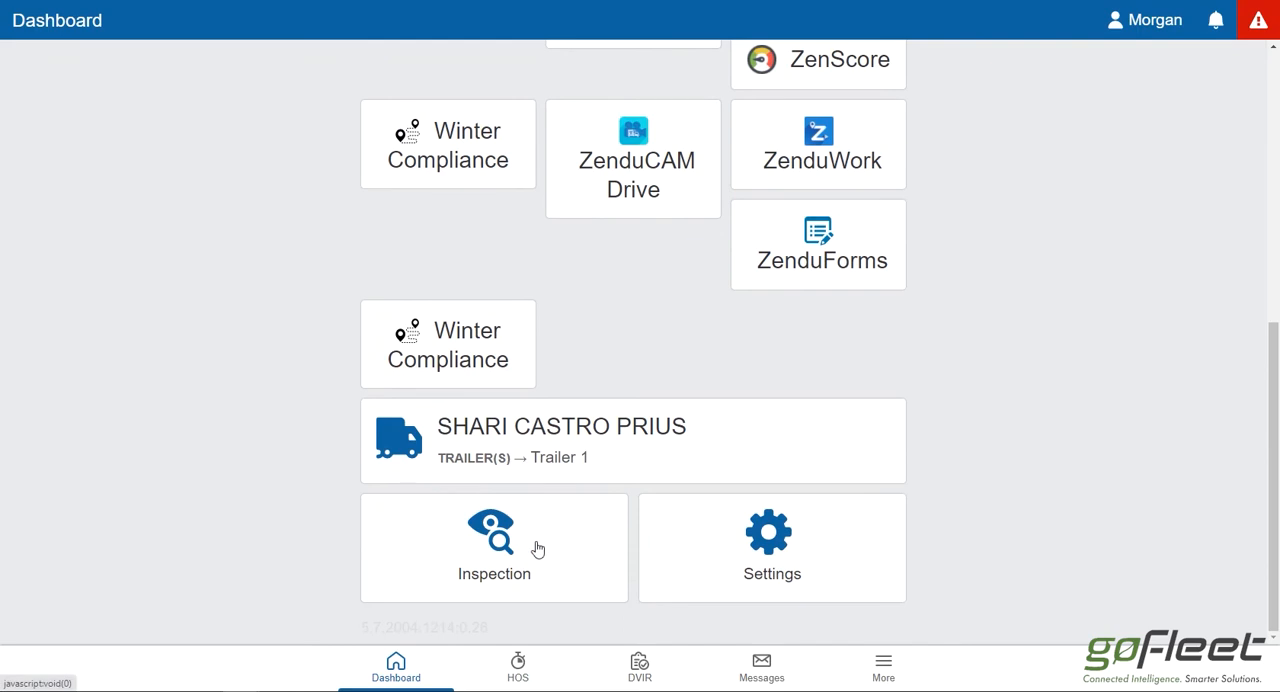
{"action": "mouse_move", "coordinate": [415, 570]}
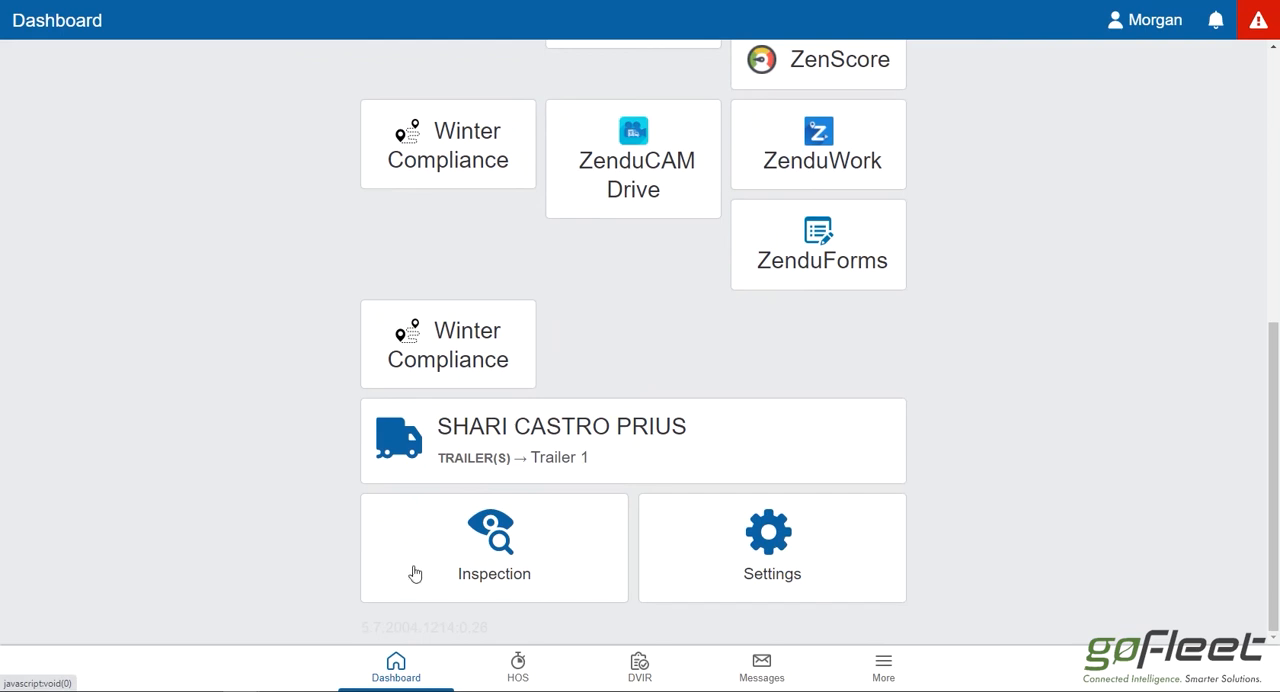
{"action": "left_click", "coordinate": [493, 547]}
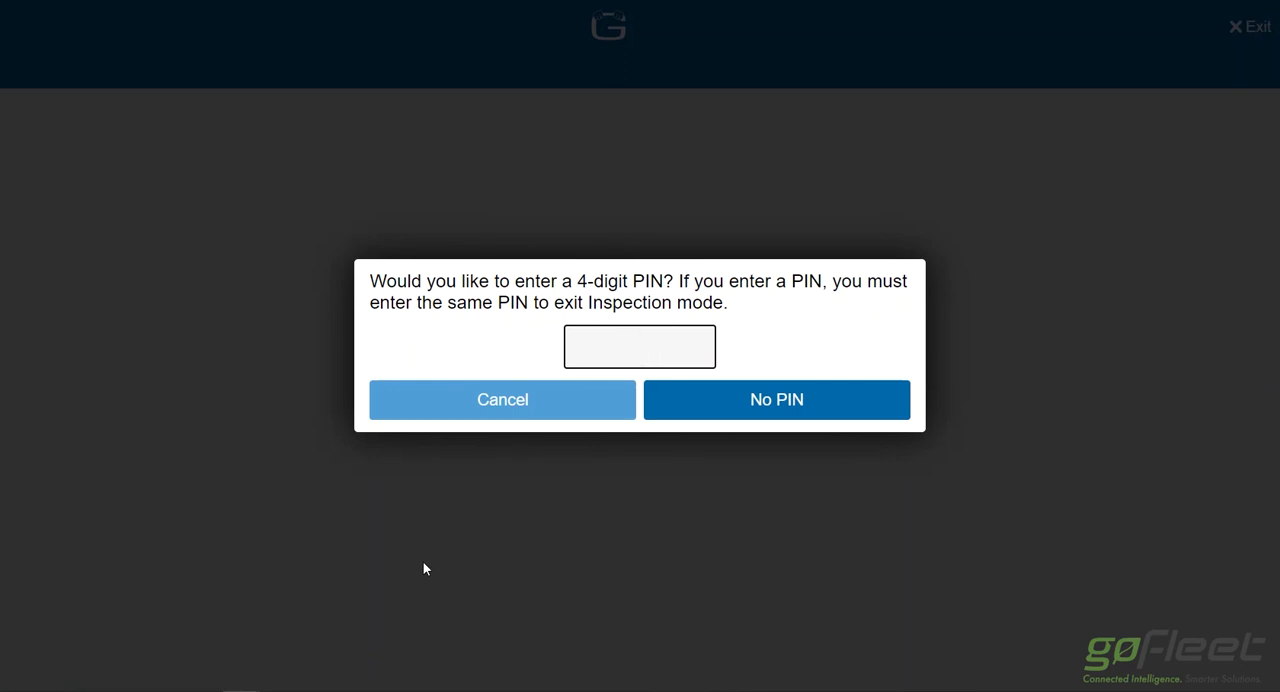
{"action": "mouse_move", "coordinate": [586, 410]}
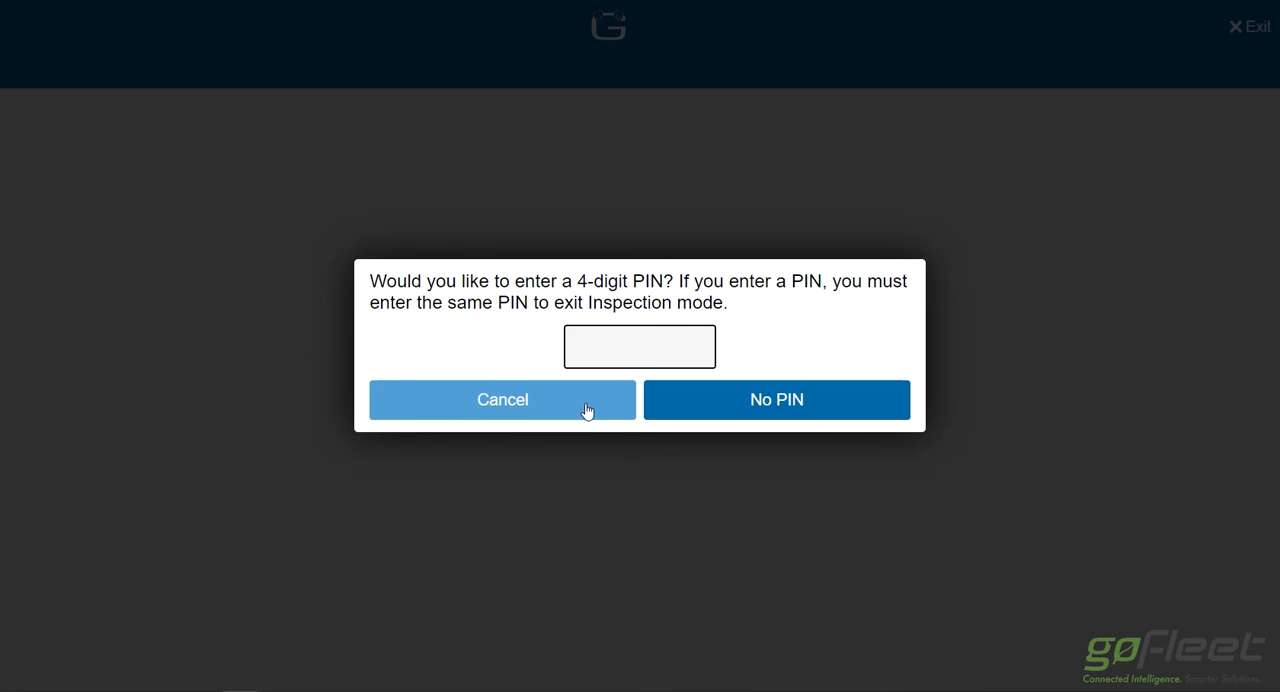
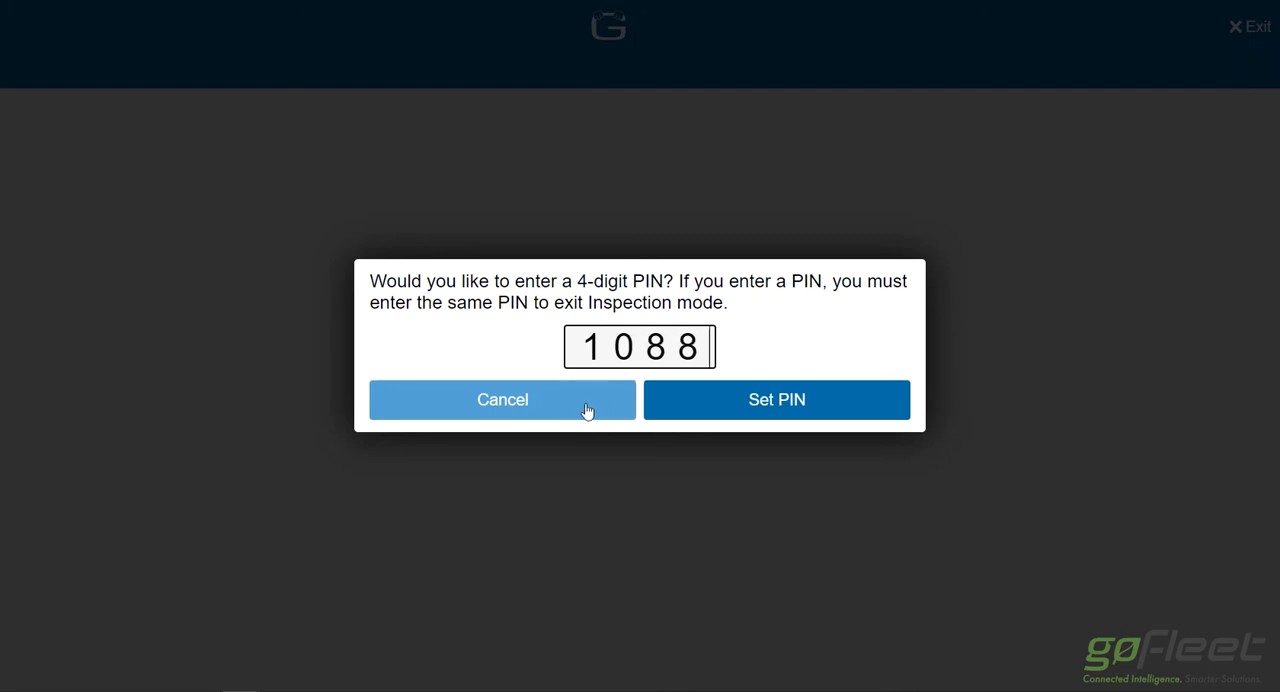
{"action": "left_click", "coordinate": [777, 400]}
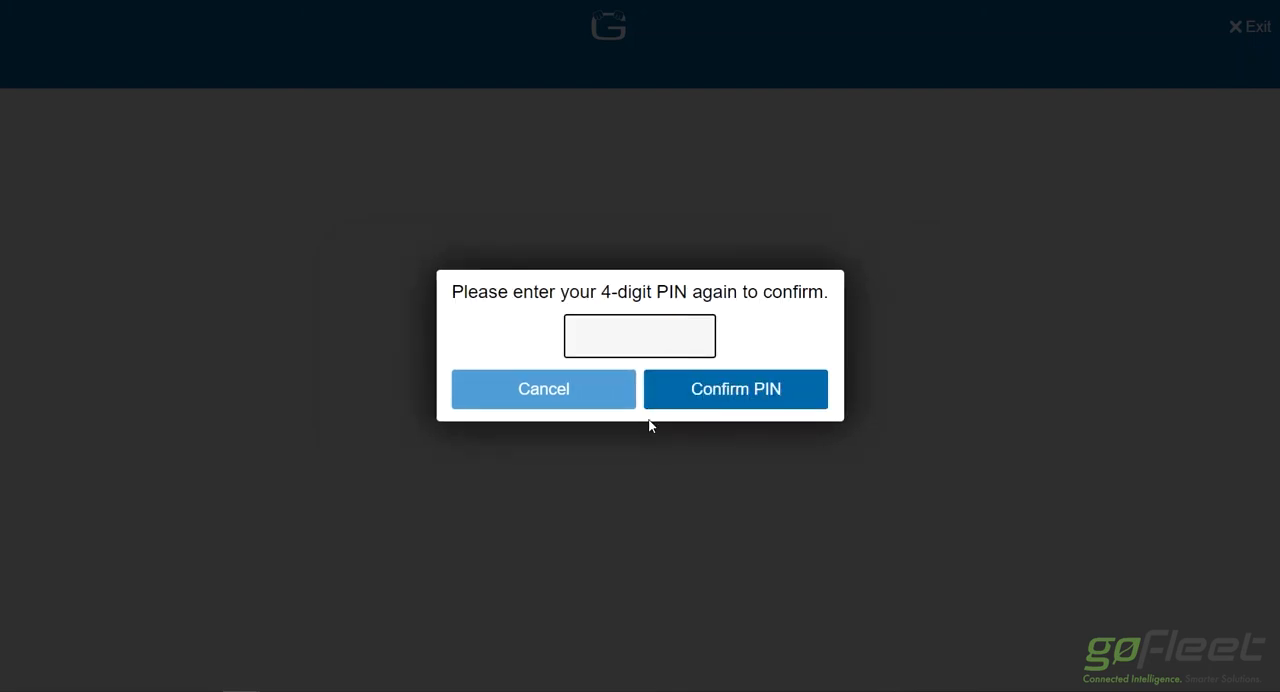
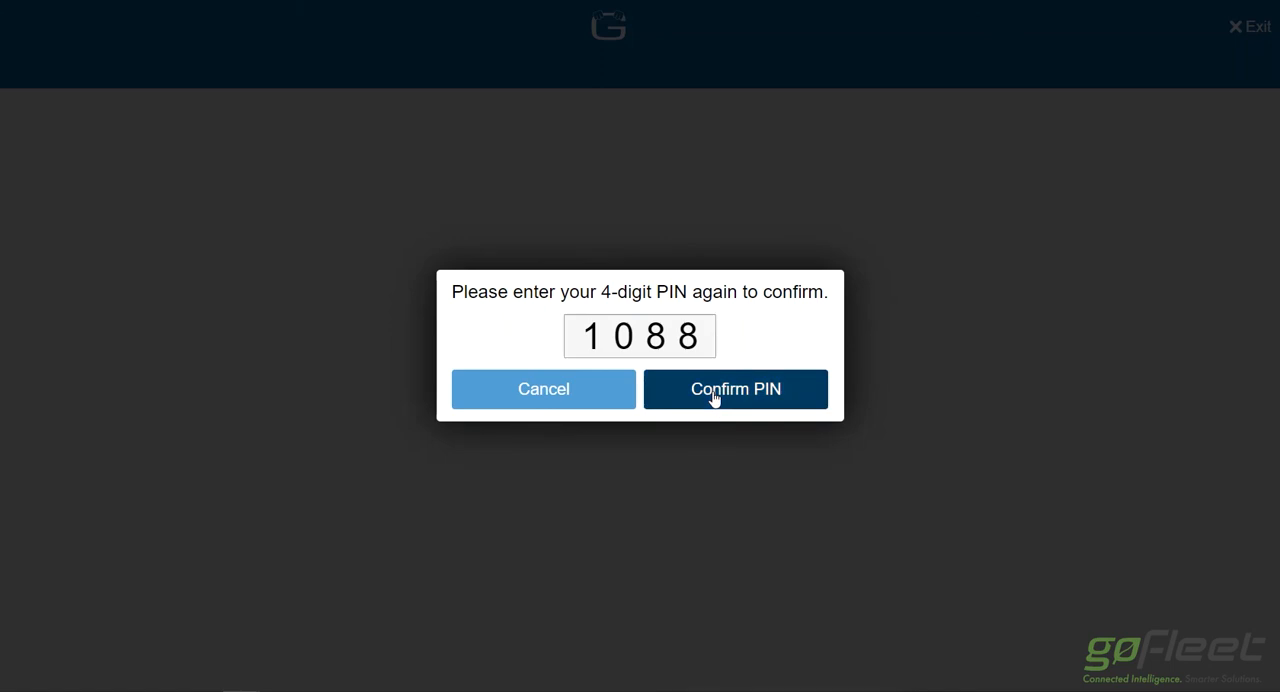
{"action": "left_click", "coordinate": [735, 389]}
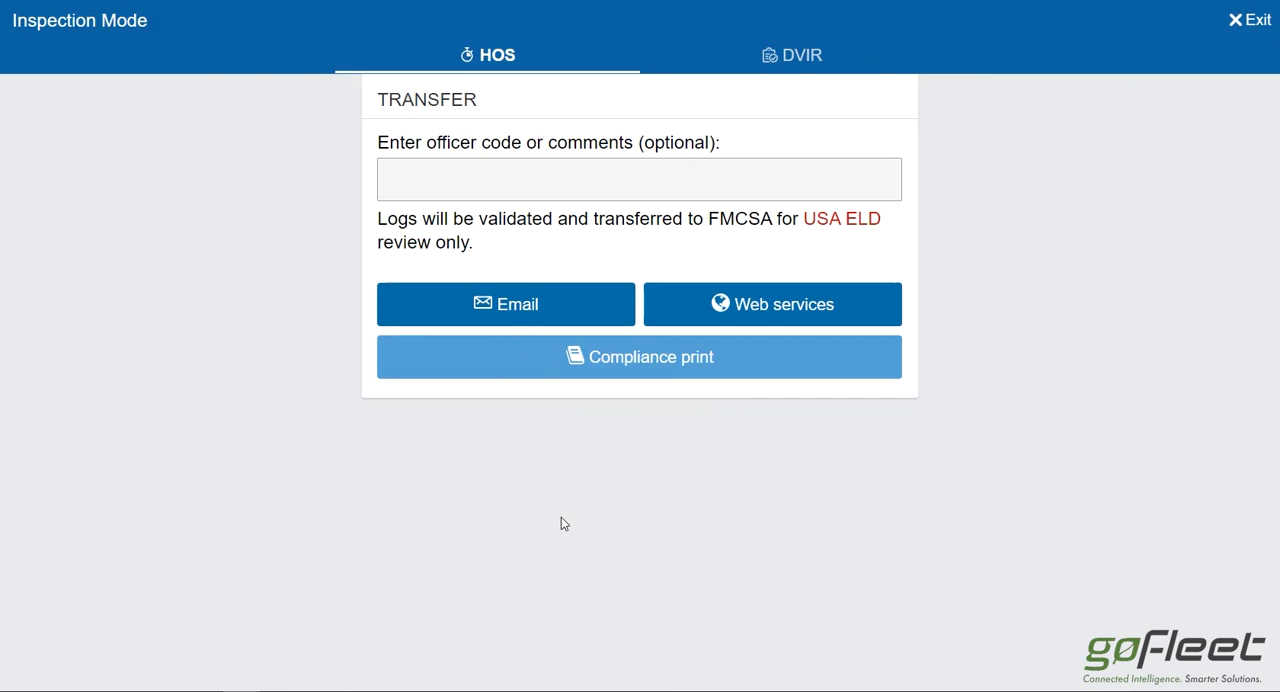
{"action": "mouse_move", "coordinate": [601, 305]}
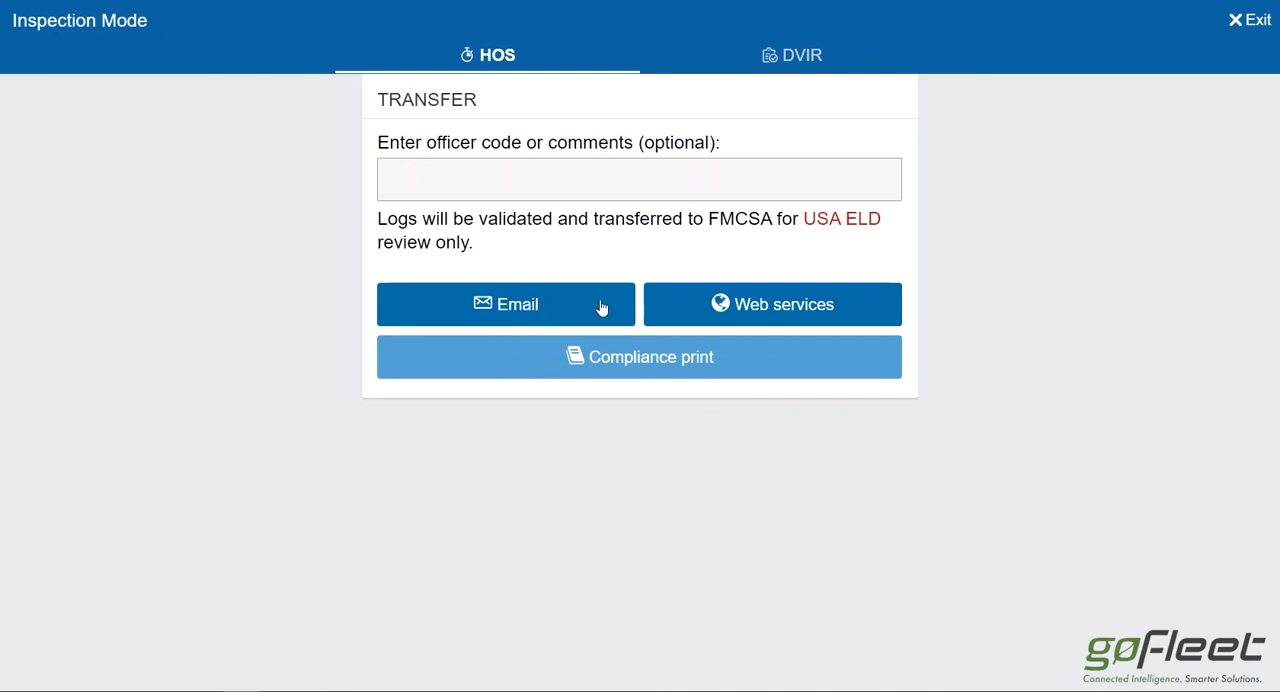
{"action": "mouse_move", "coordinate": [780, 315]}
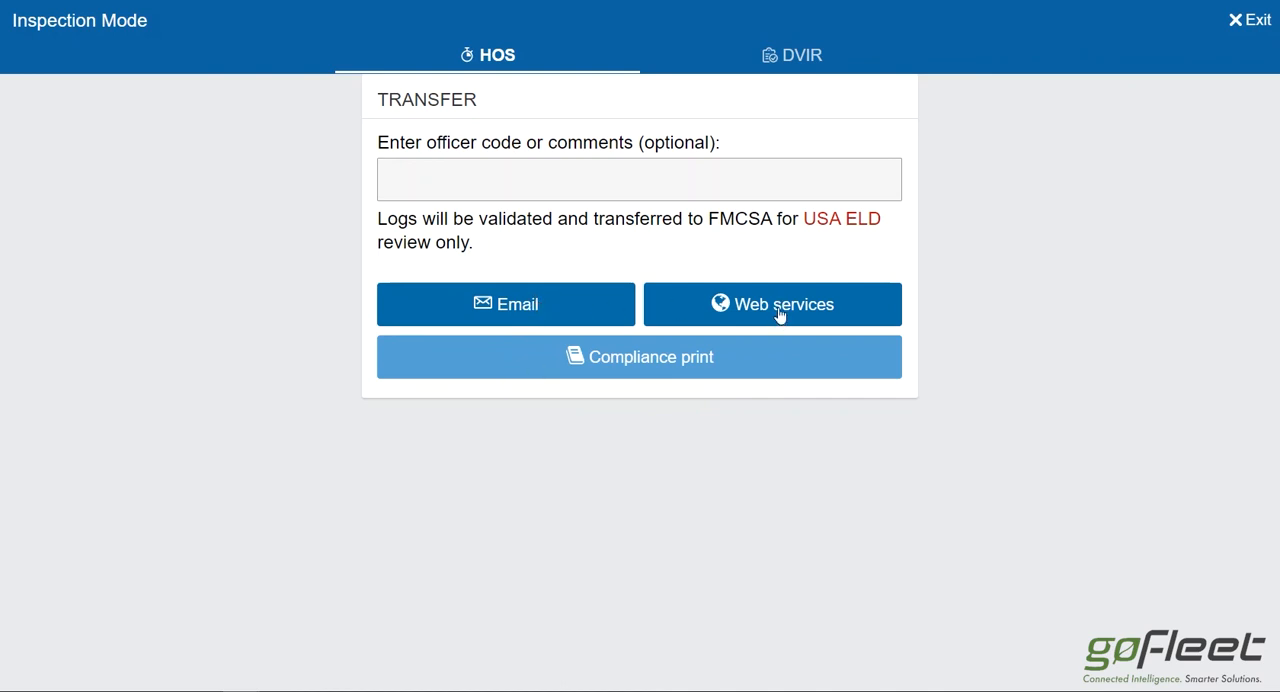
{"action": "mouse_move", "coordinate": [533, 300]}
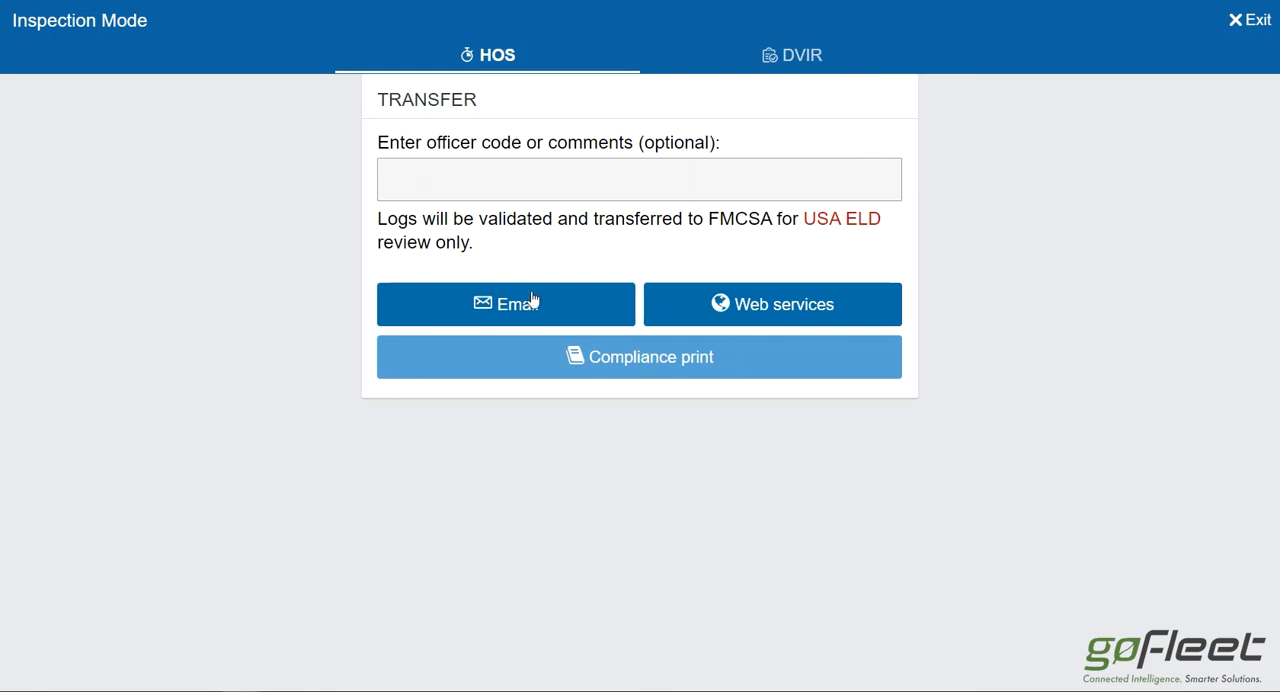
{"action": "mouse_move", "coordinate": [661, 260]}
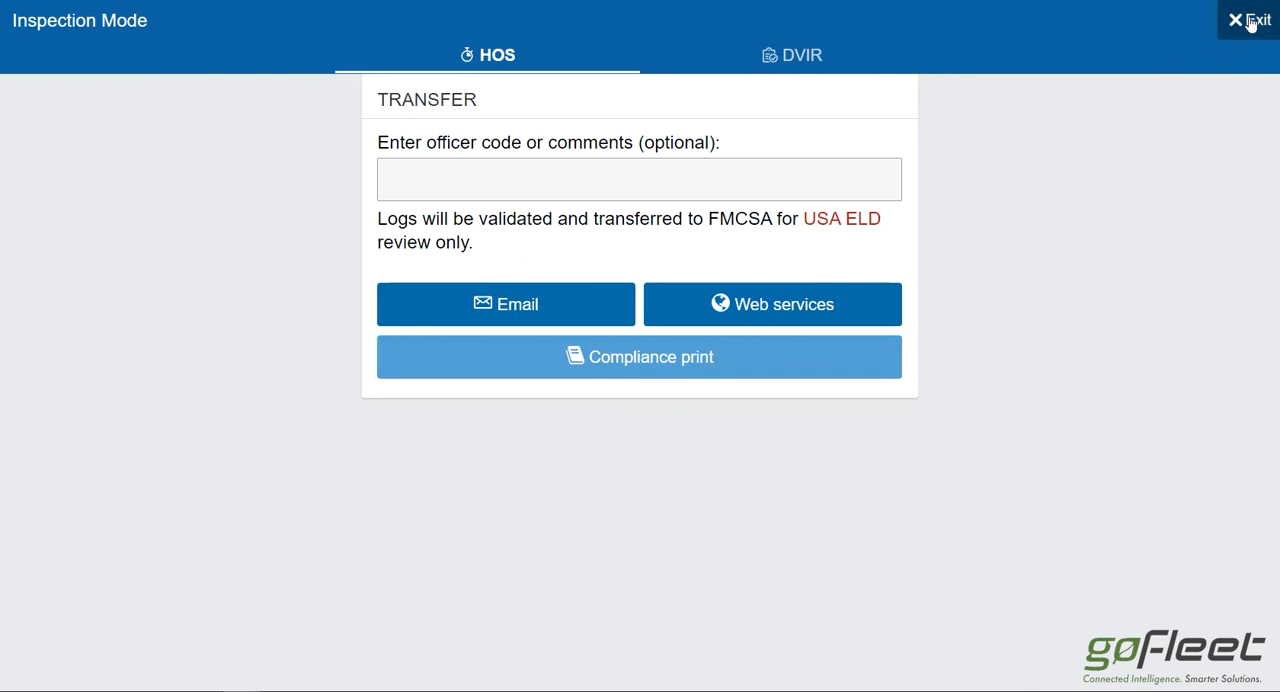
- Exit Inspection Mode by entering the PIN and continuing
{"action": "left_click", "coordinate": [1251, 20]}
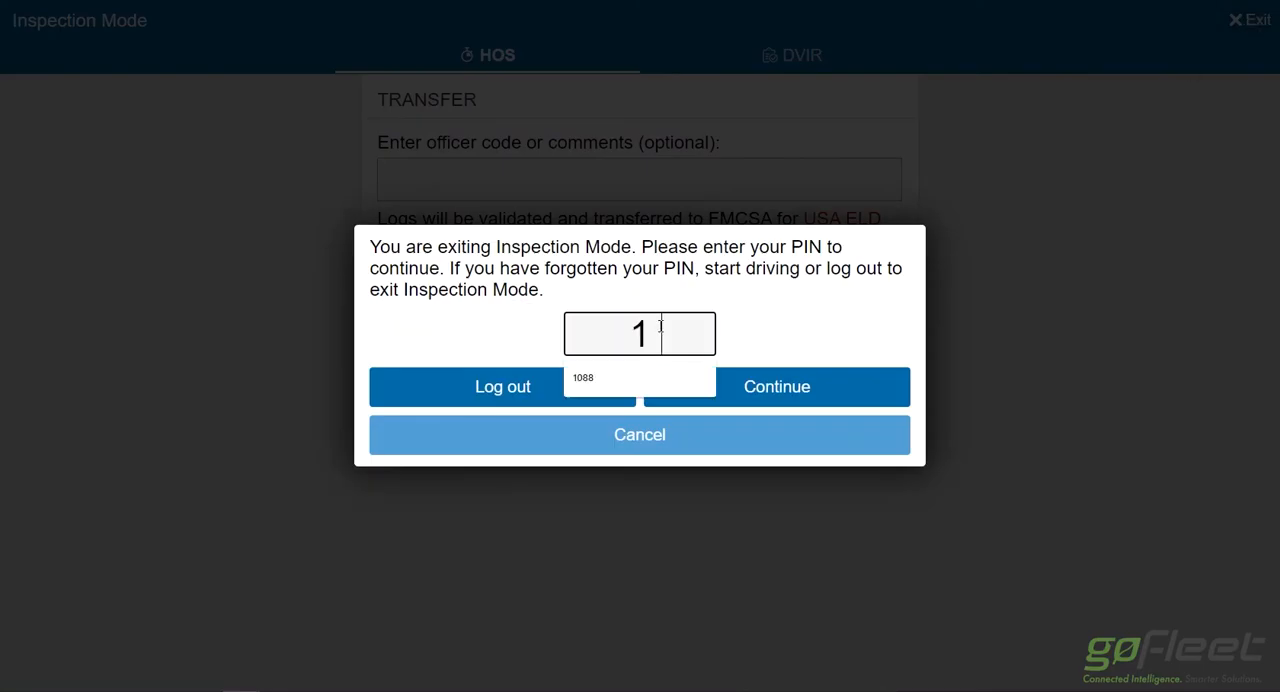
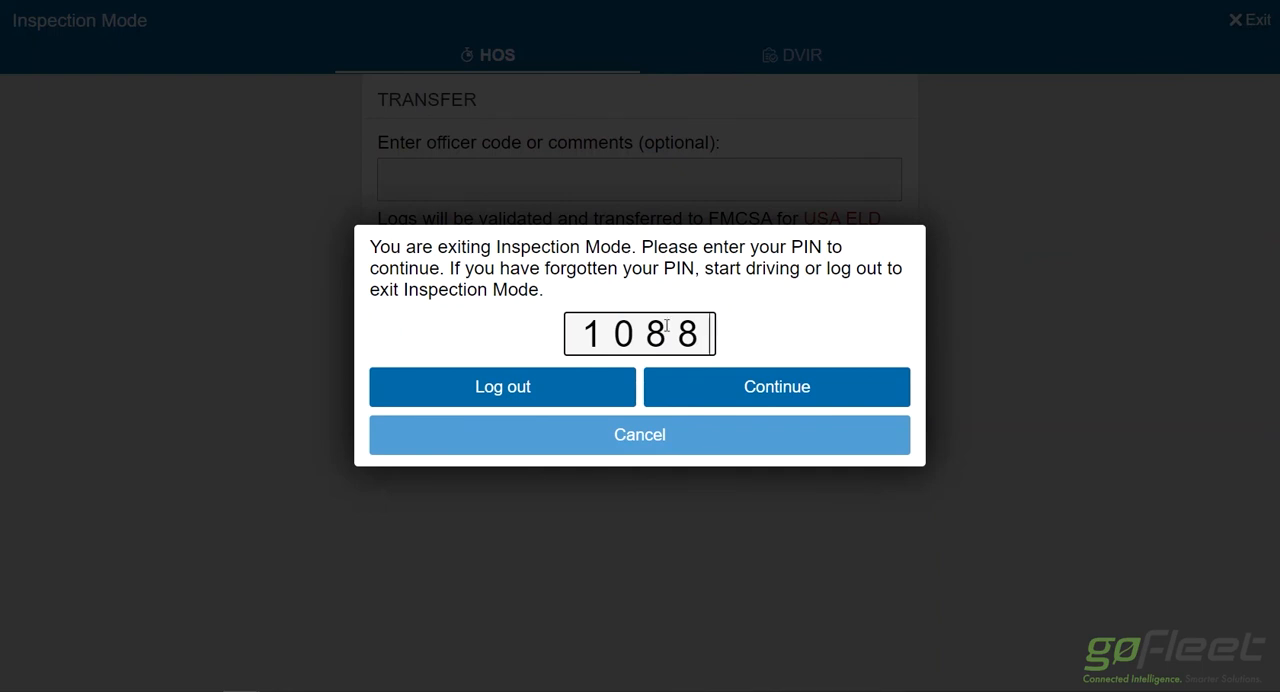
{"action": "left_click", "coordinate": [776, 387]}
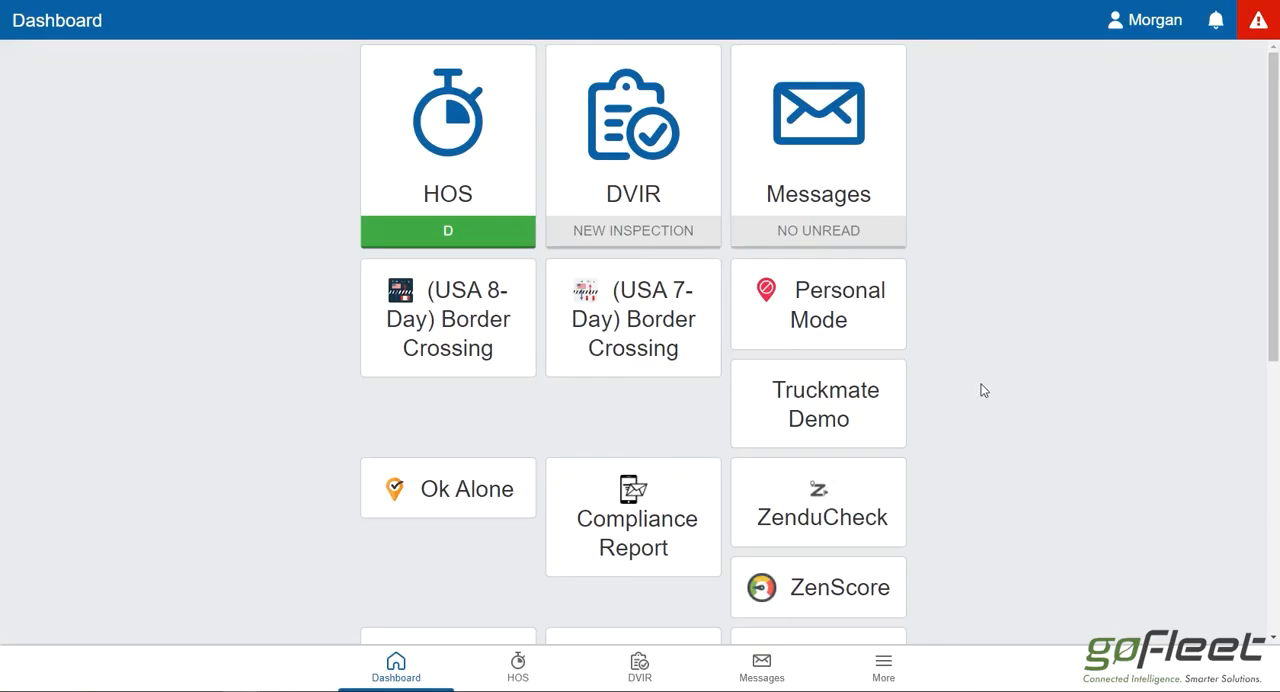
{"action": "mouse_move", "coordinate": [990, 375]}
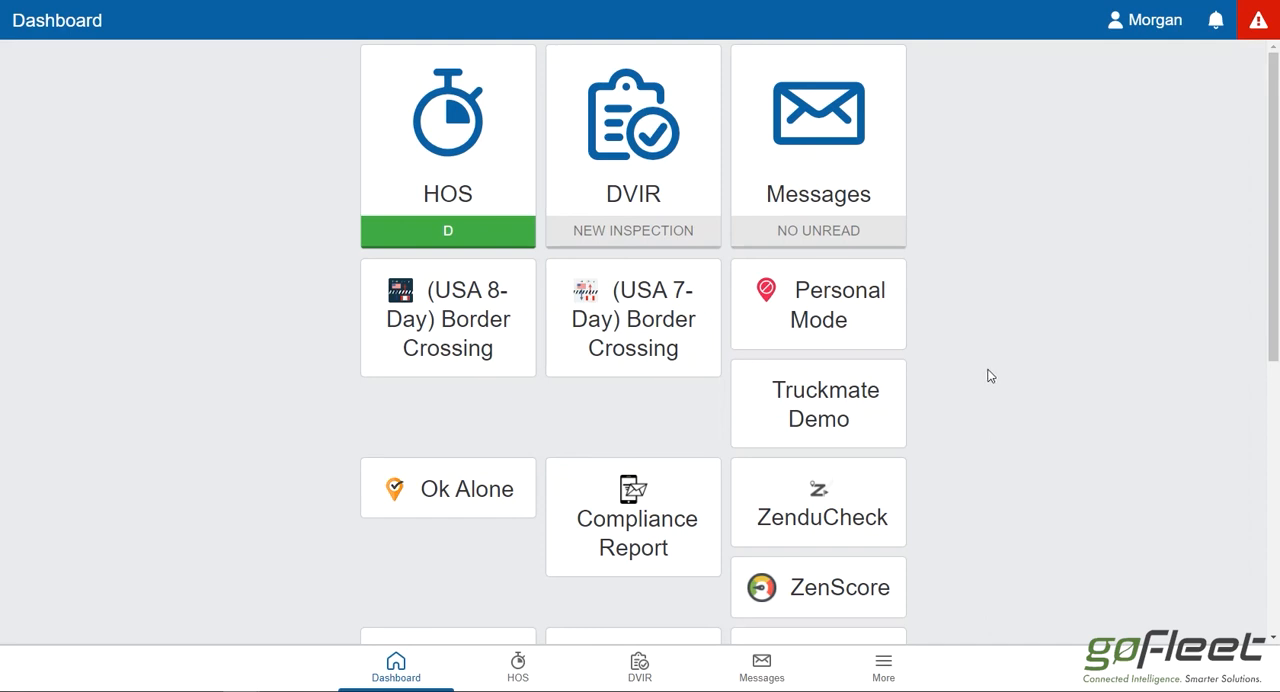
{"action": "mouse_move", "coordinate": [1070, 337]}
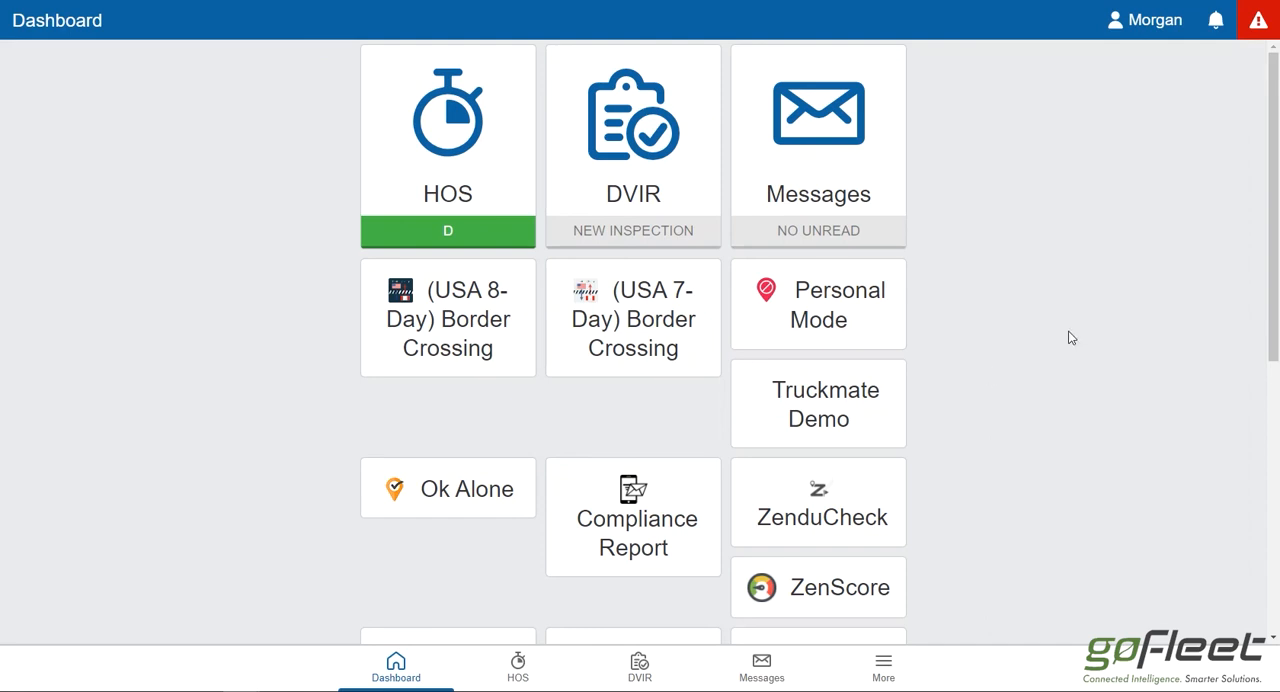